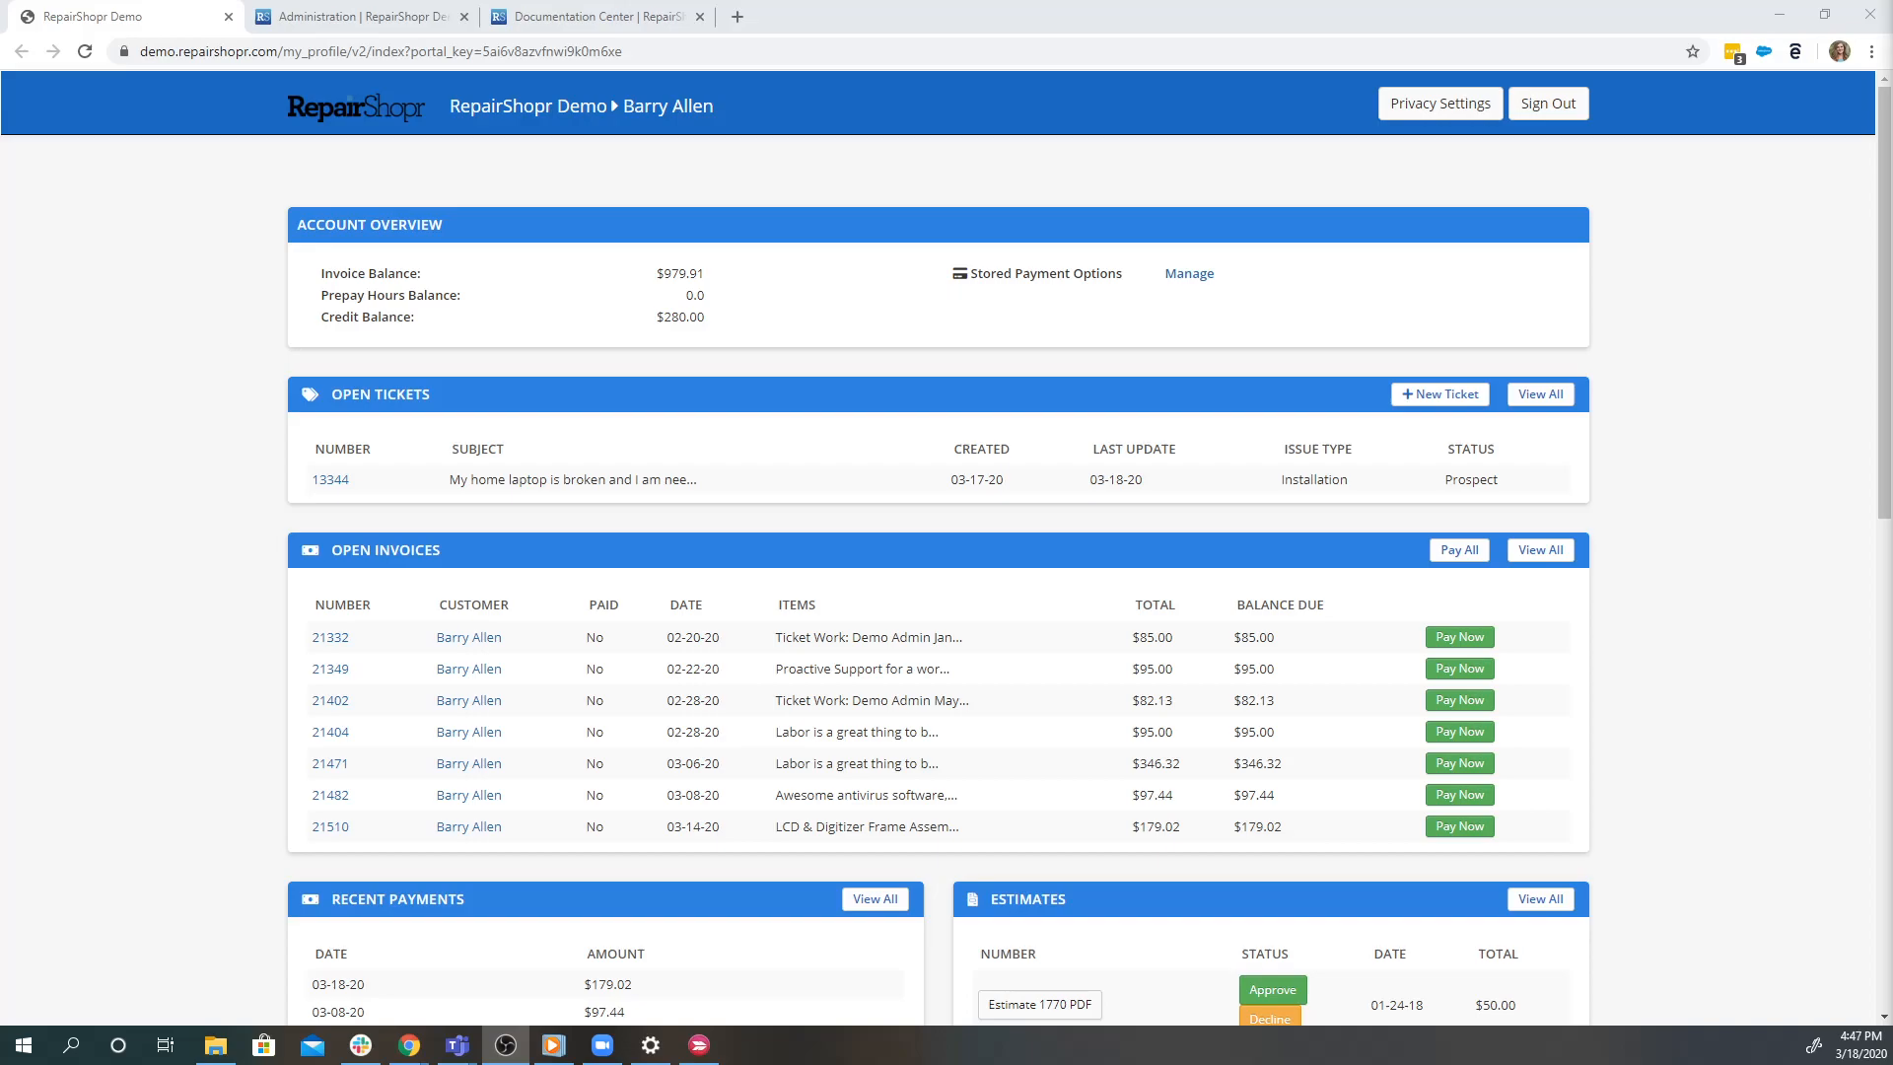
mouse_move(357, 161)
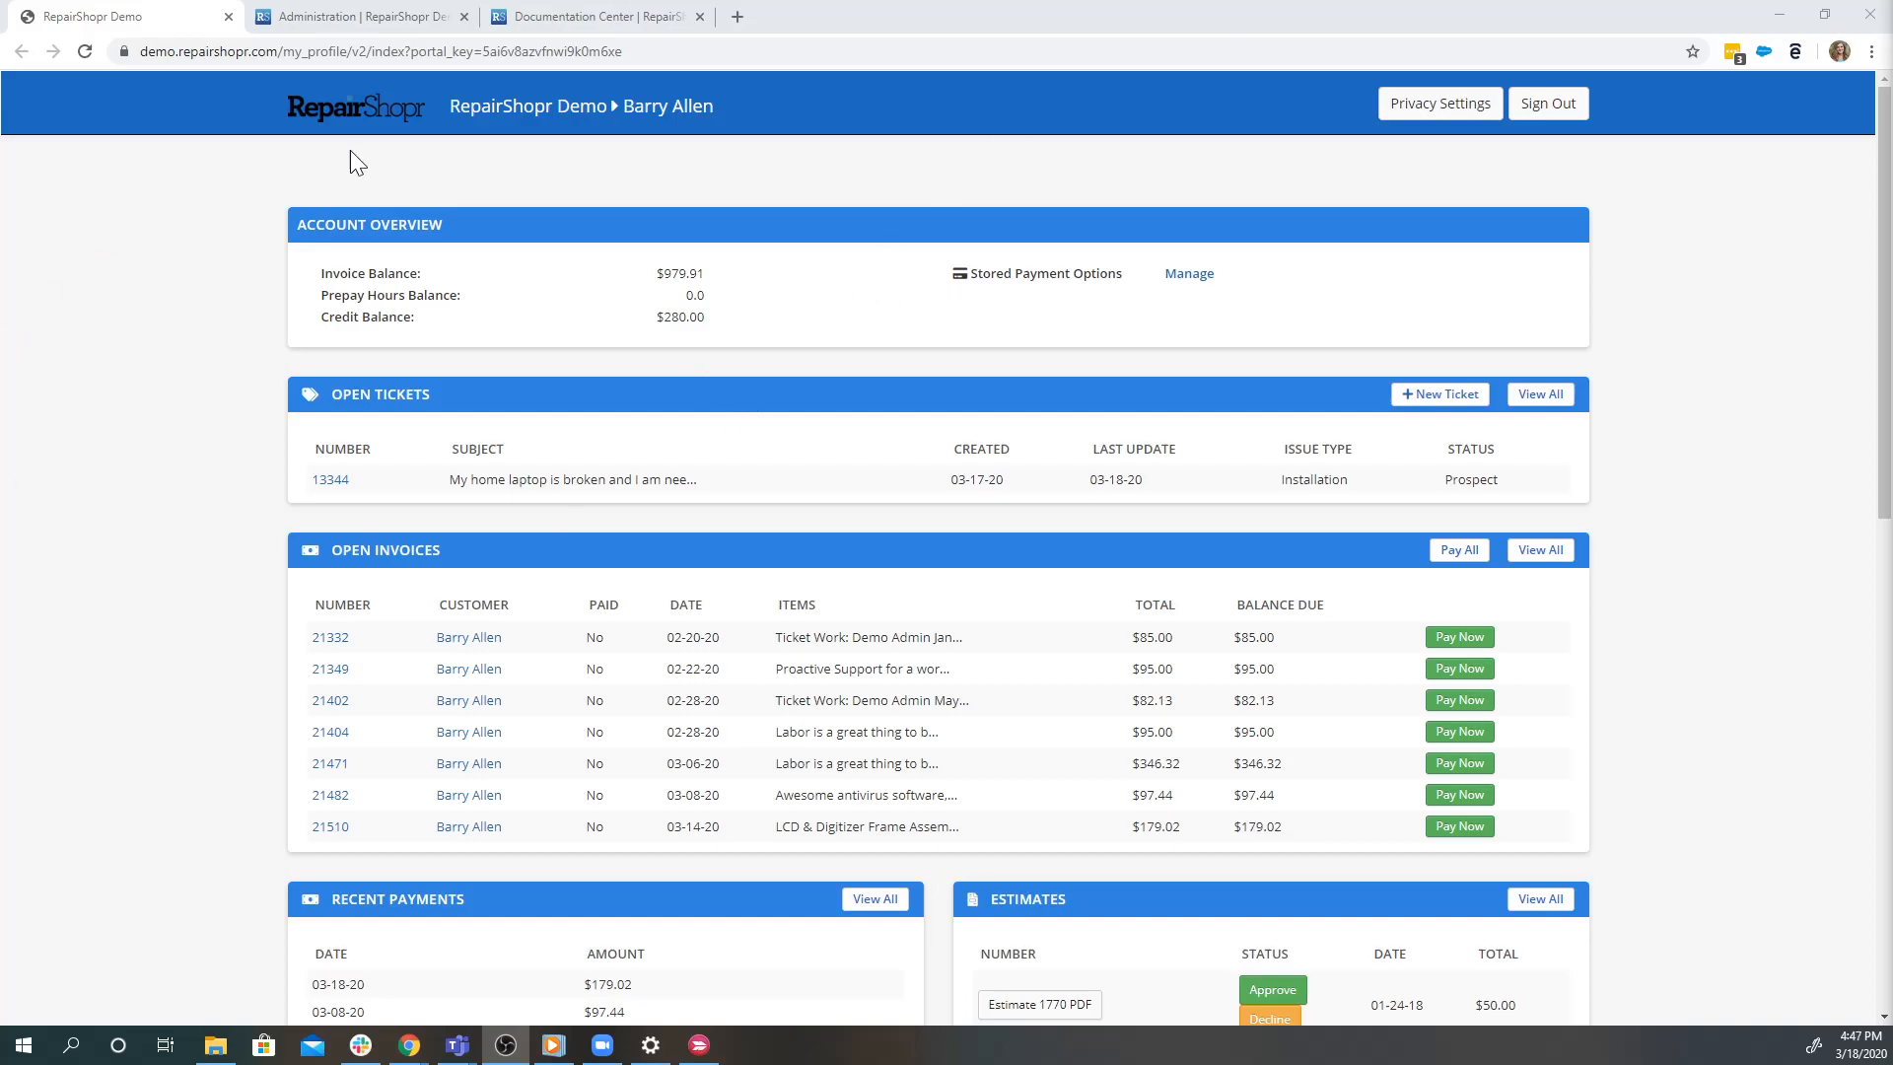
mouse_move(26, 596)
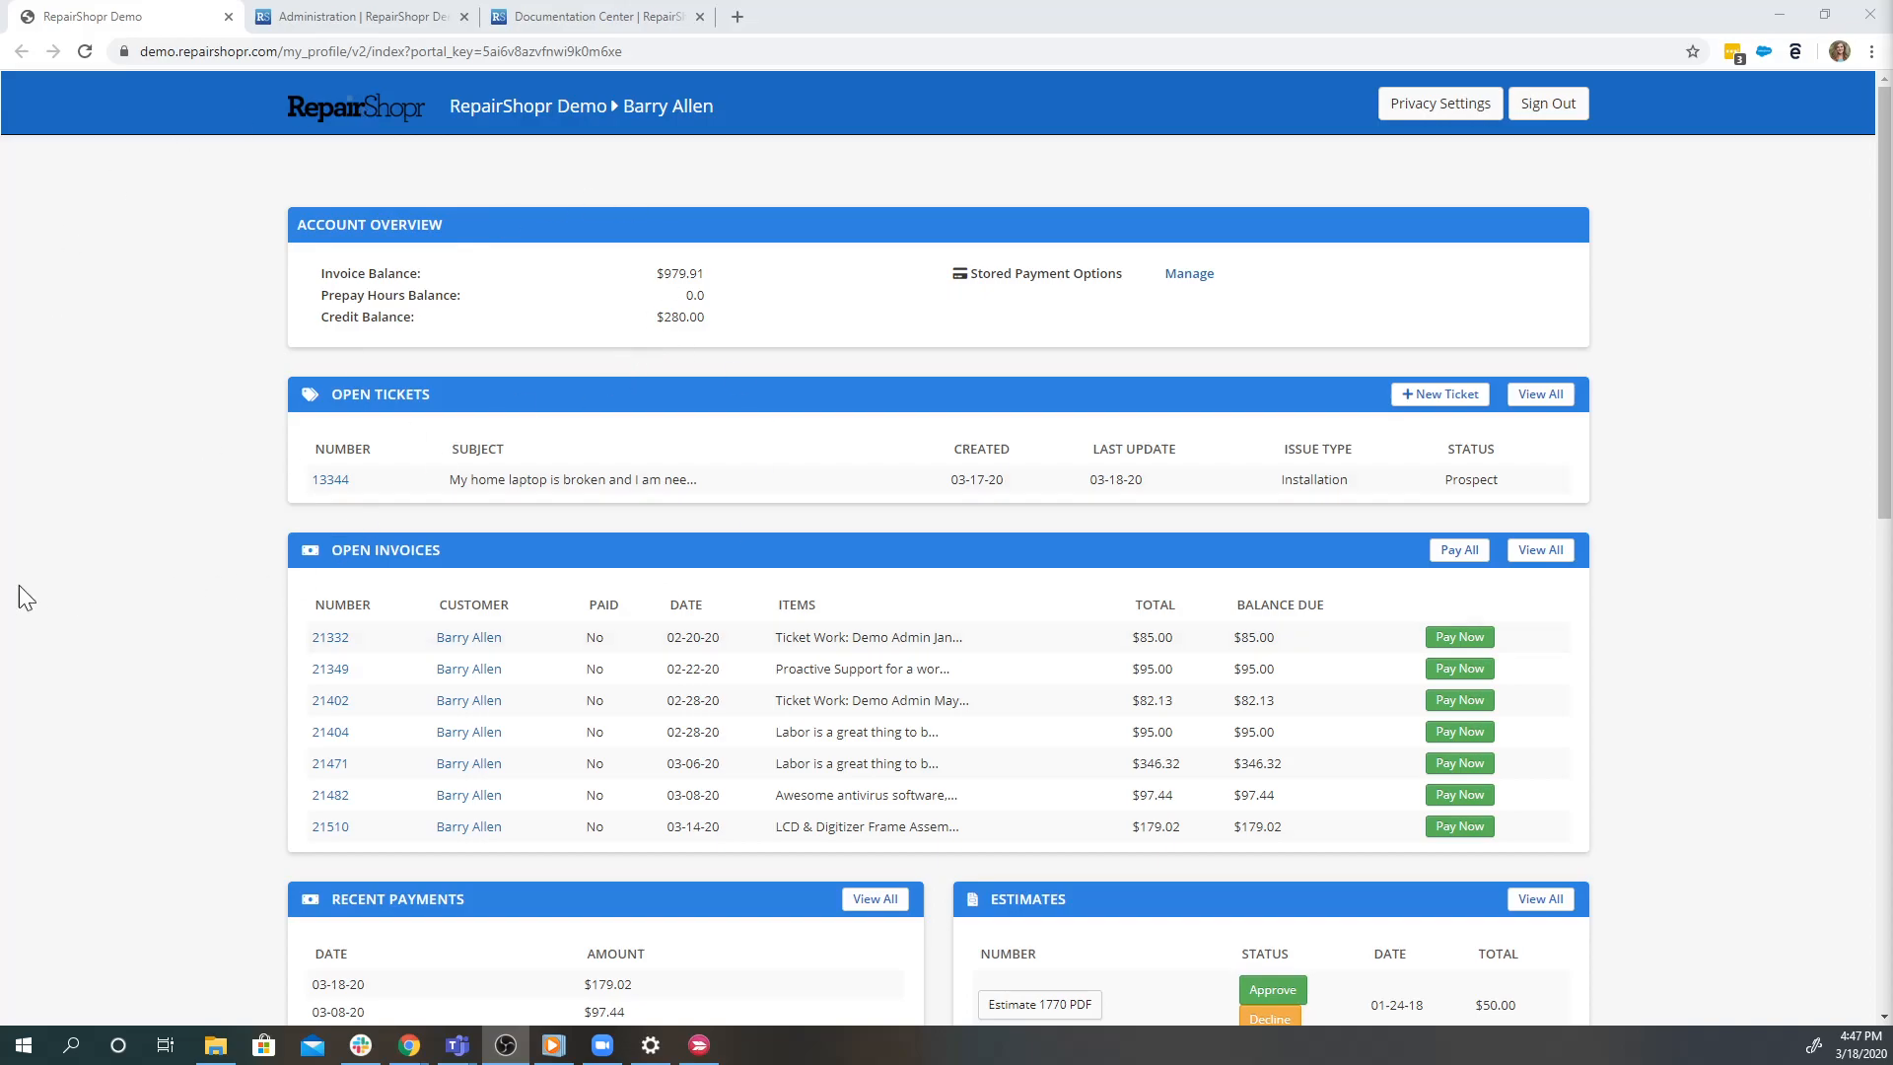
mouse_move(157, 471)
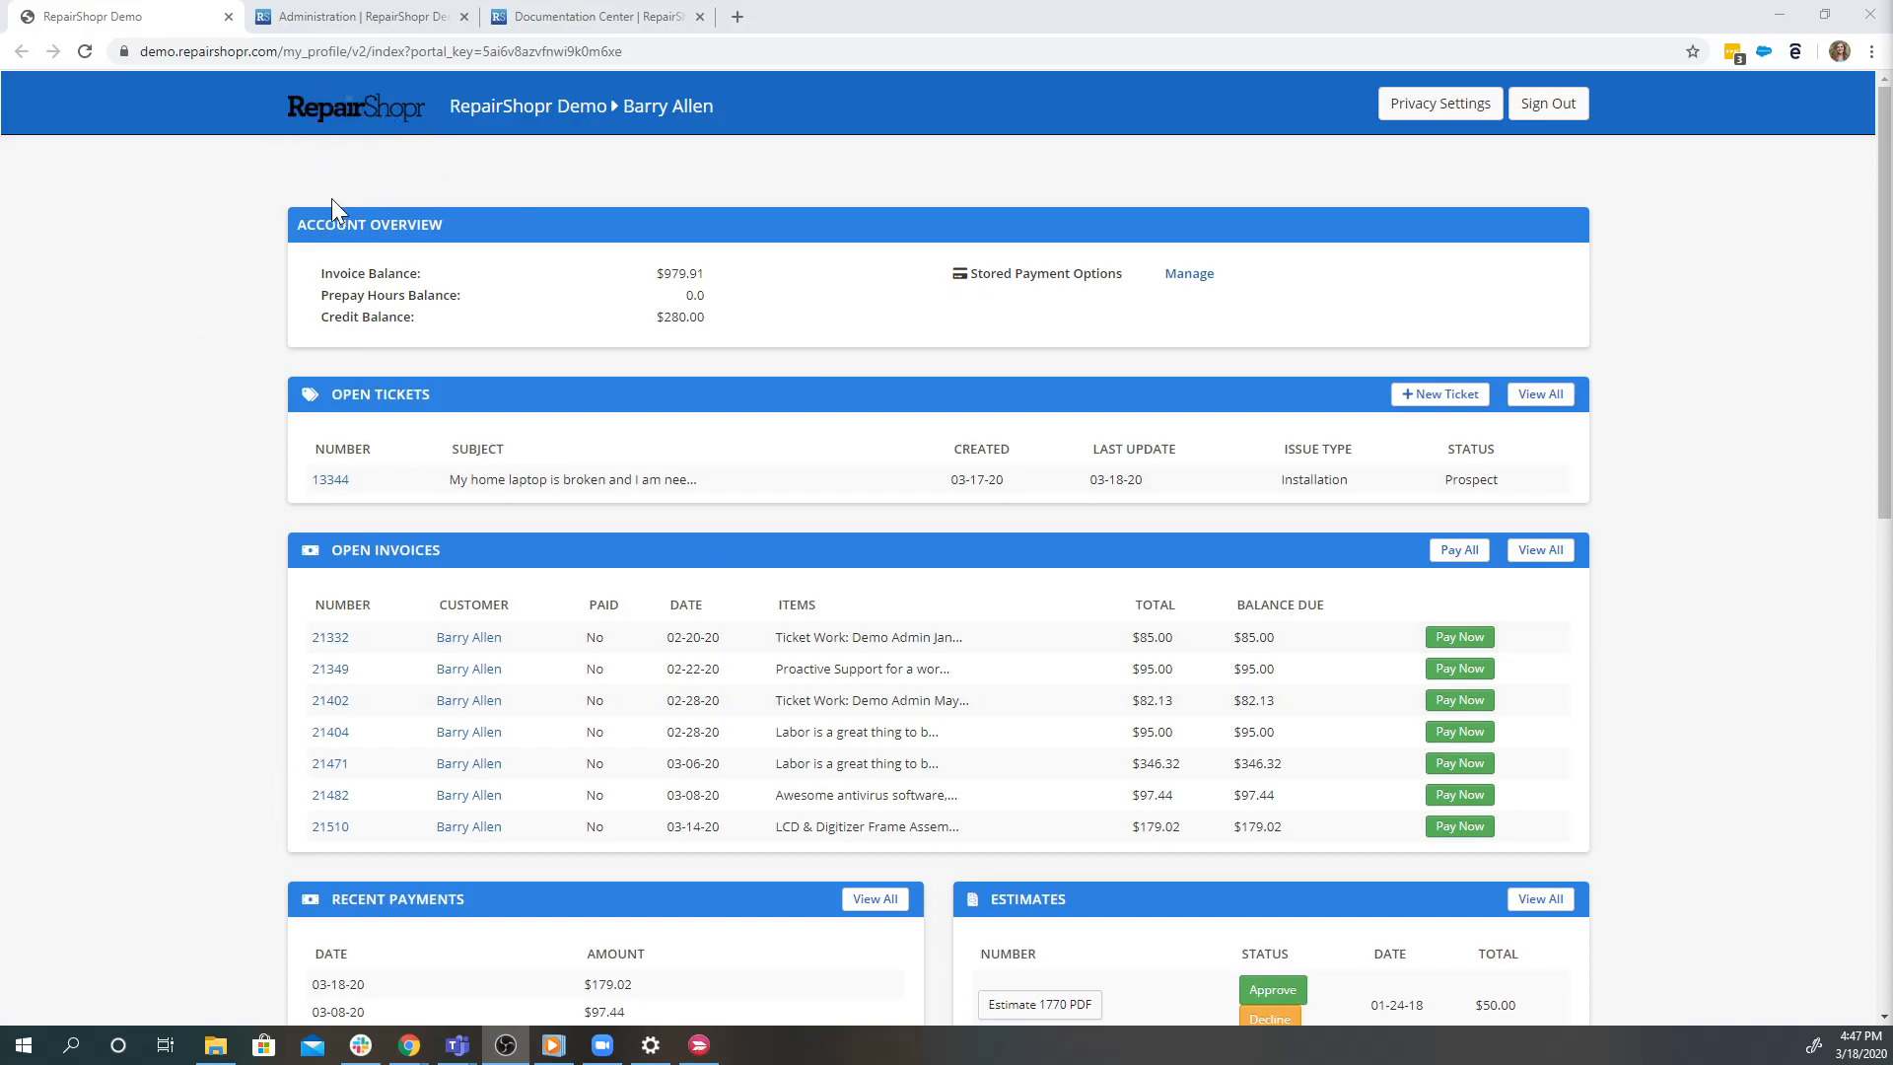
mouse_move(540, 158)
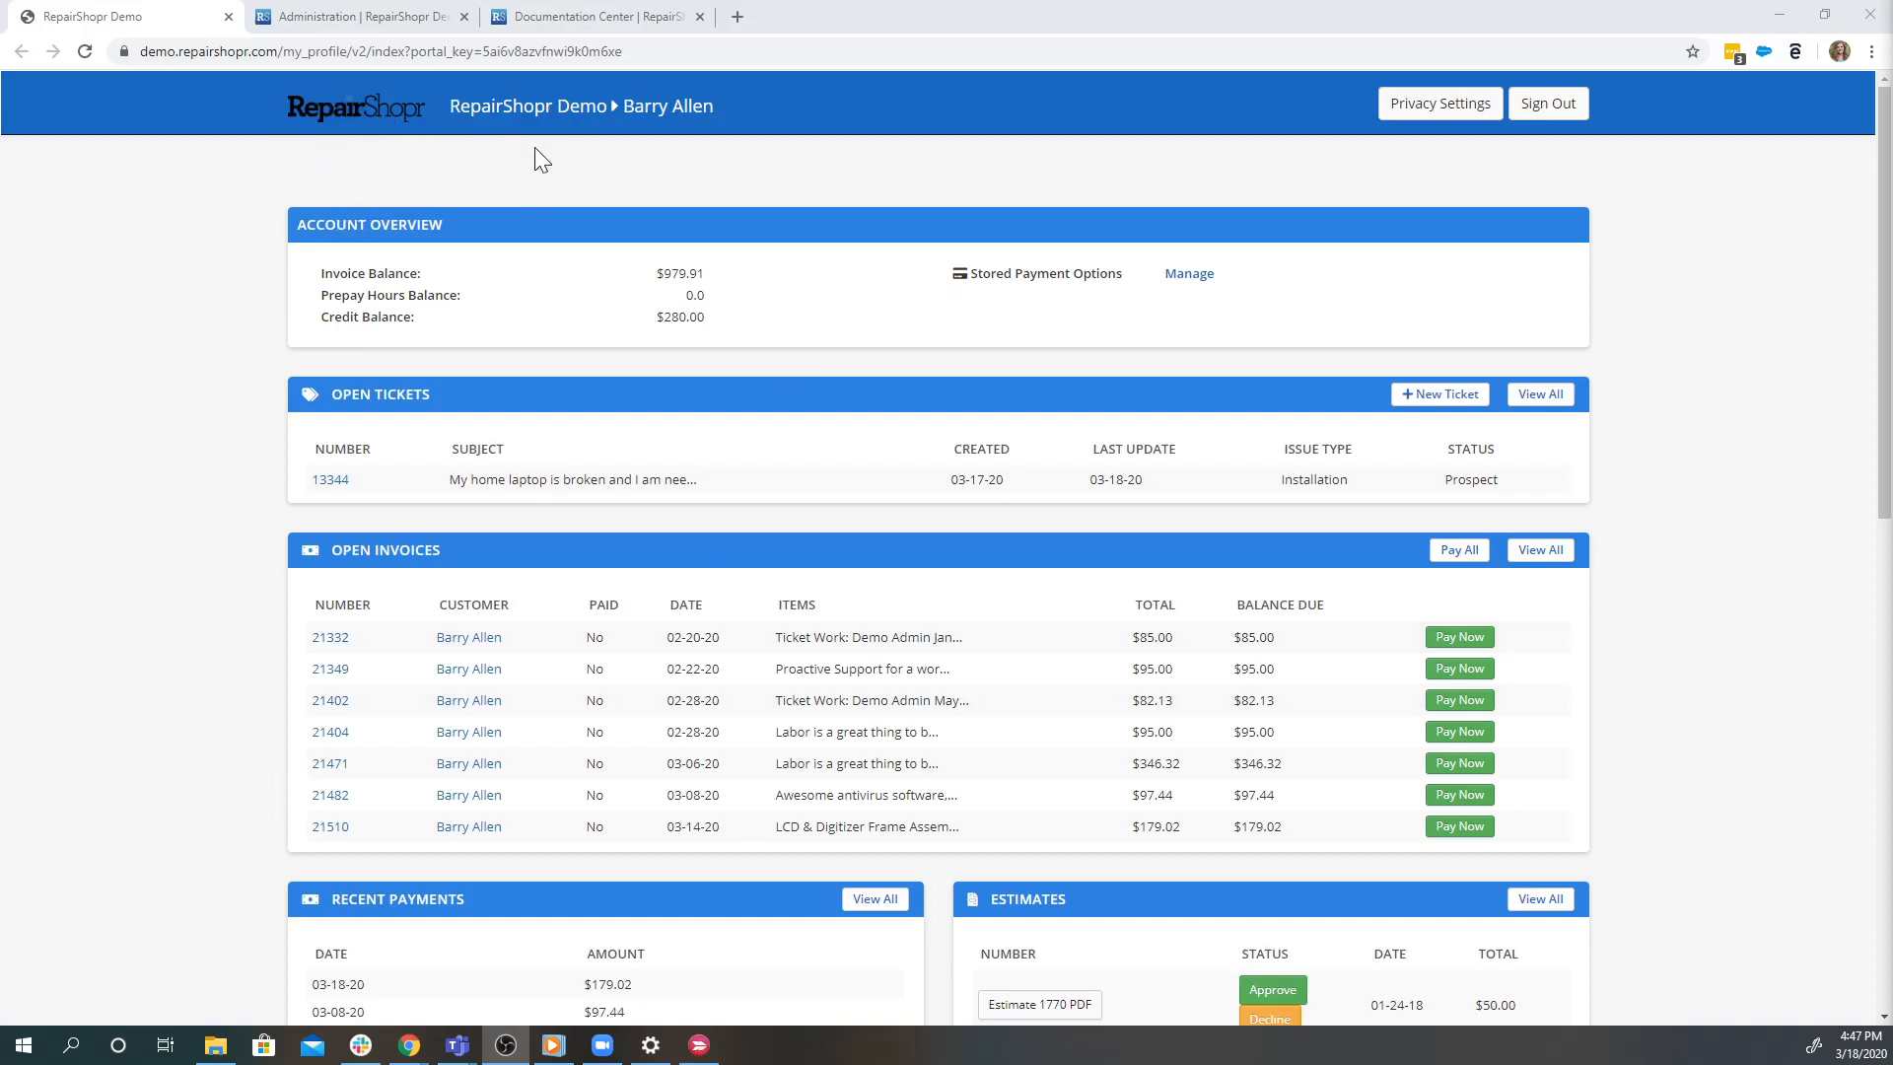
mouse_move(178, 147)
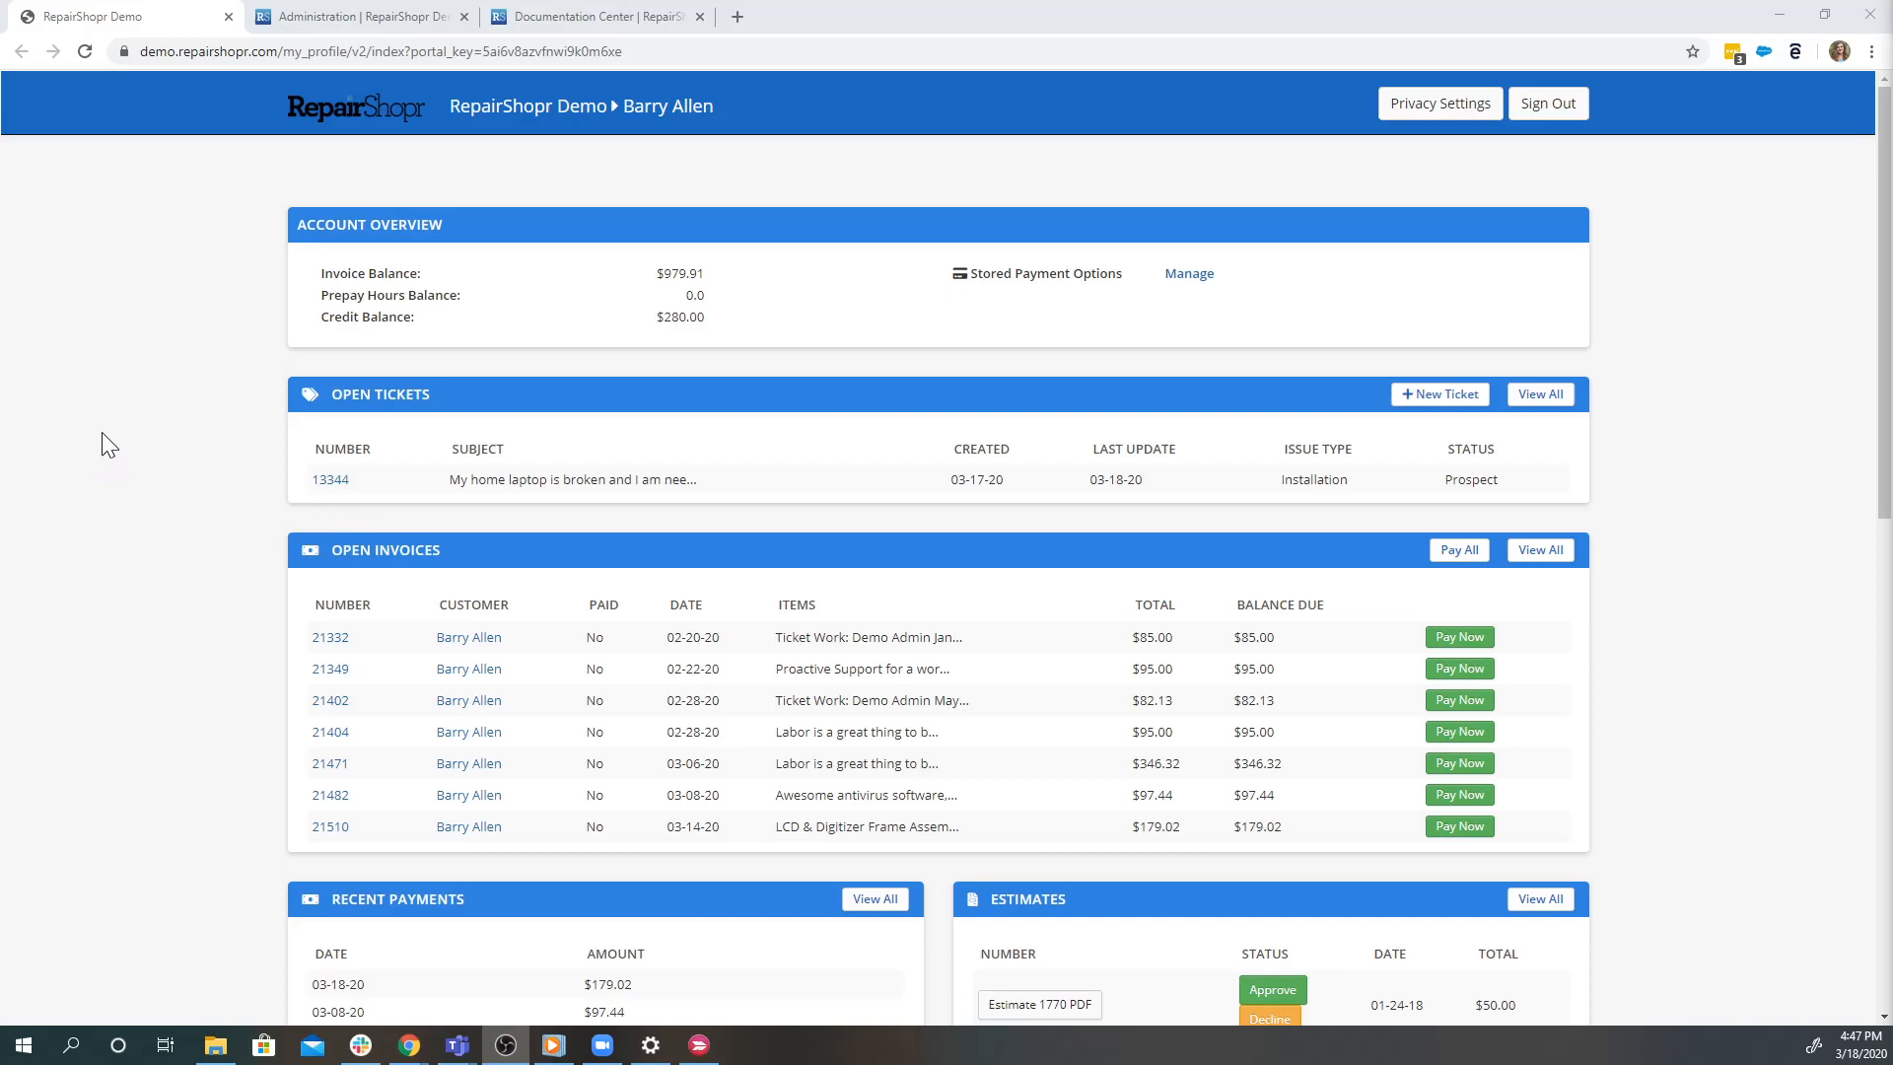
mouse_move(483, 228)
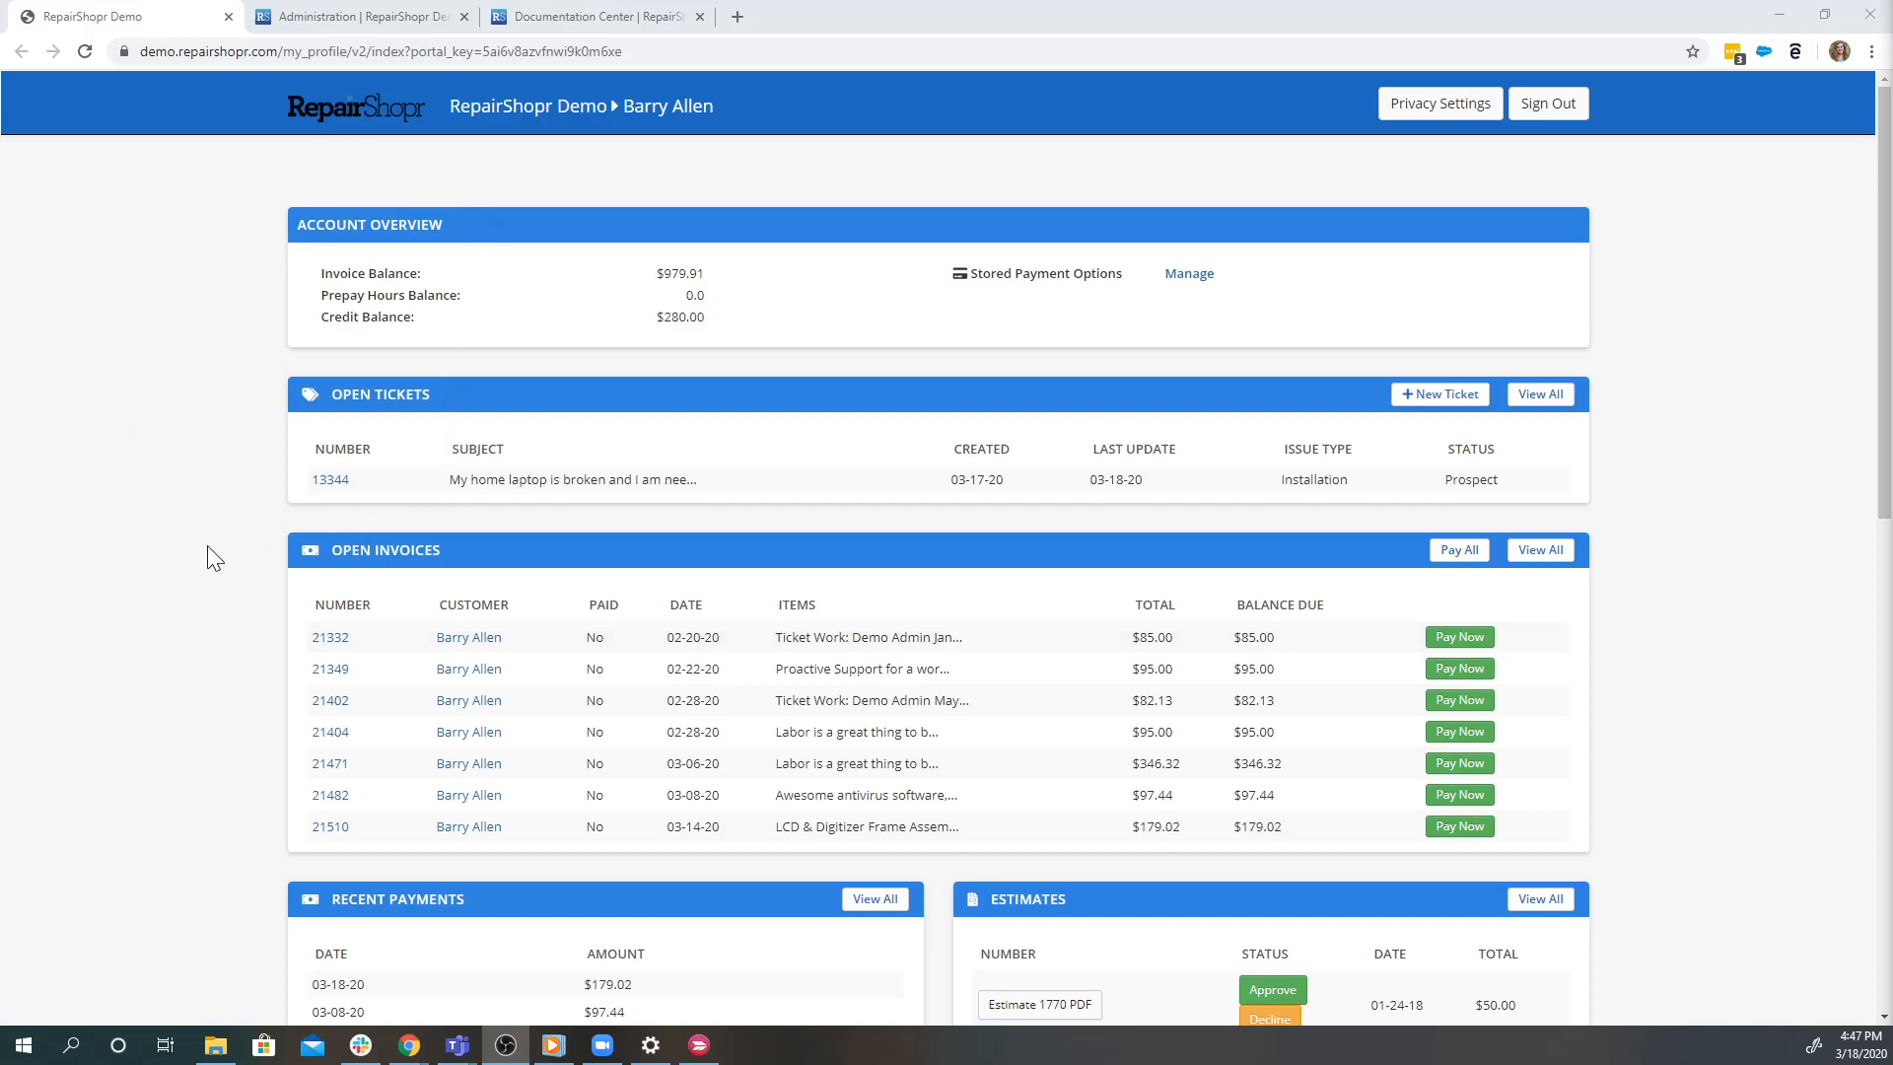
mouse_move(10, 659)
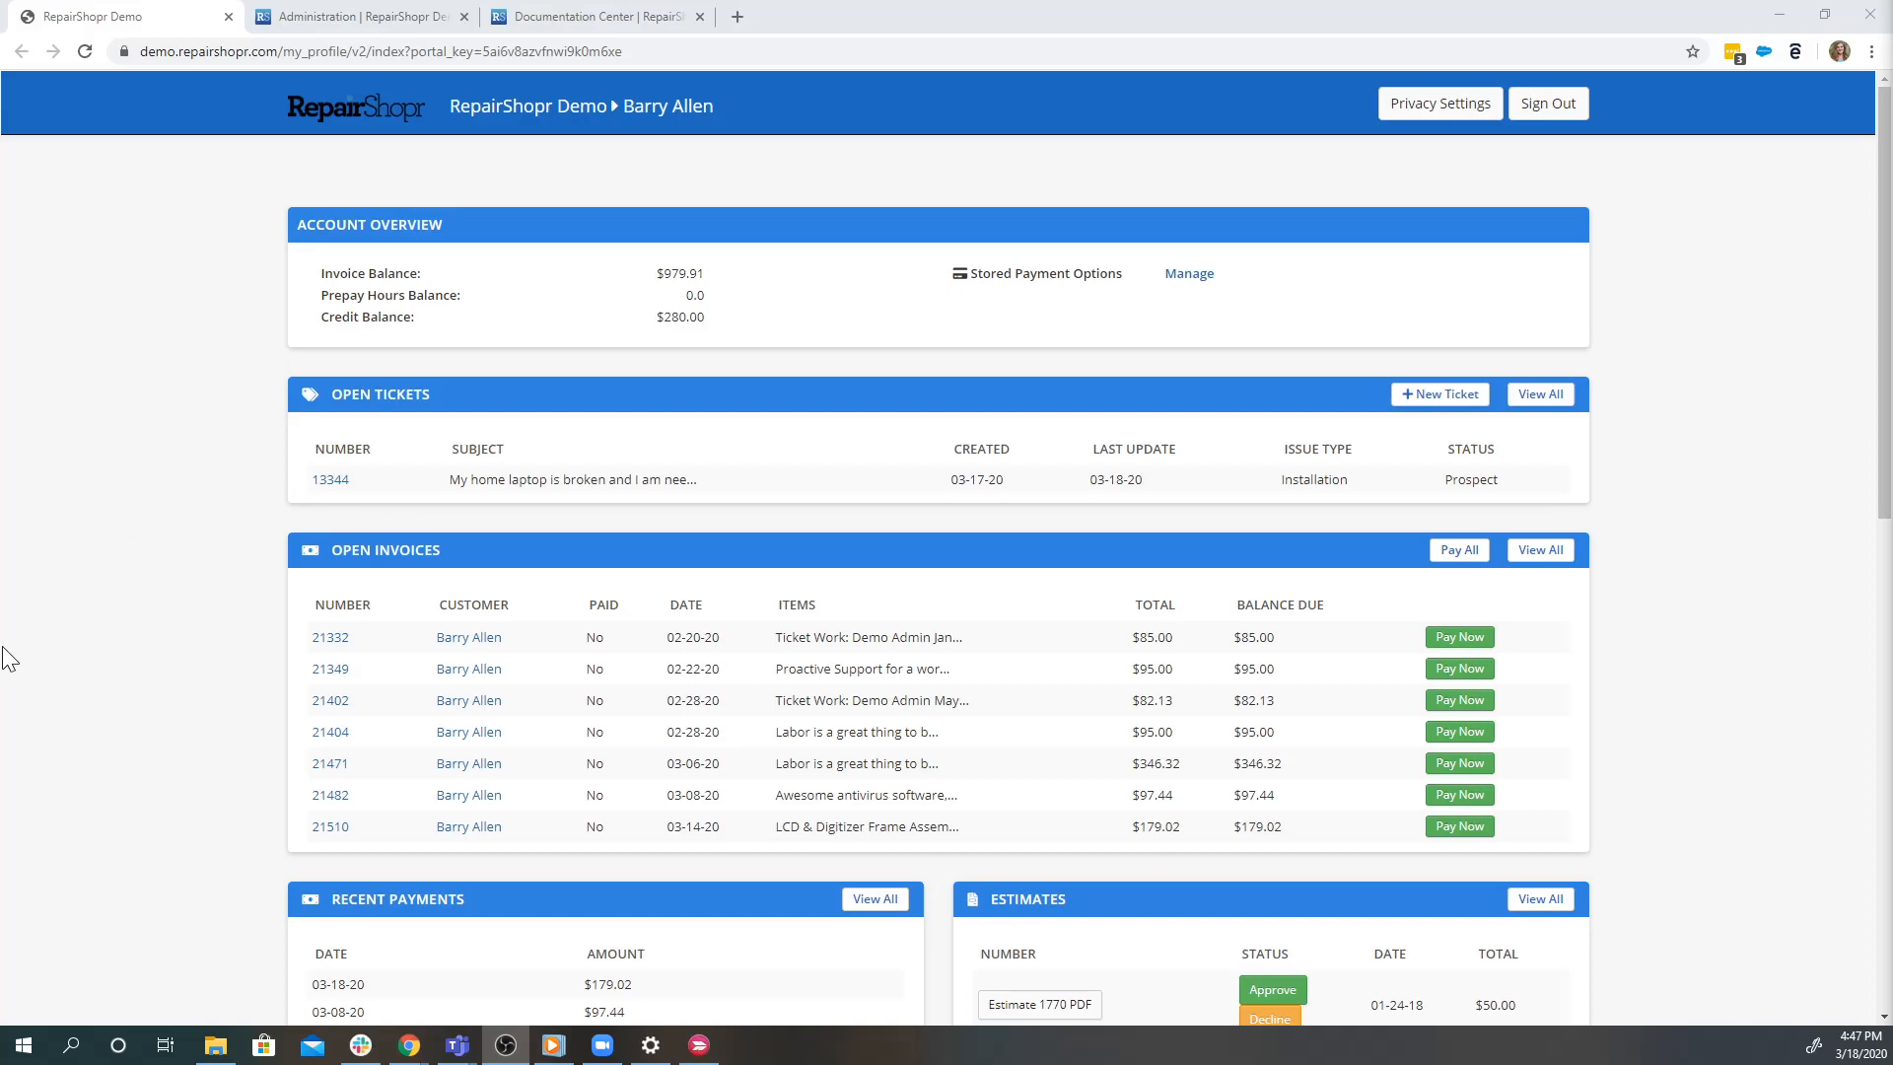
mouse_move(1628, 814)
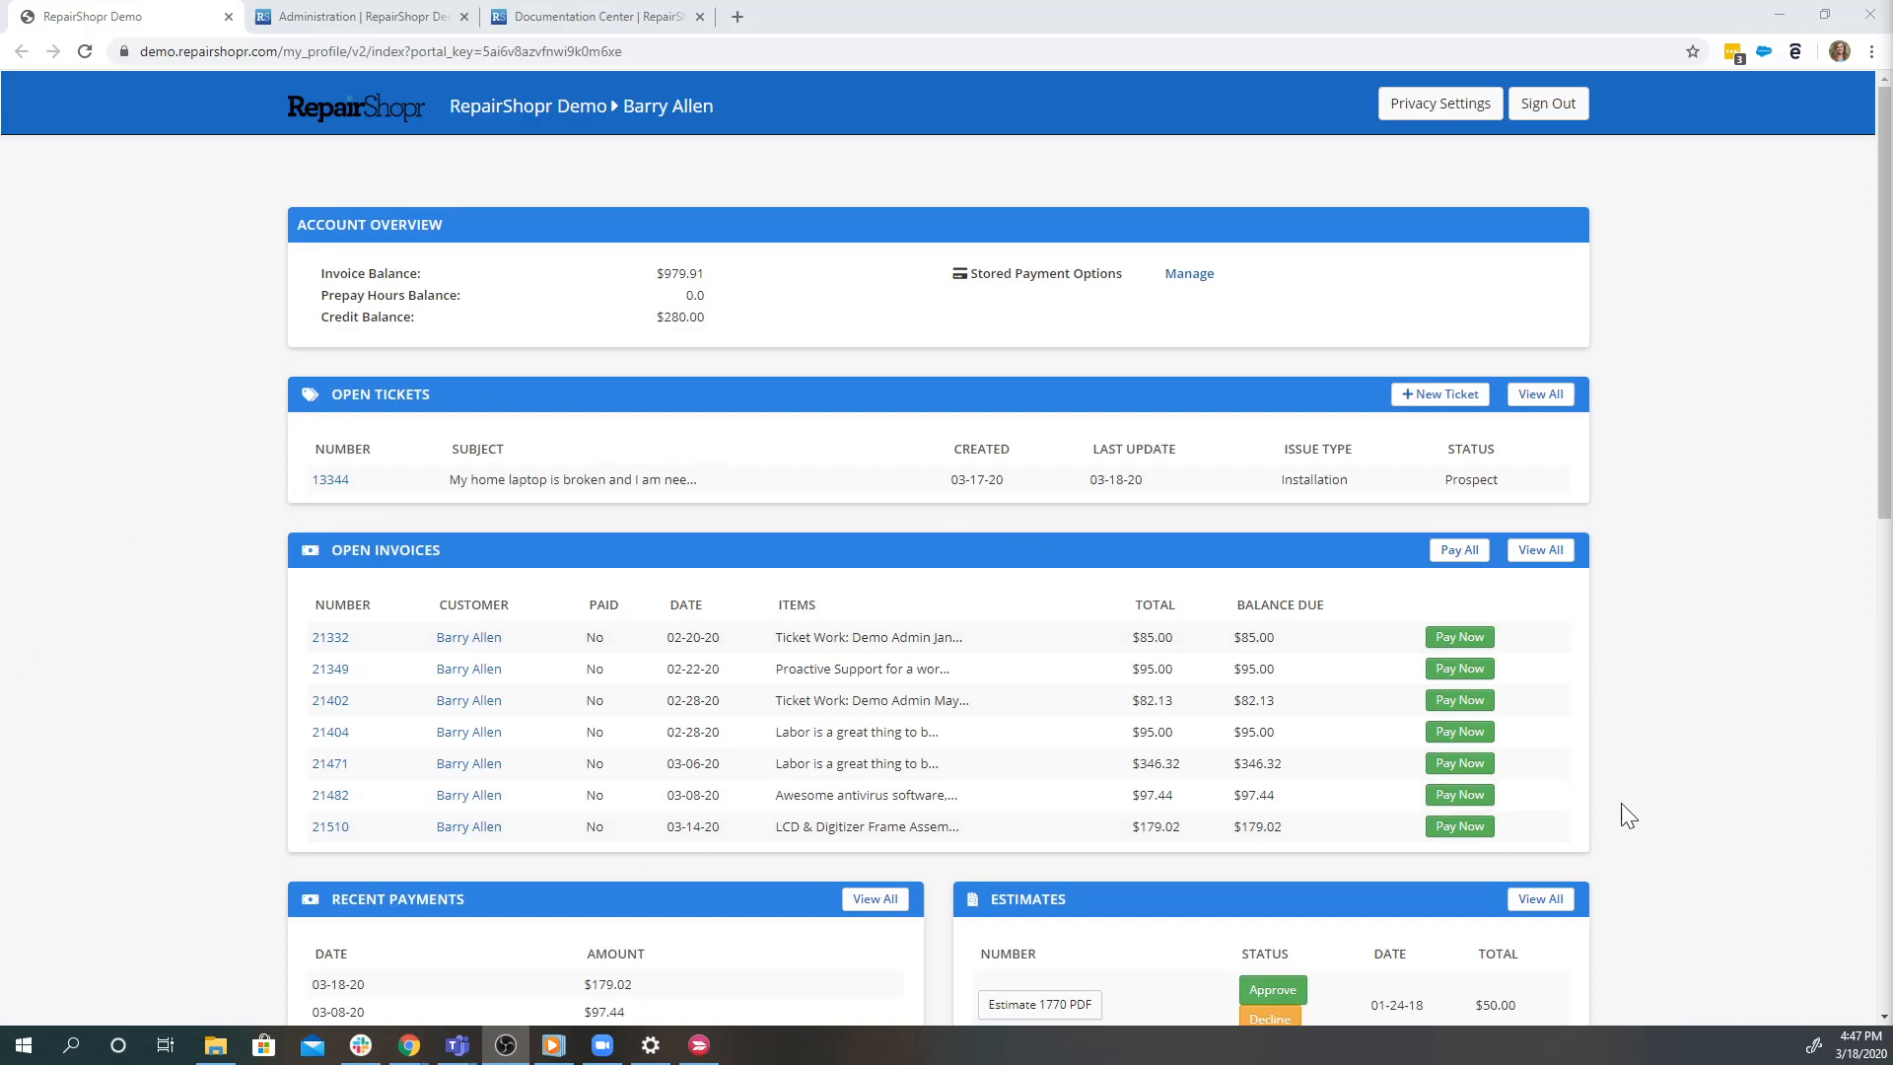
mouse_move(1175, 309)
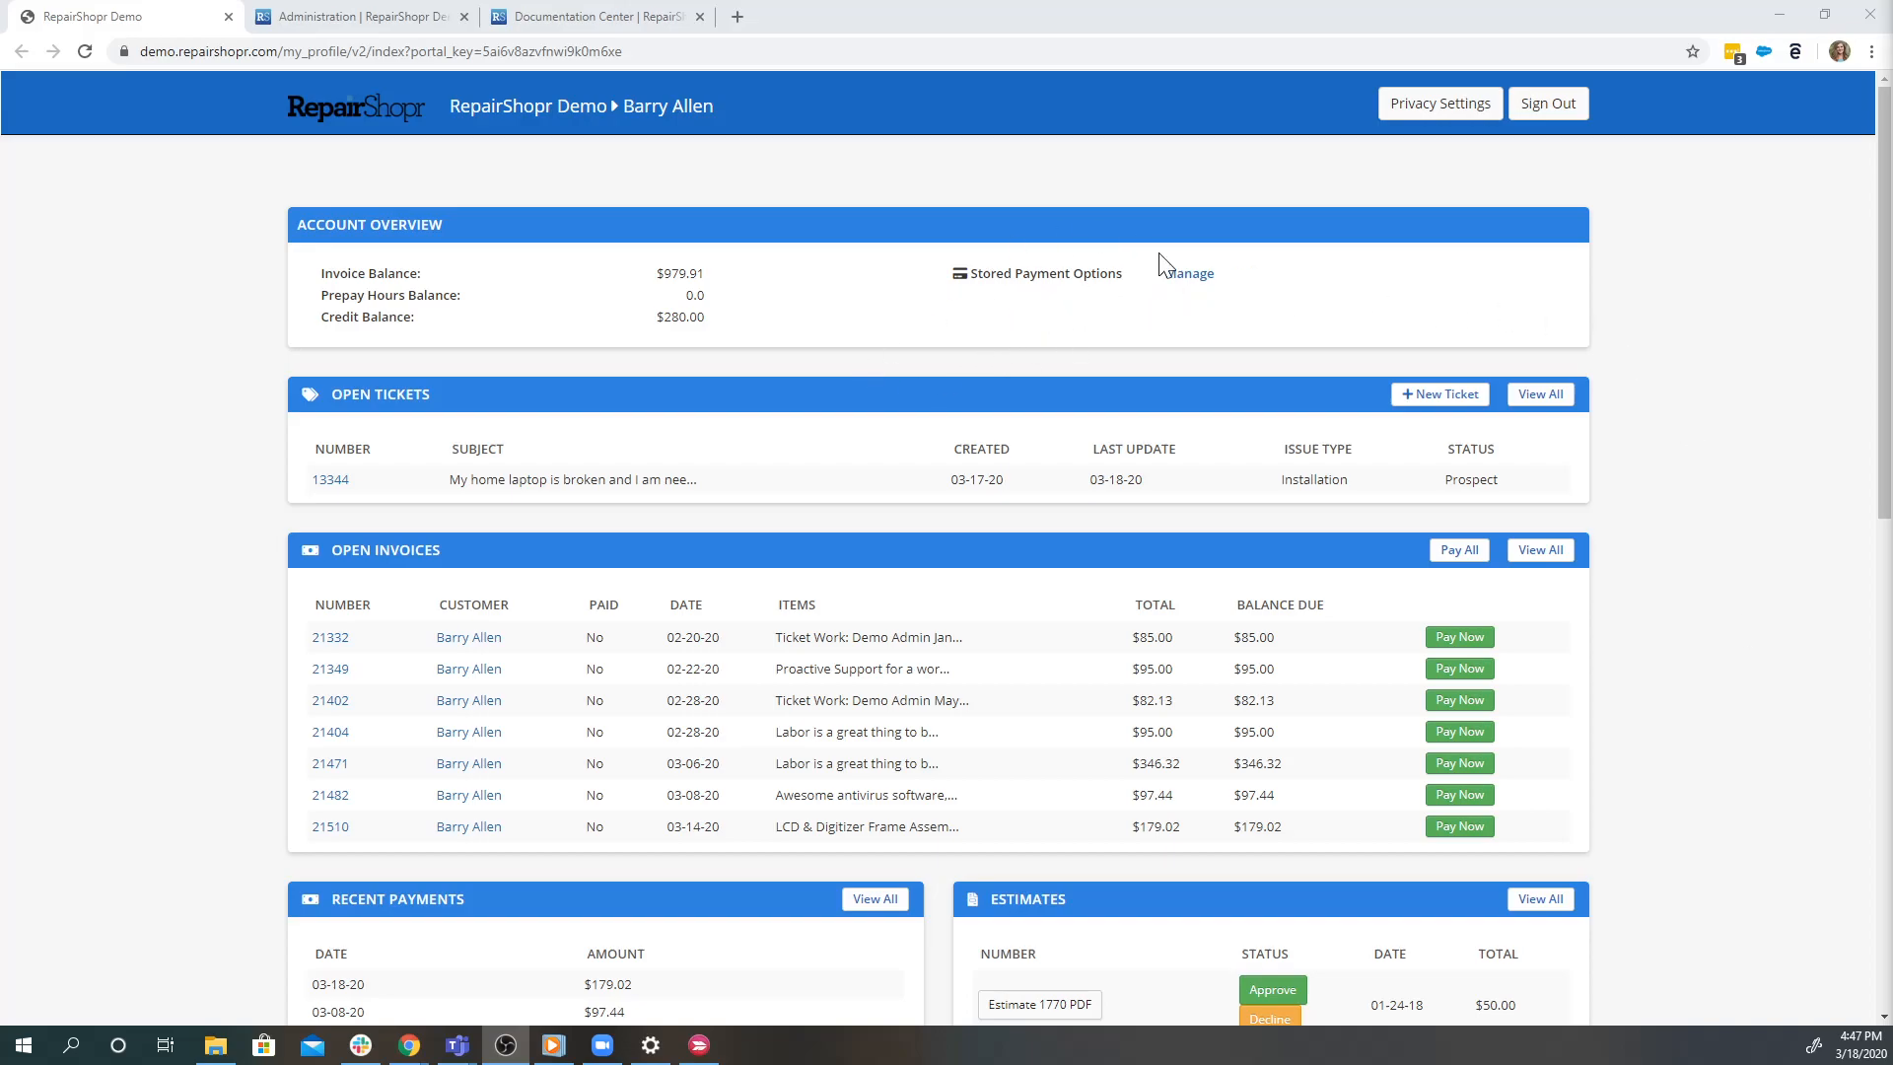
mouse_move(406, 255)
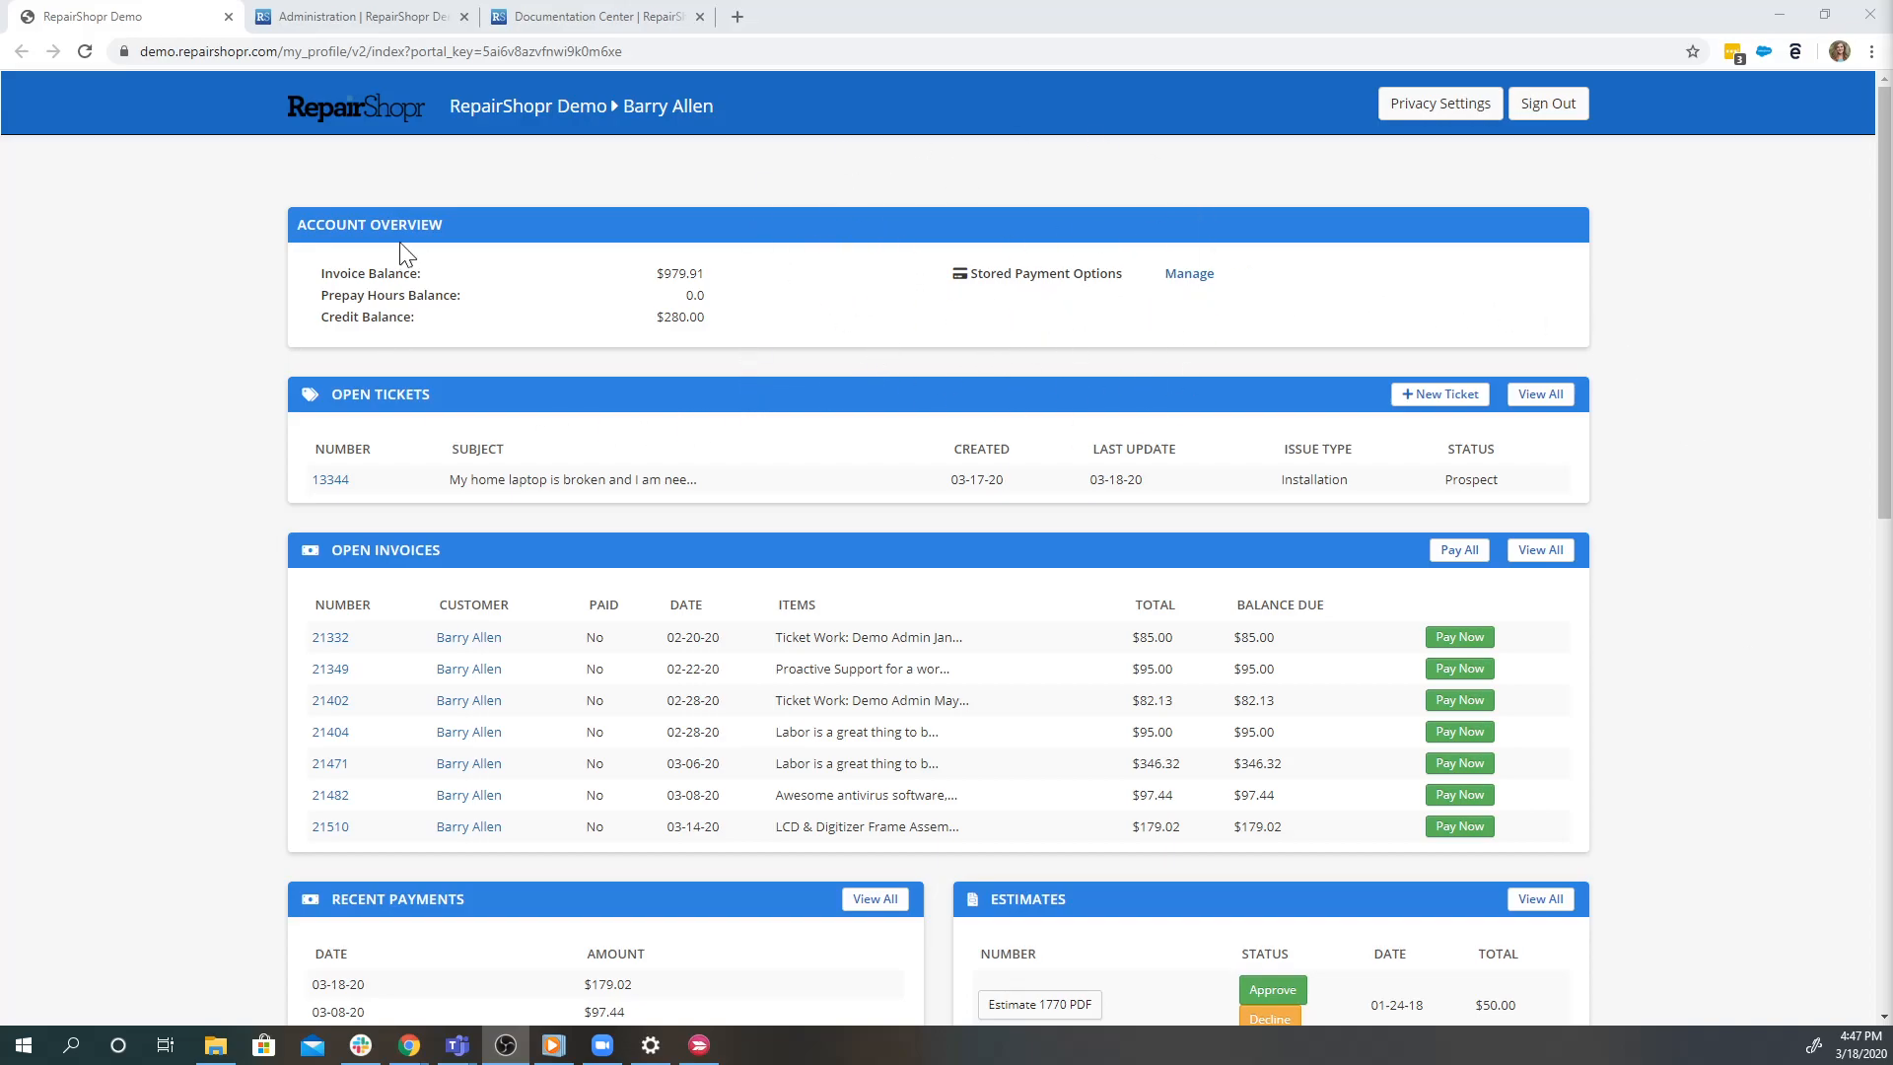
mouse_move(583, 335)
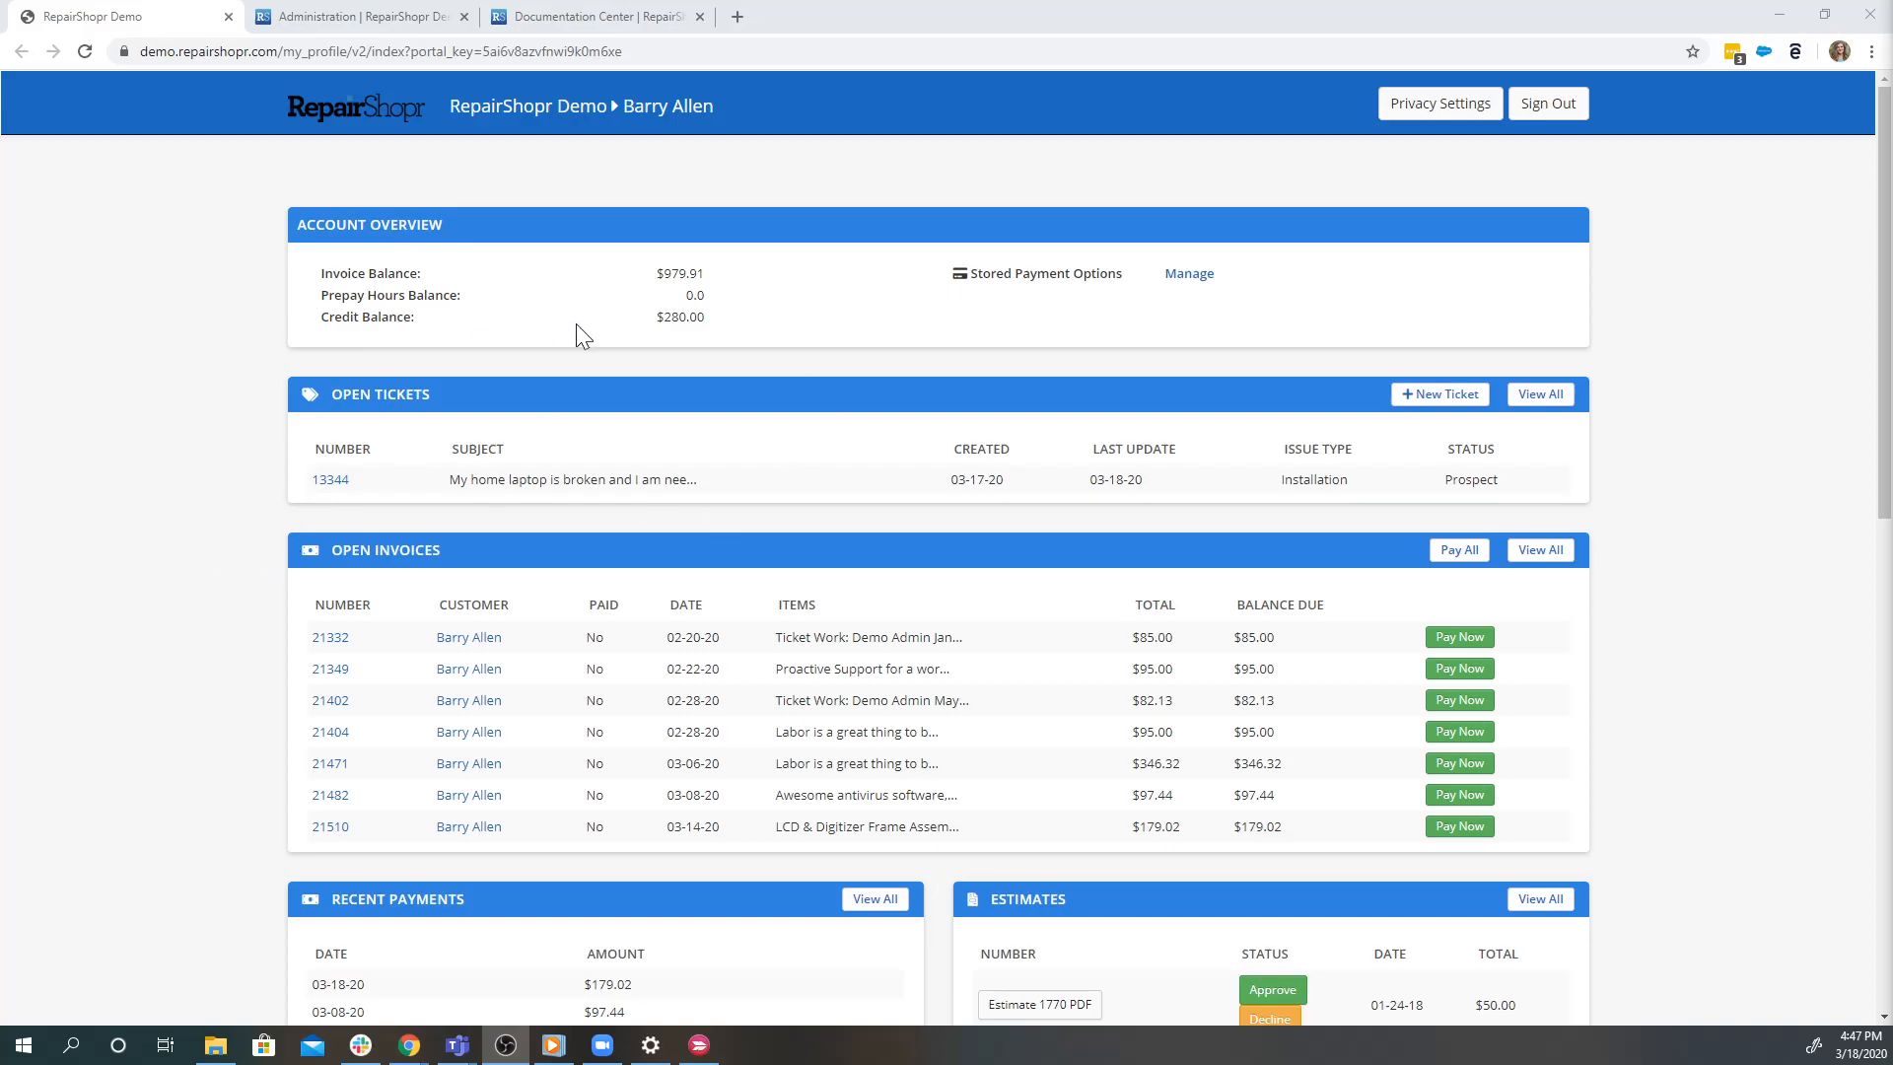
mouse_move(796, 408)
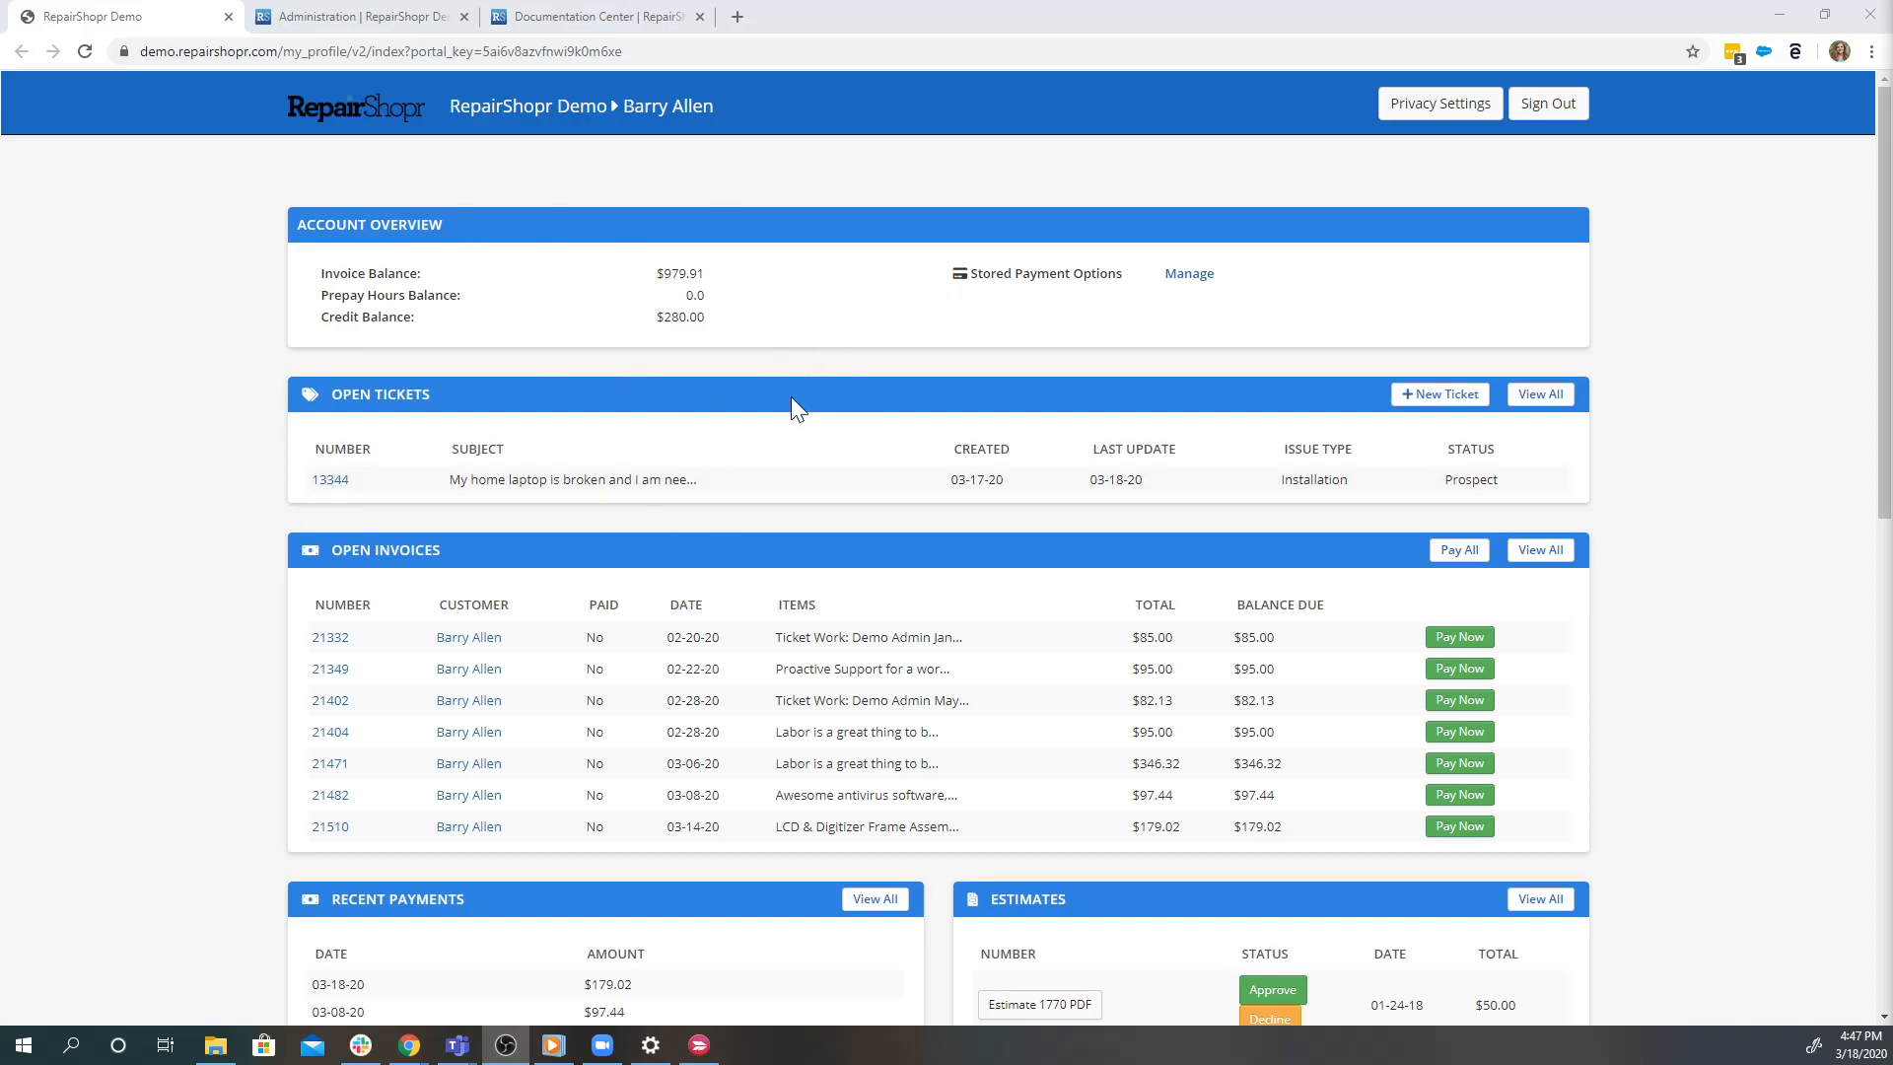
mouse_move(857, 540)
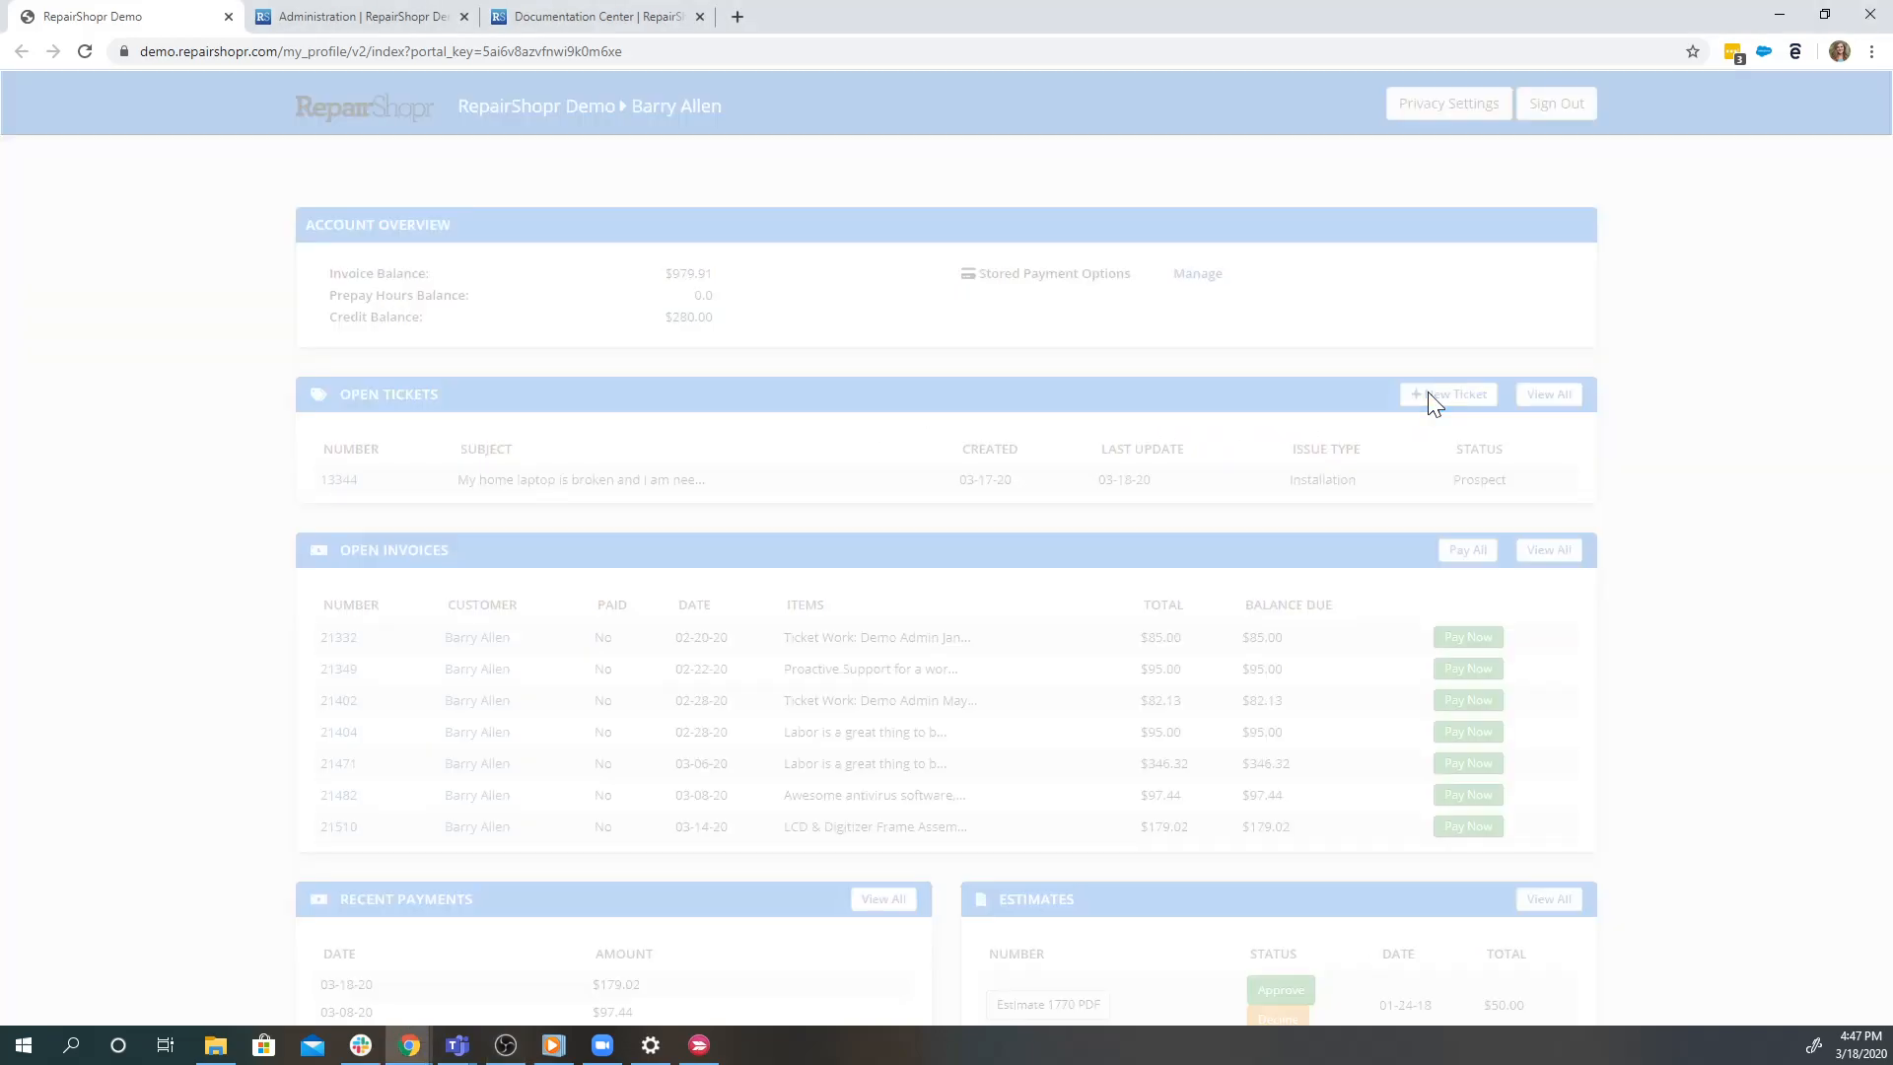
Peek at the new support ticket form, review the portal down to assets and documentation, then return to Administration
left_click(1449, 395)
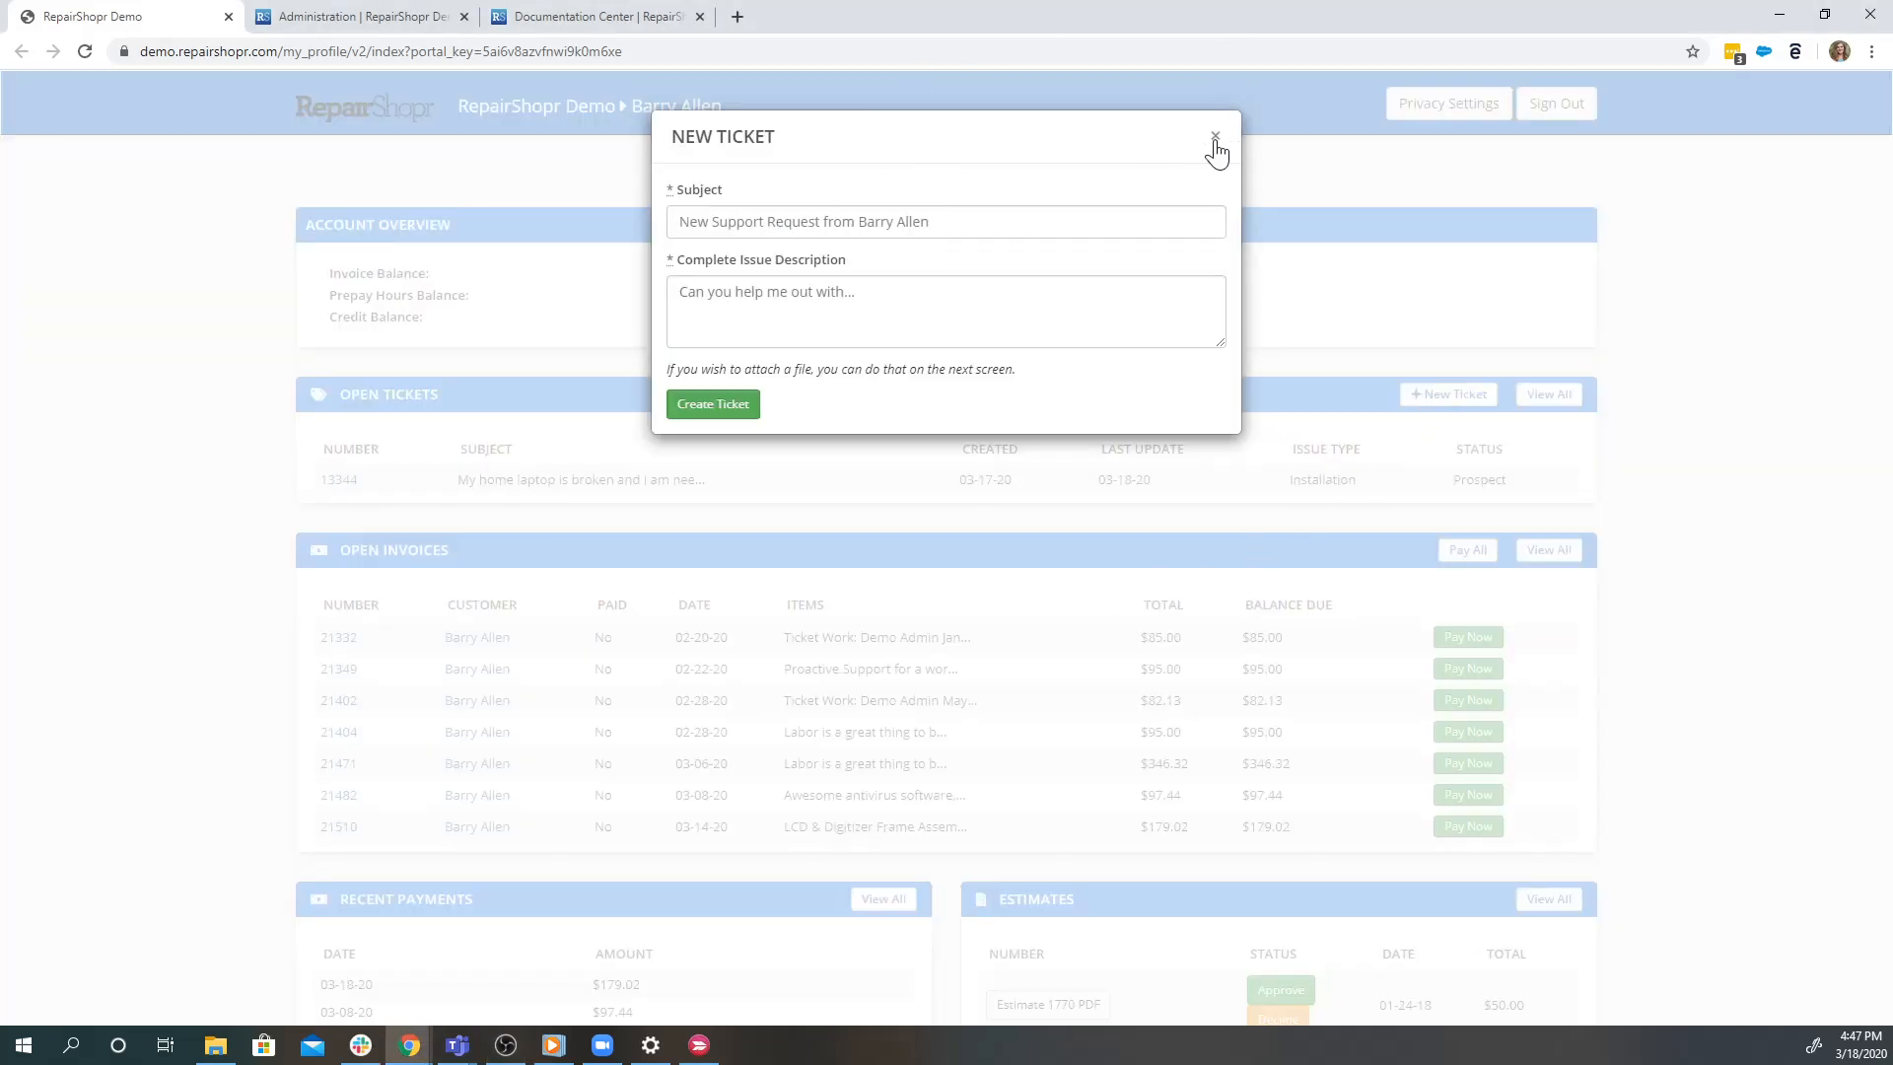
left_click(1217, 138)
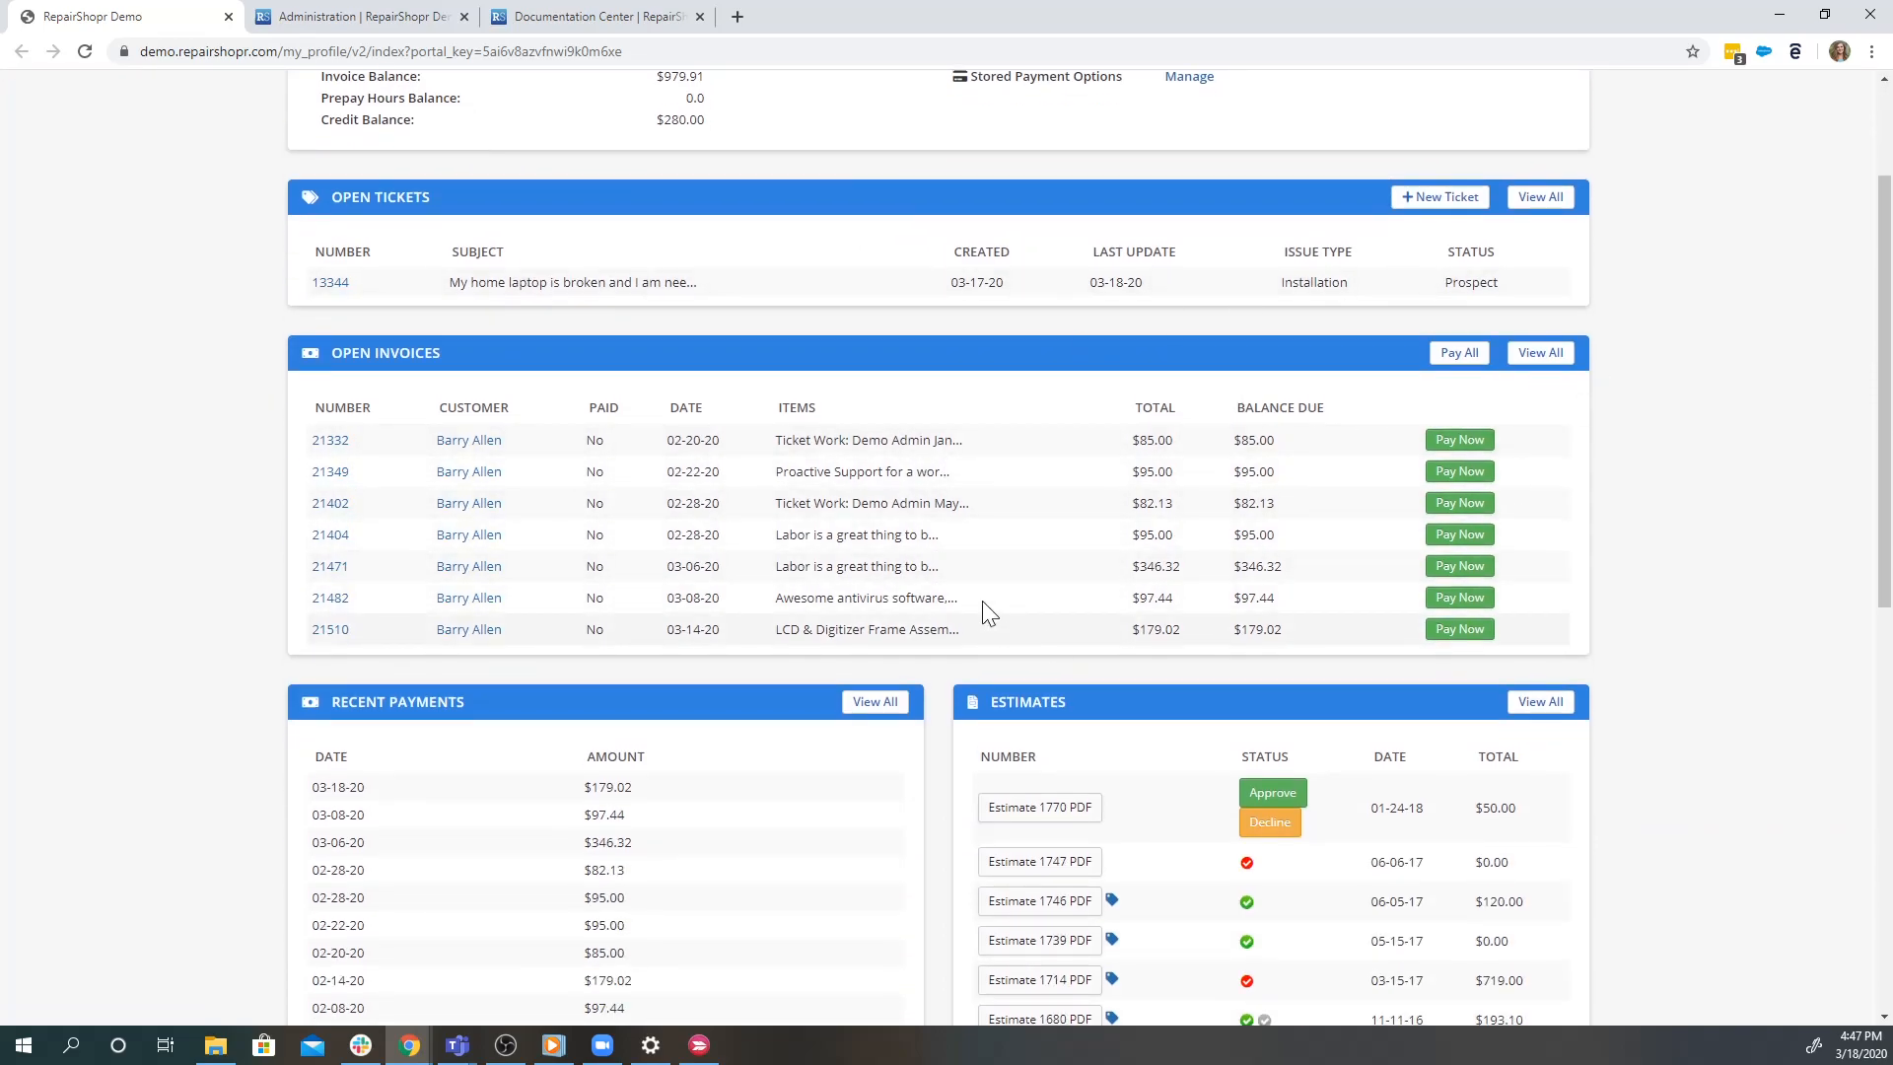
mouse_move(1425, 485)
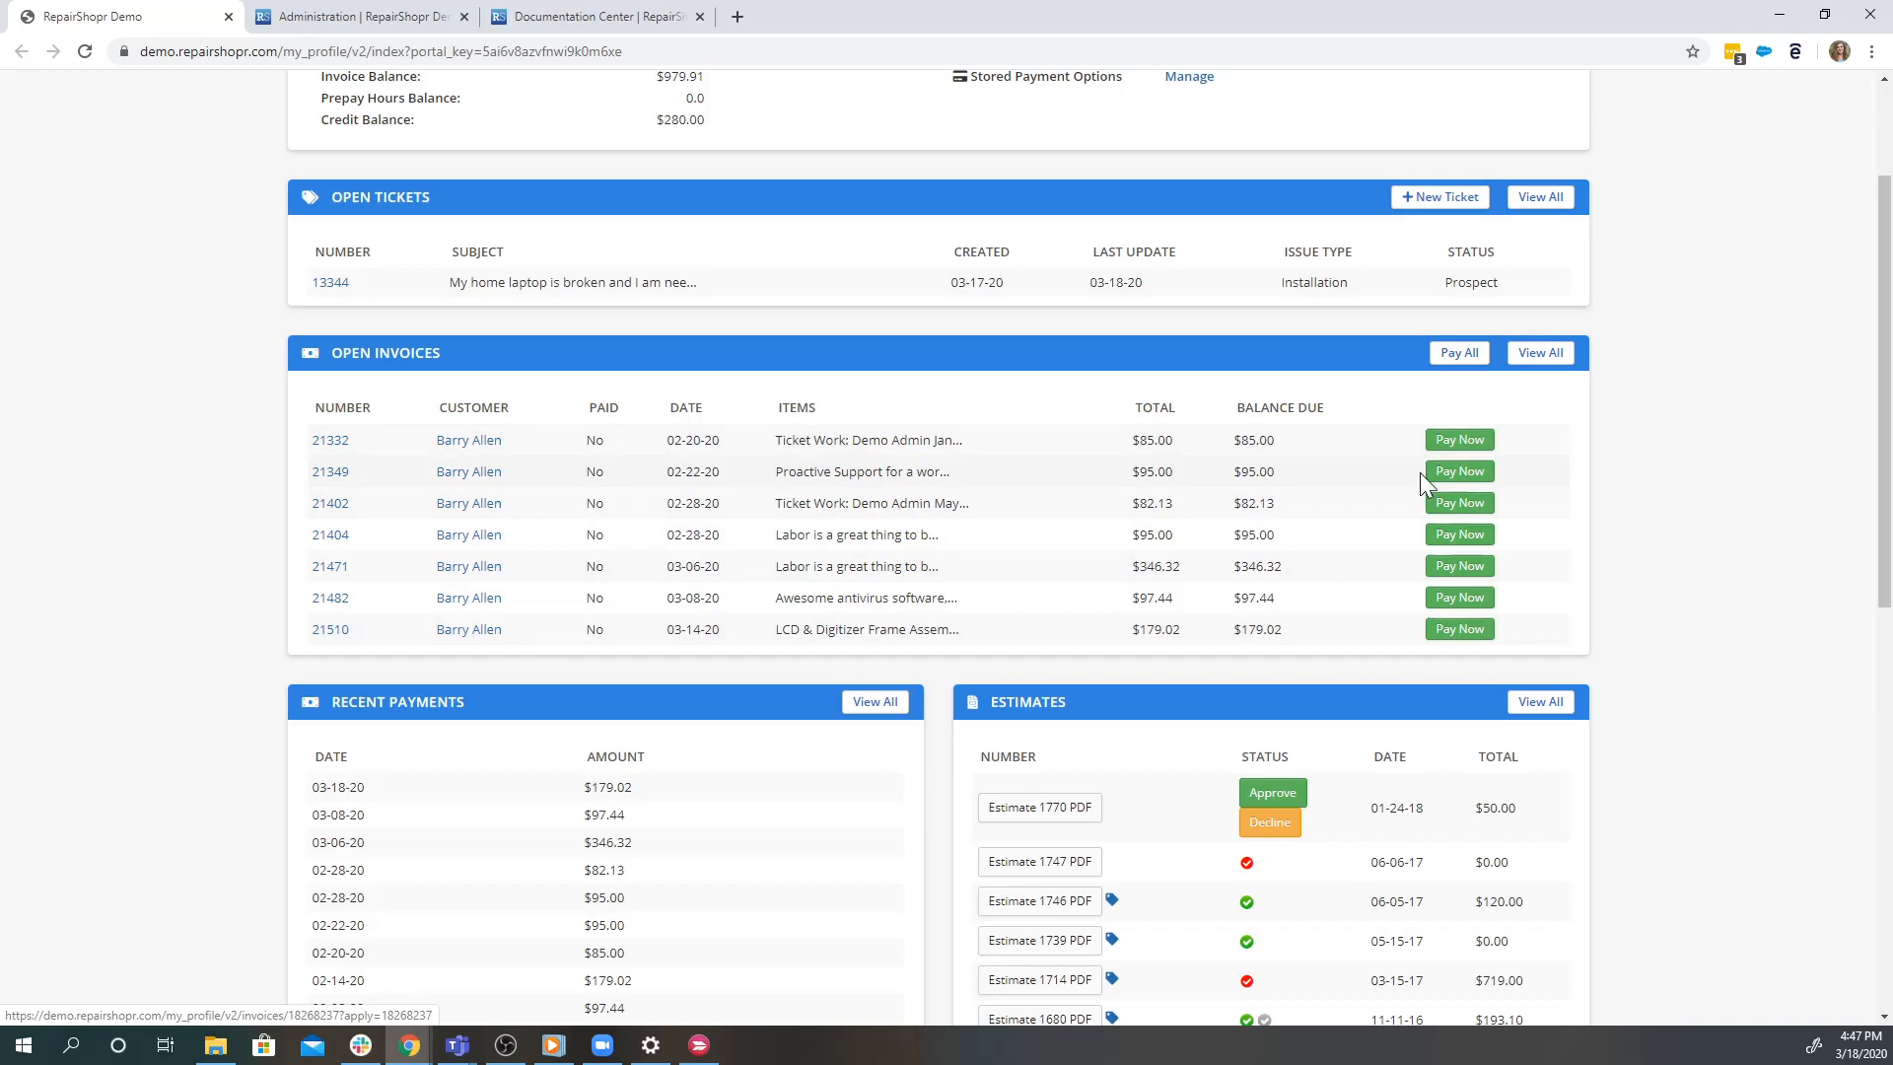
scroll("down", 3)
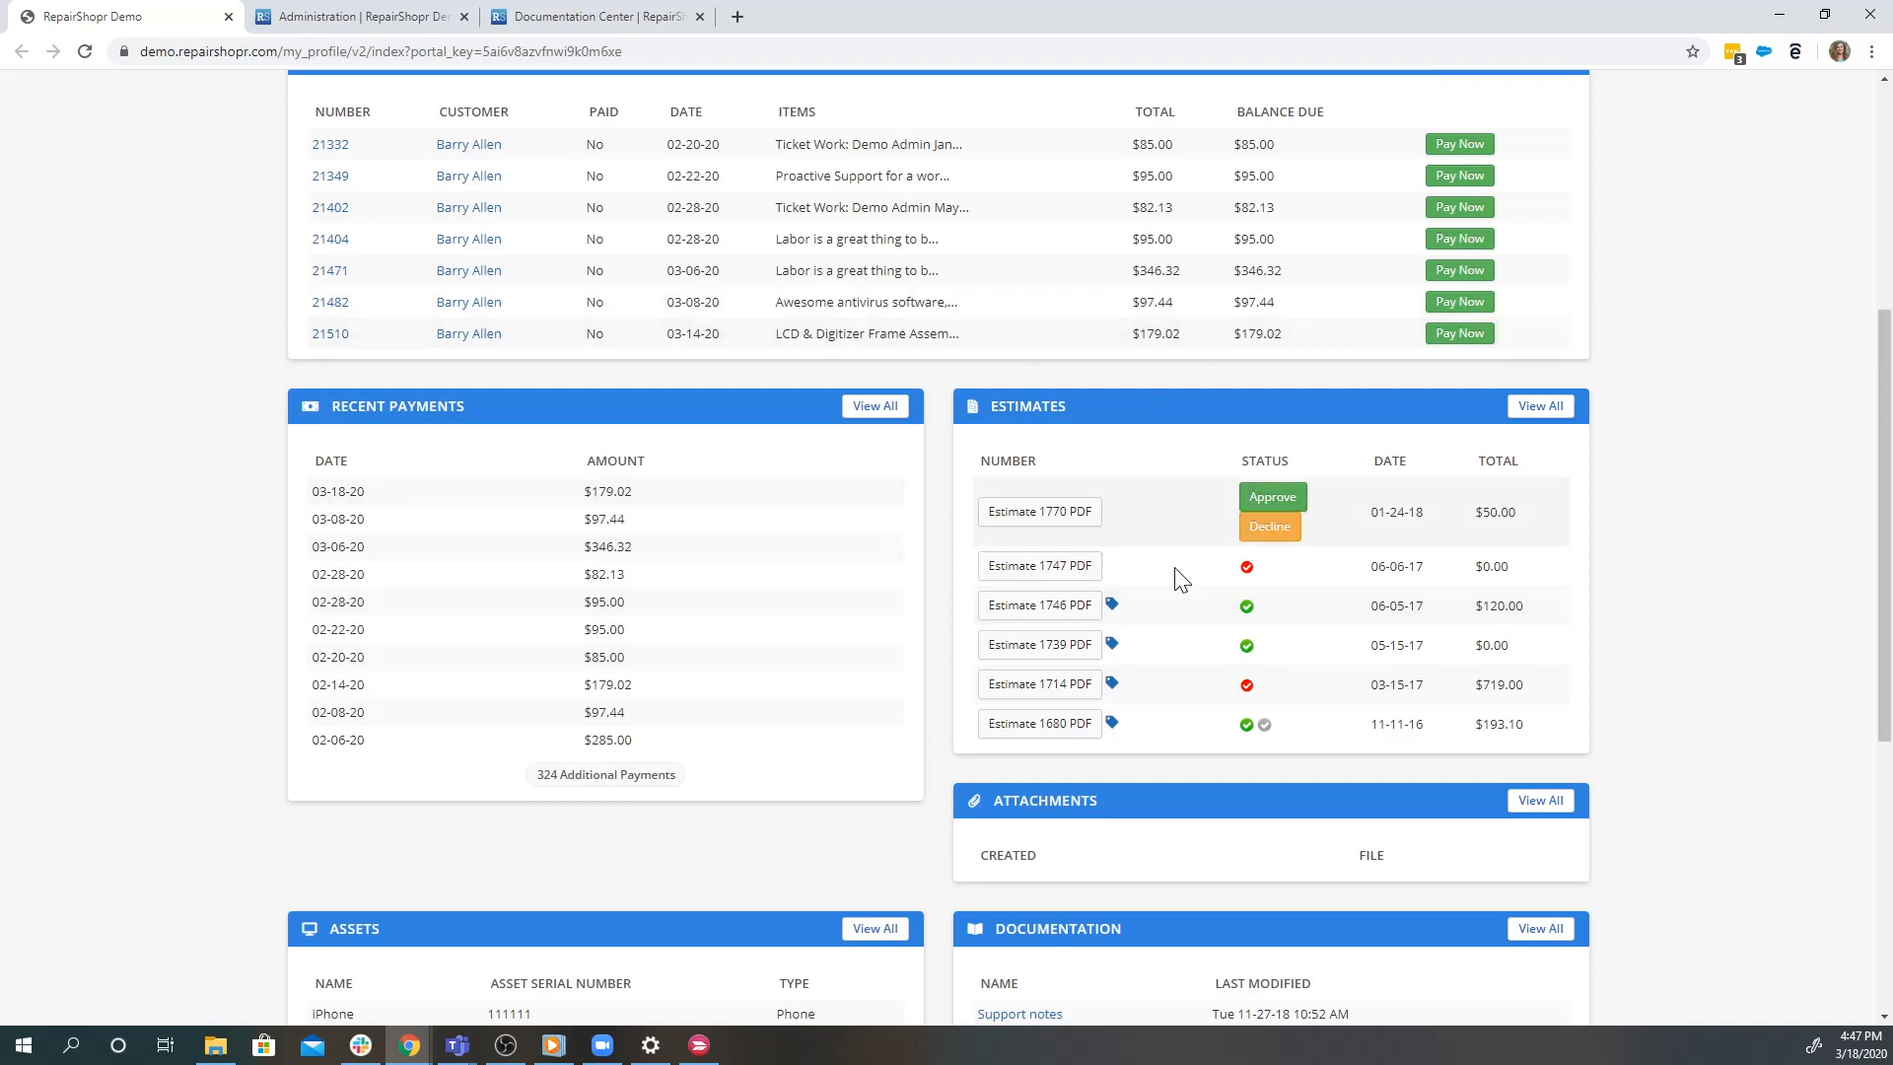
mouse_move(1723, 432)
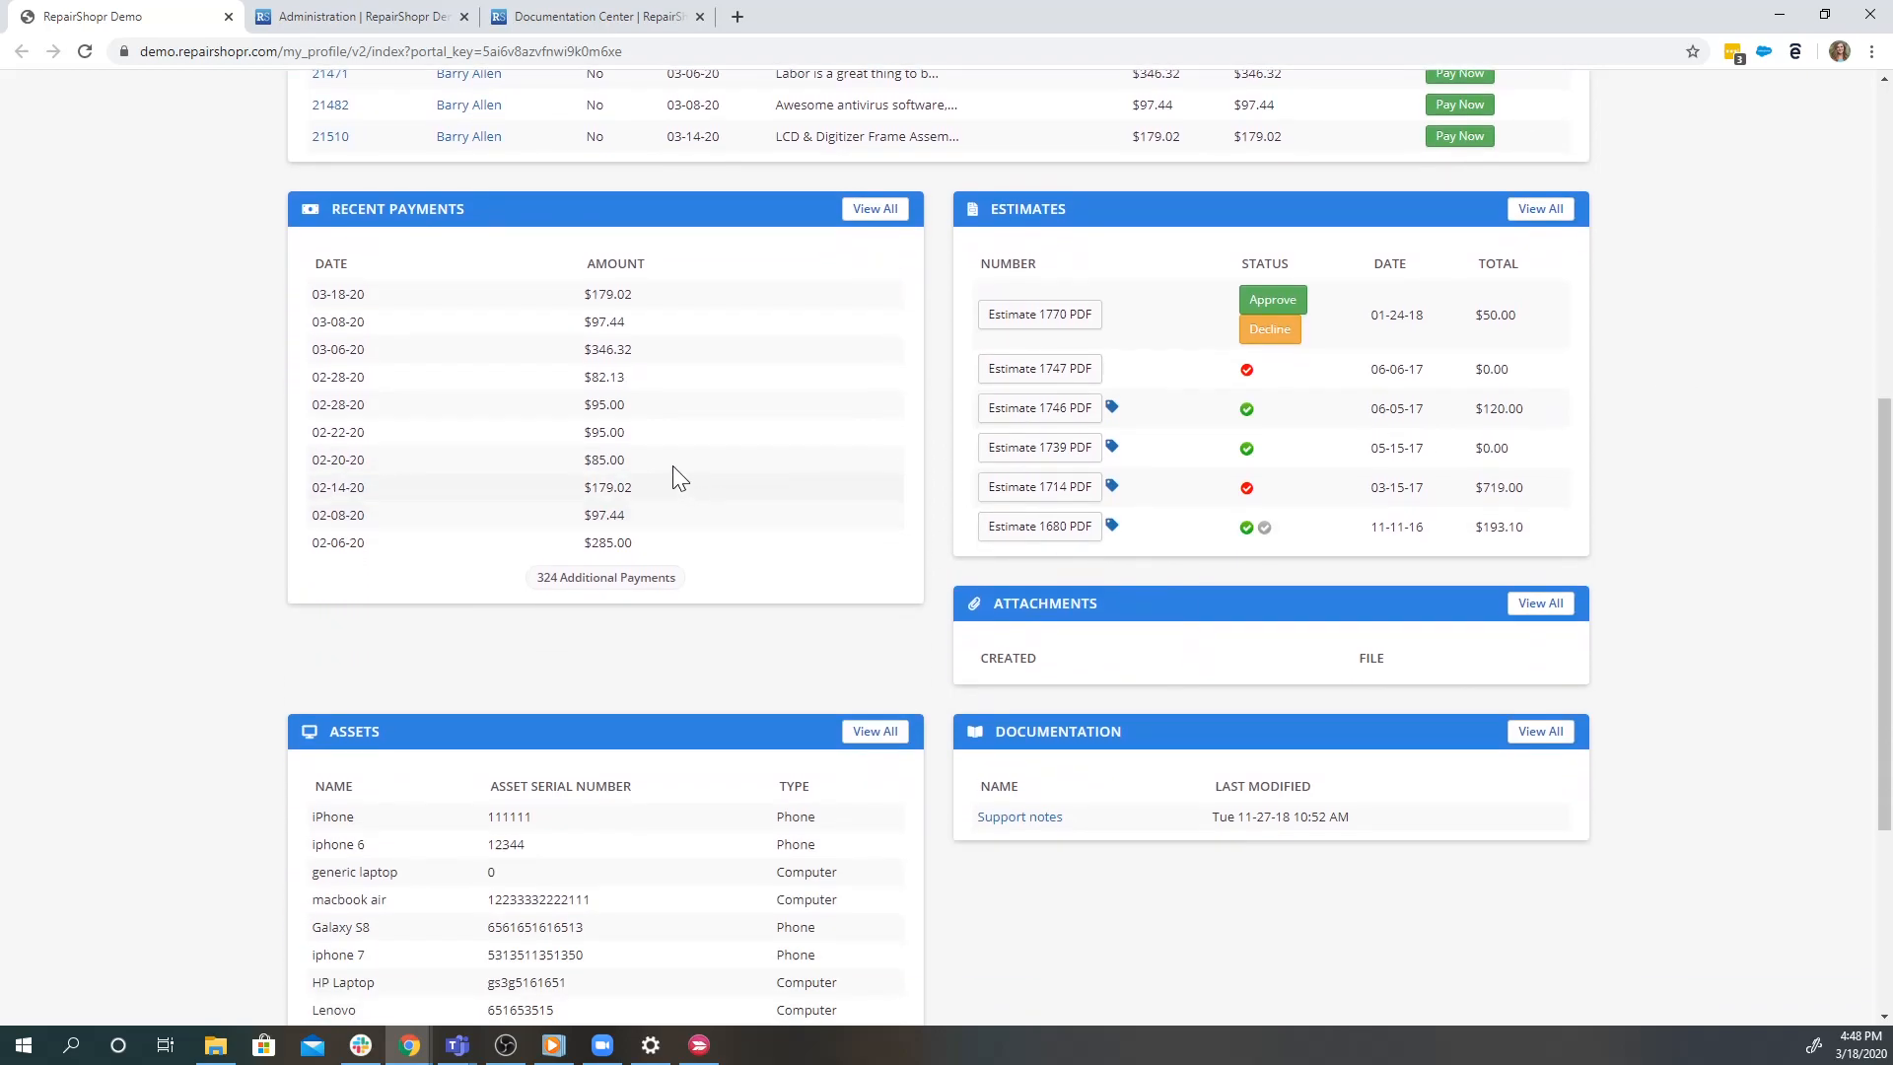
scroll("down", 3)
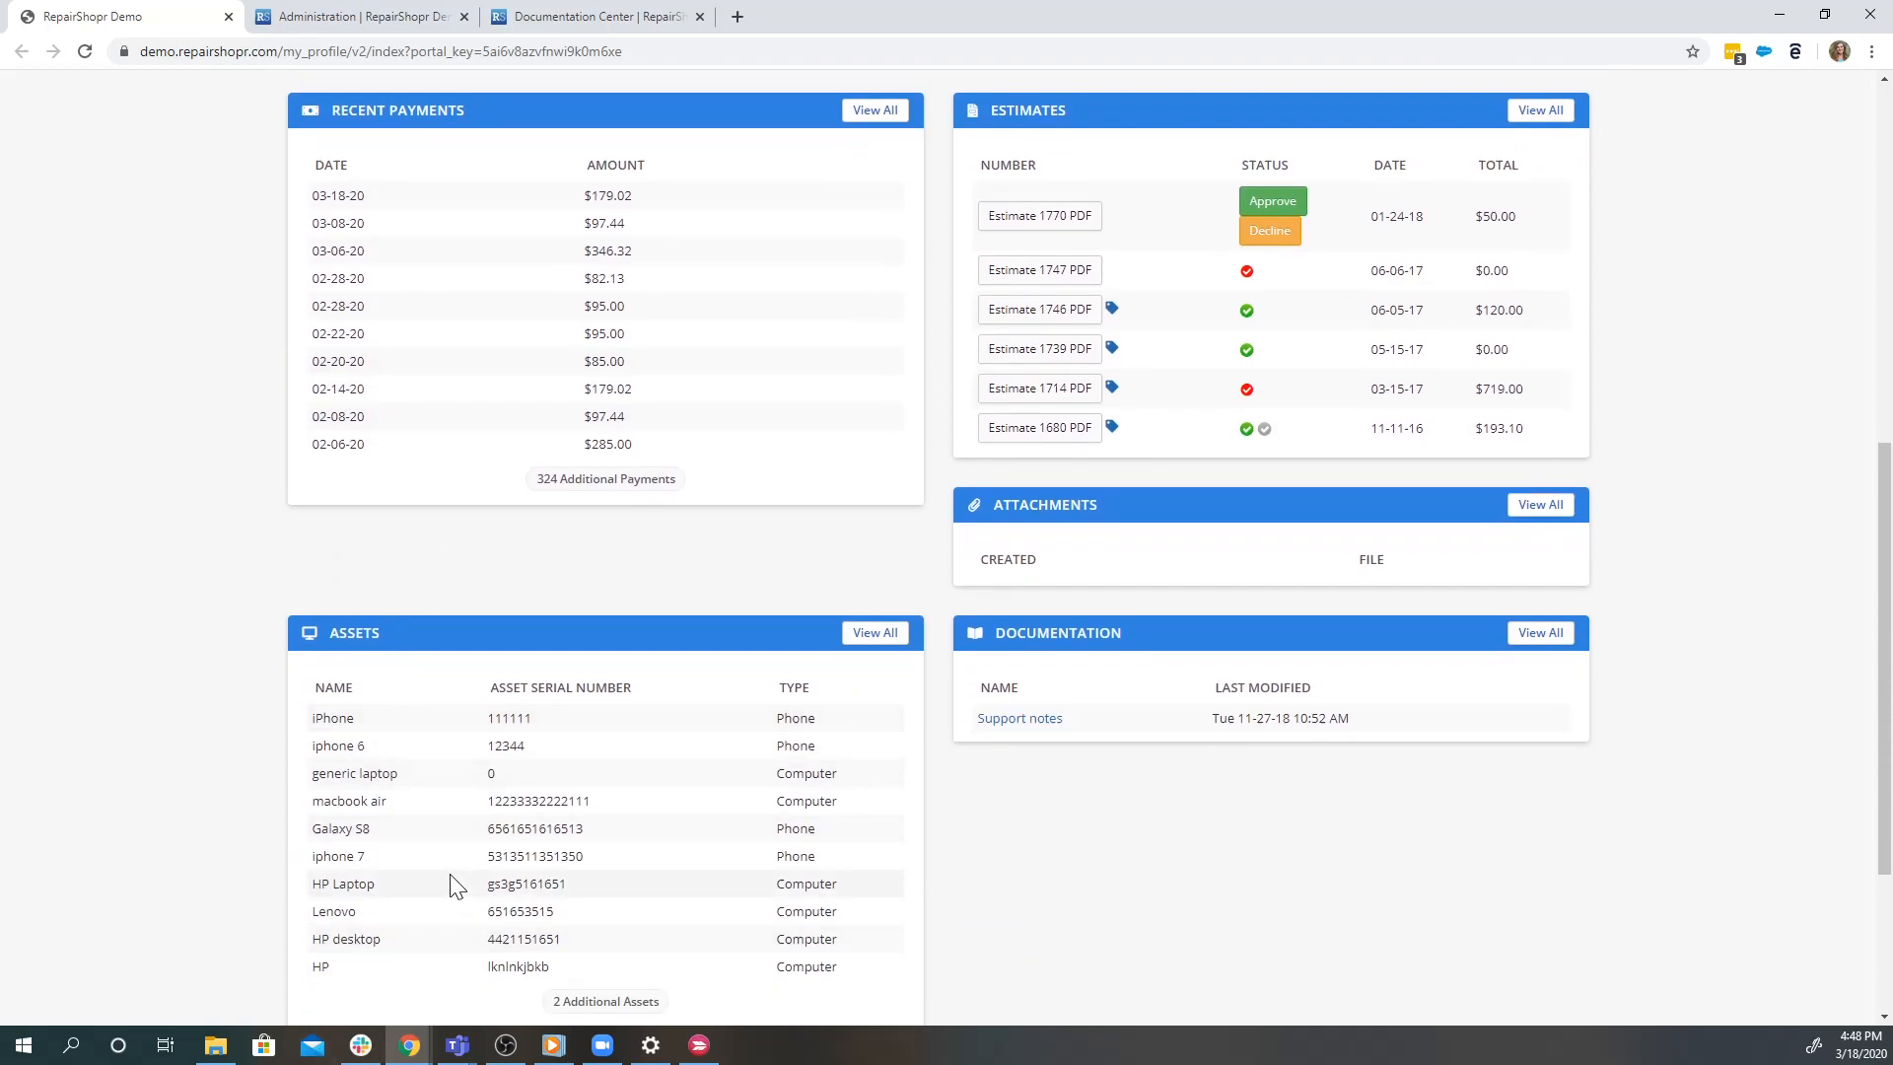
mouse_move(1017, 718)
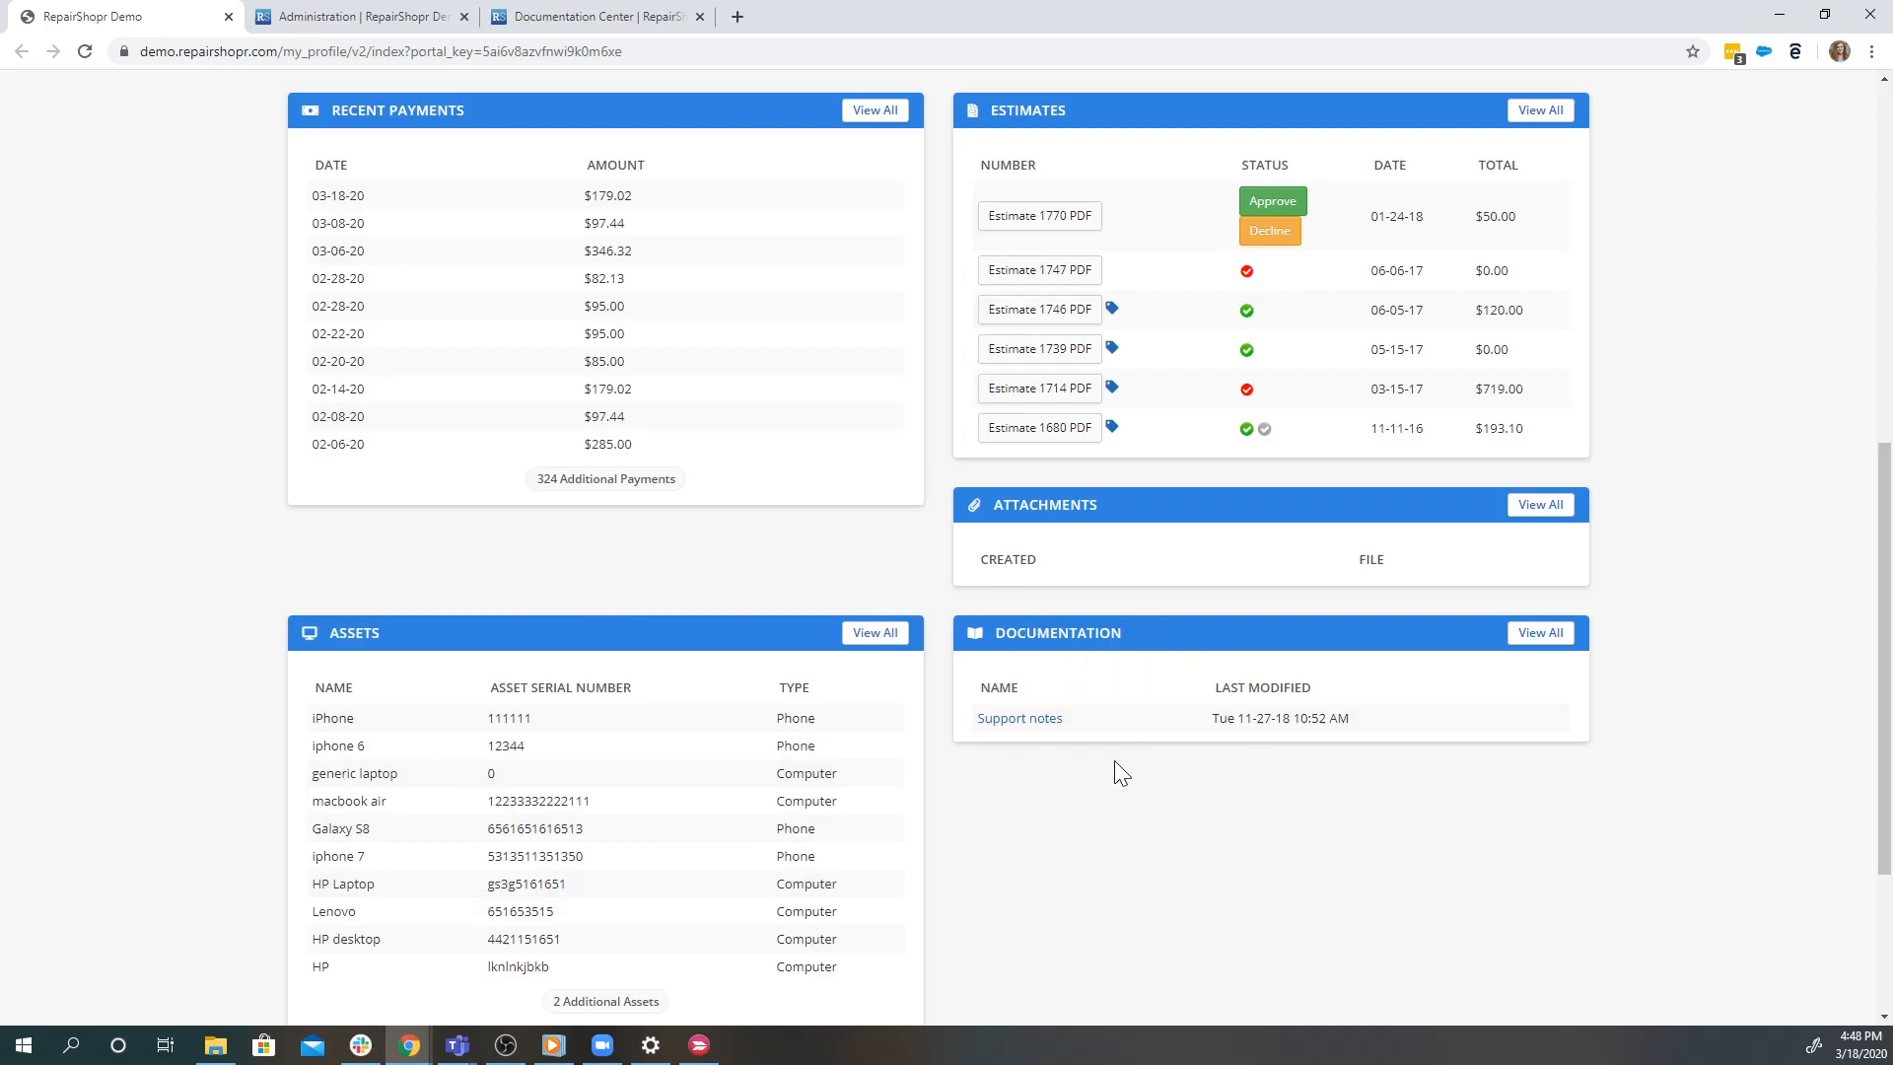
mouse_move(1143, 890)
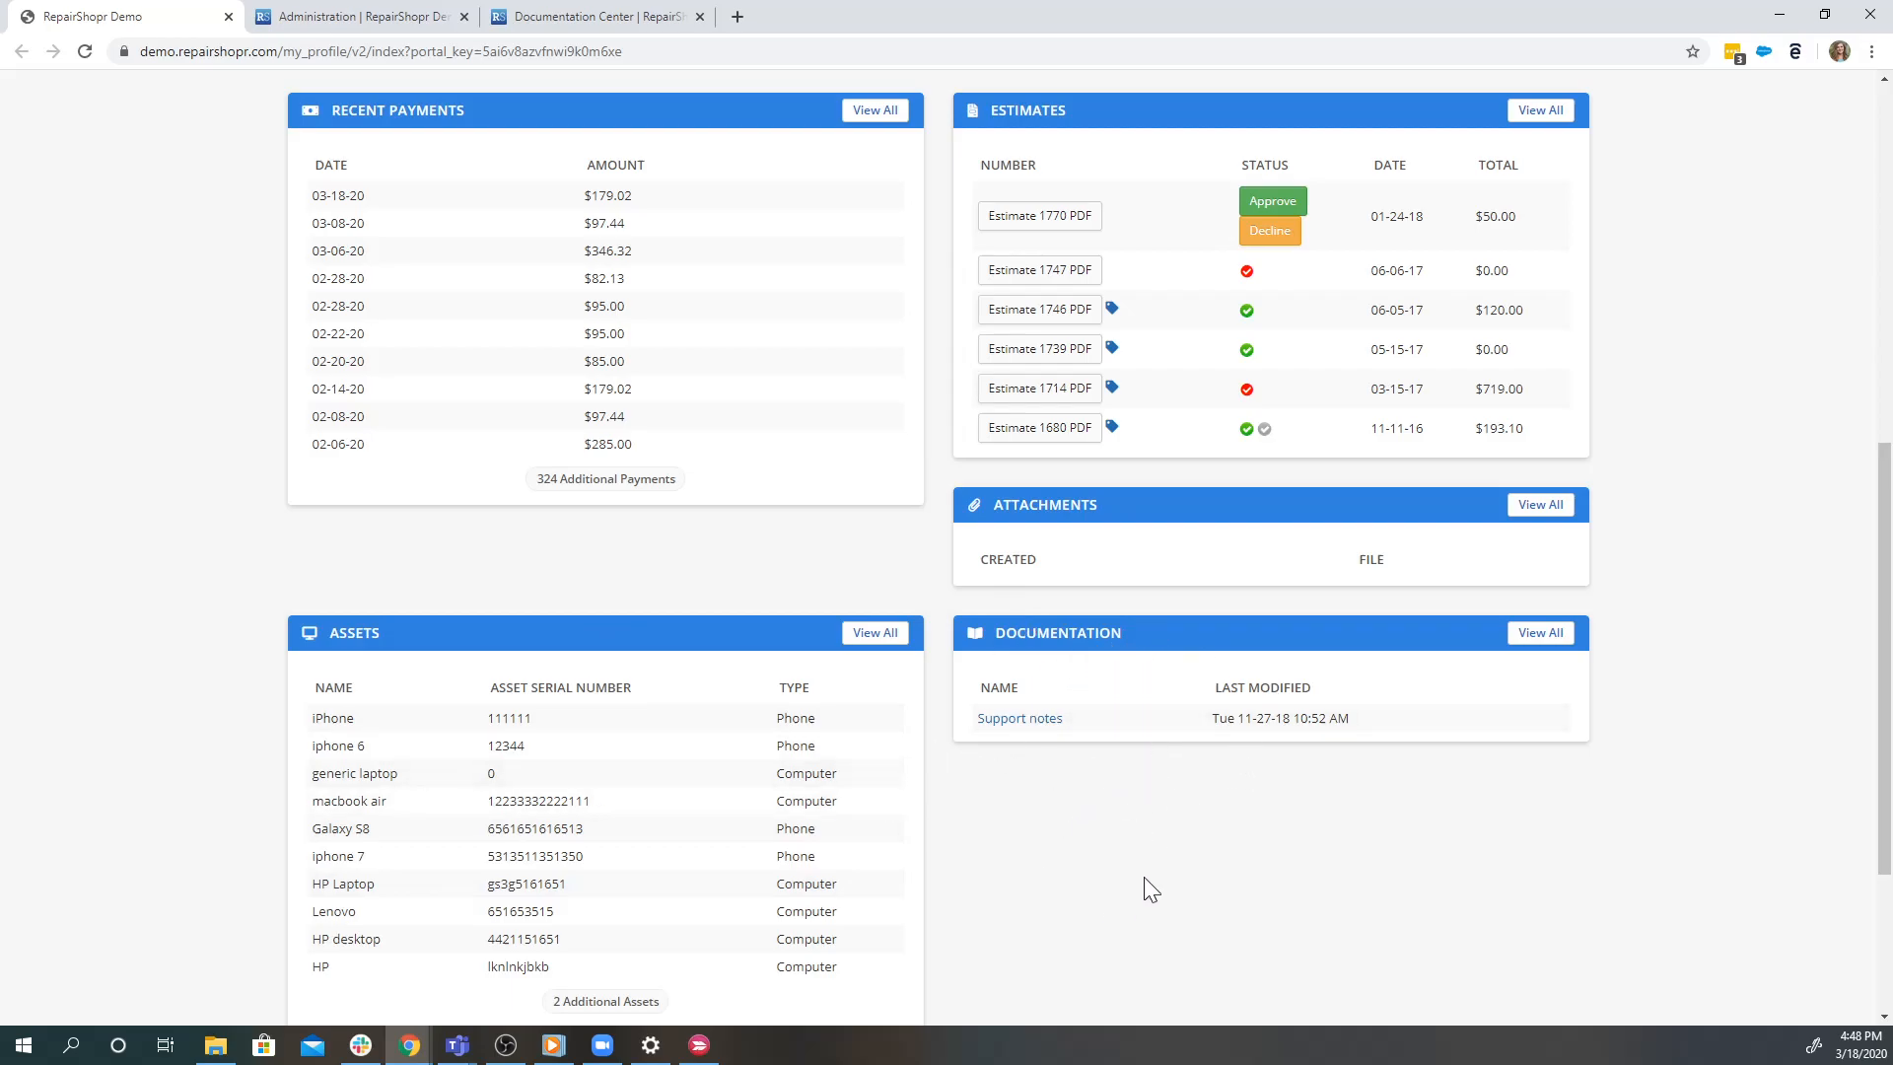
mouse_move(1077, 788)
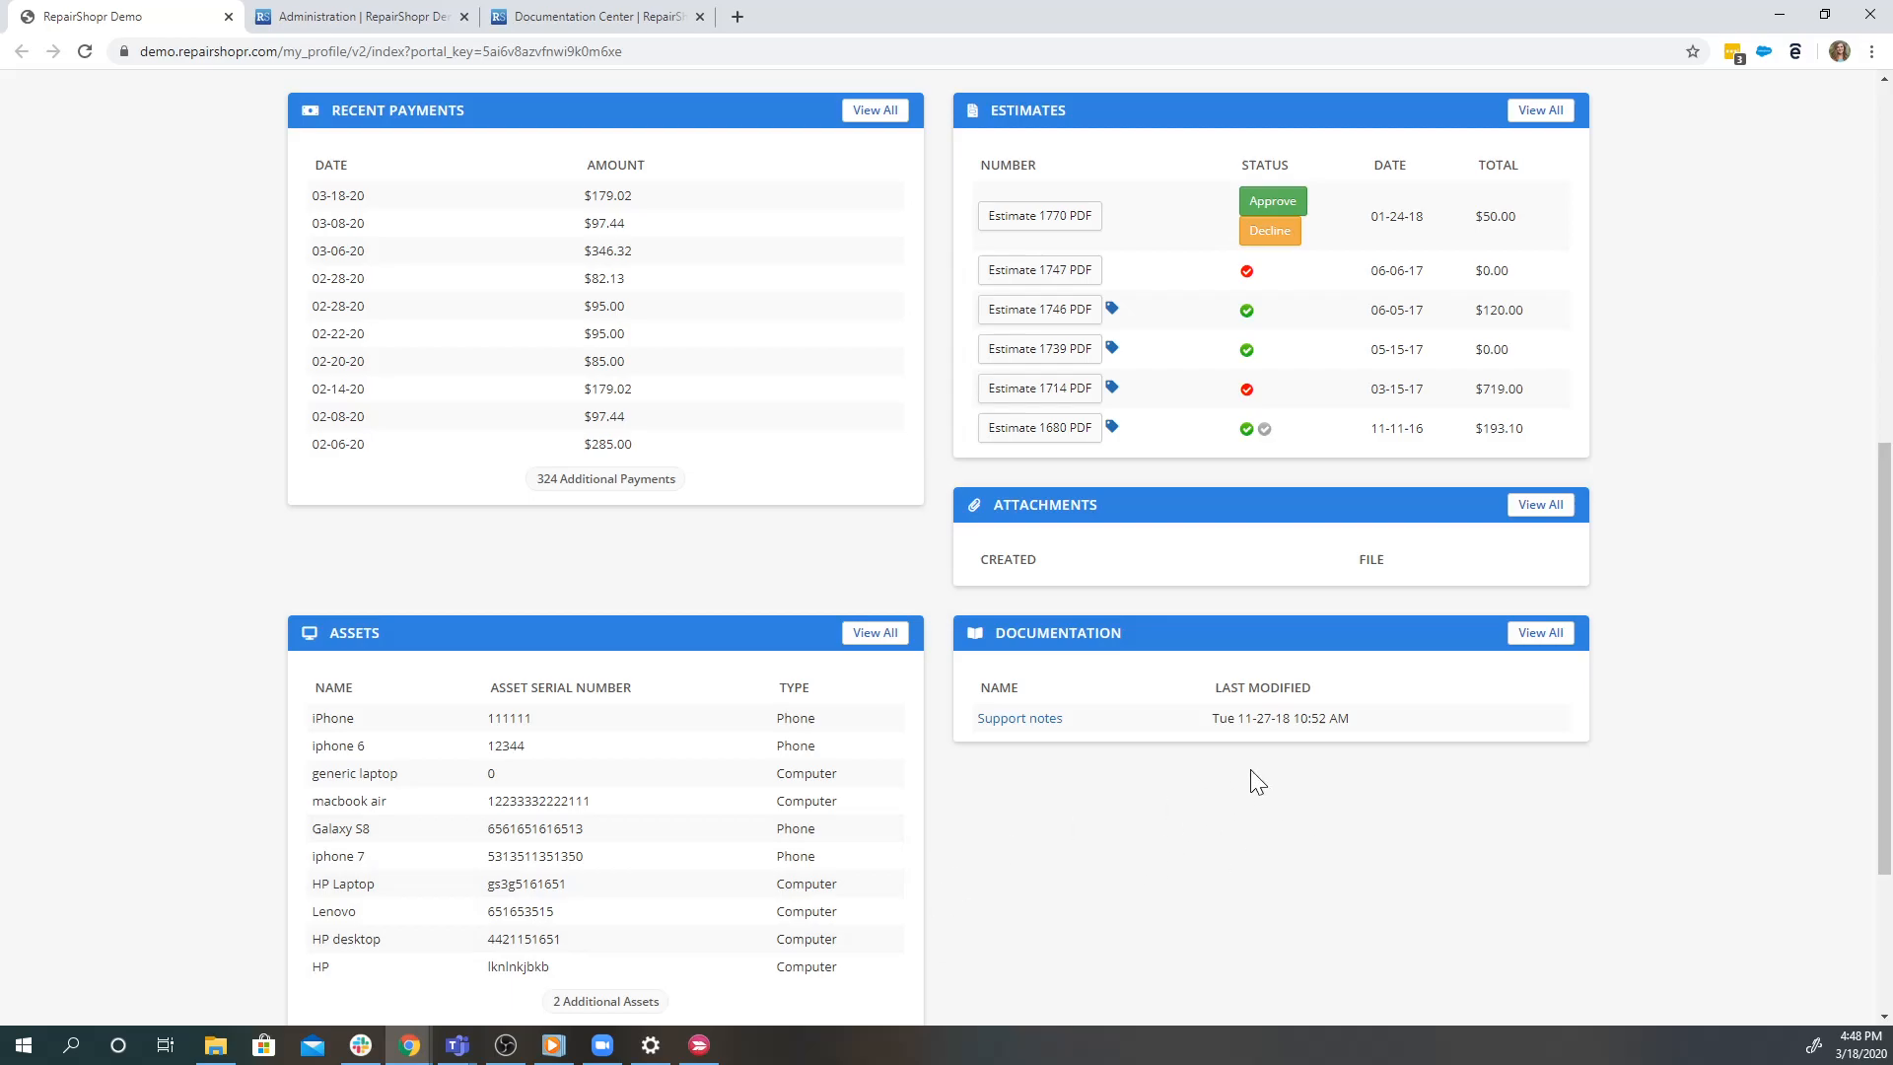
mouse_move(1147, 722)
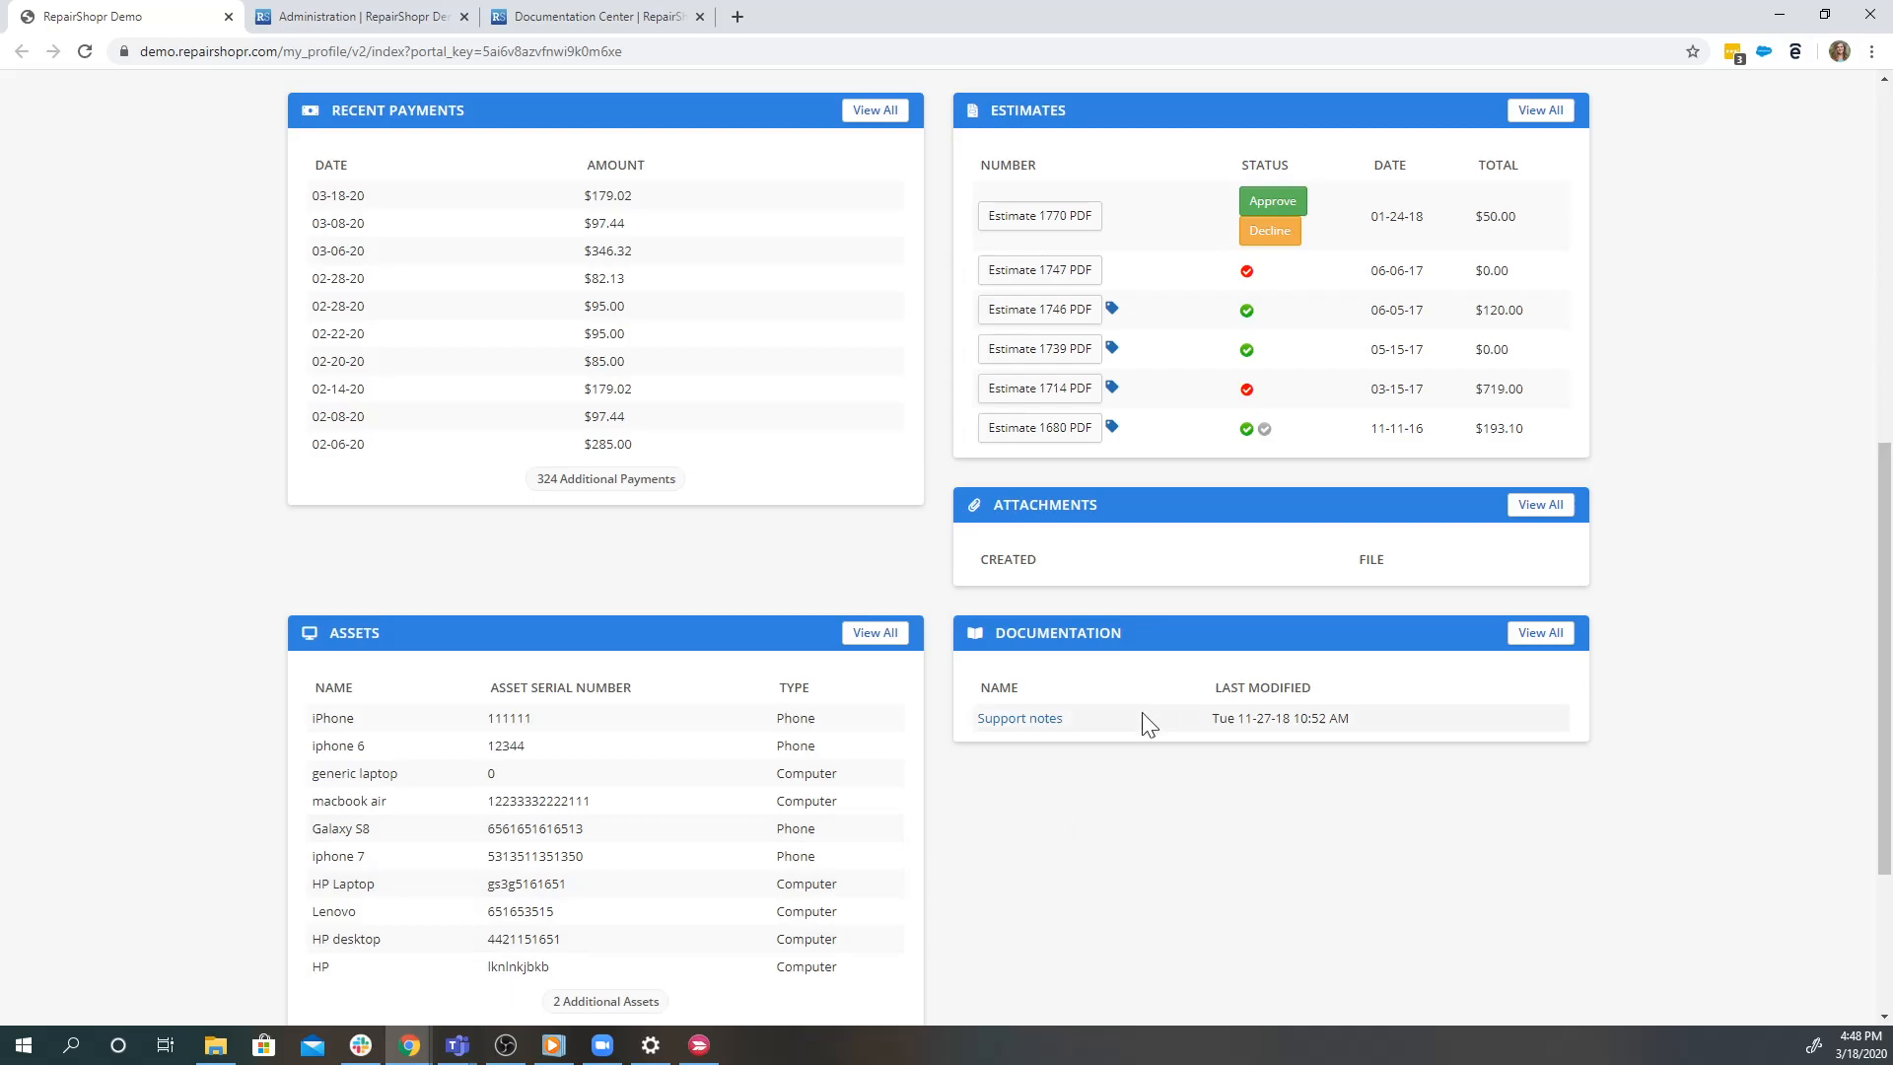
mouse_move(1065, 739)
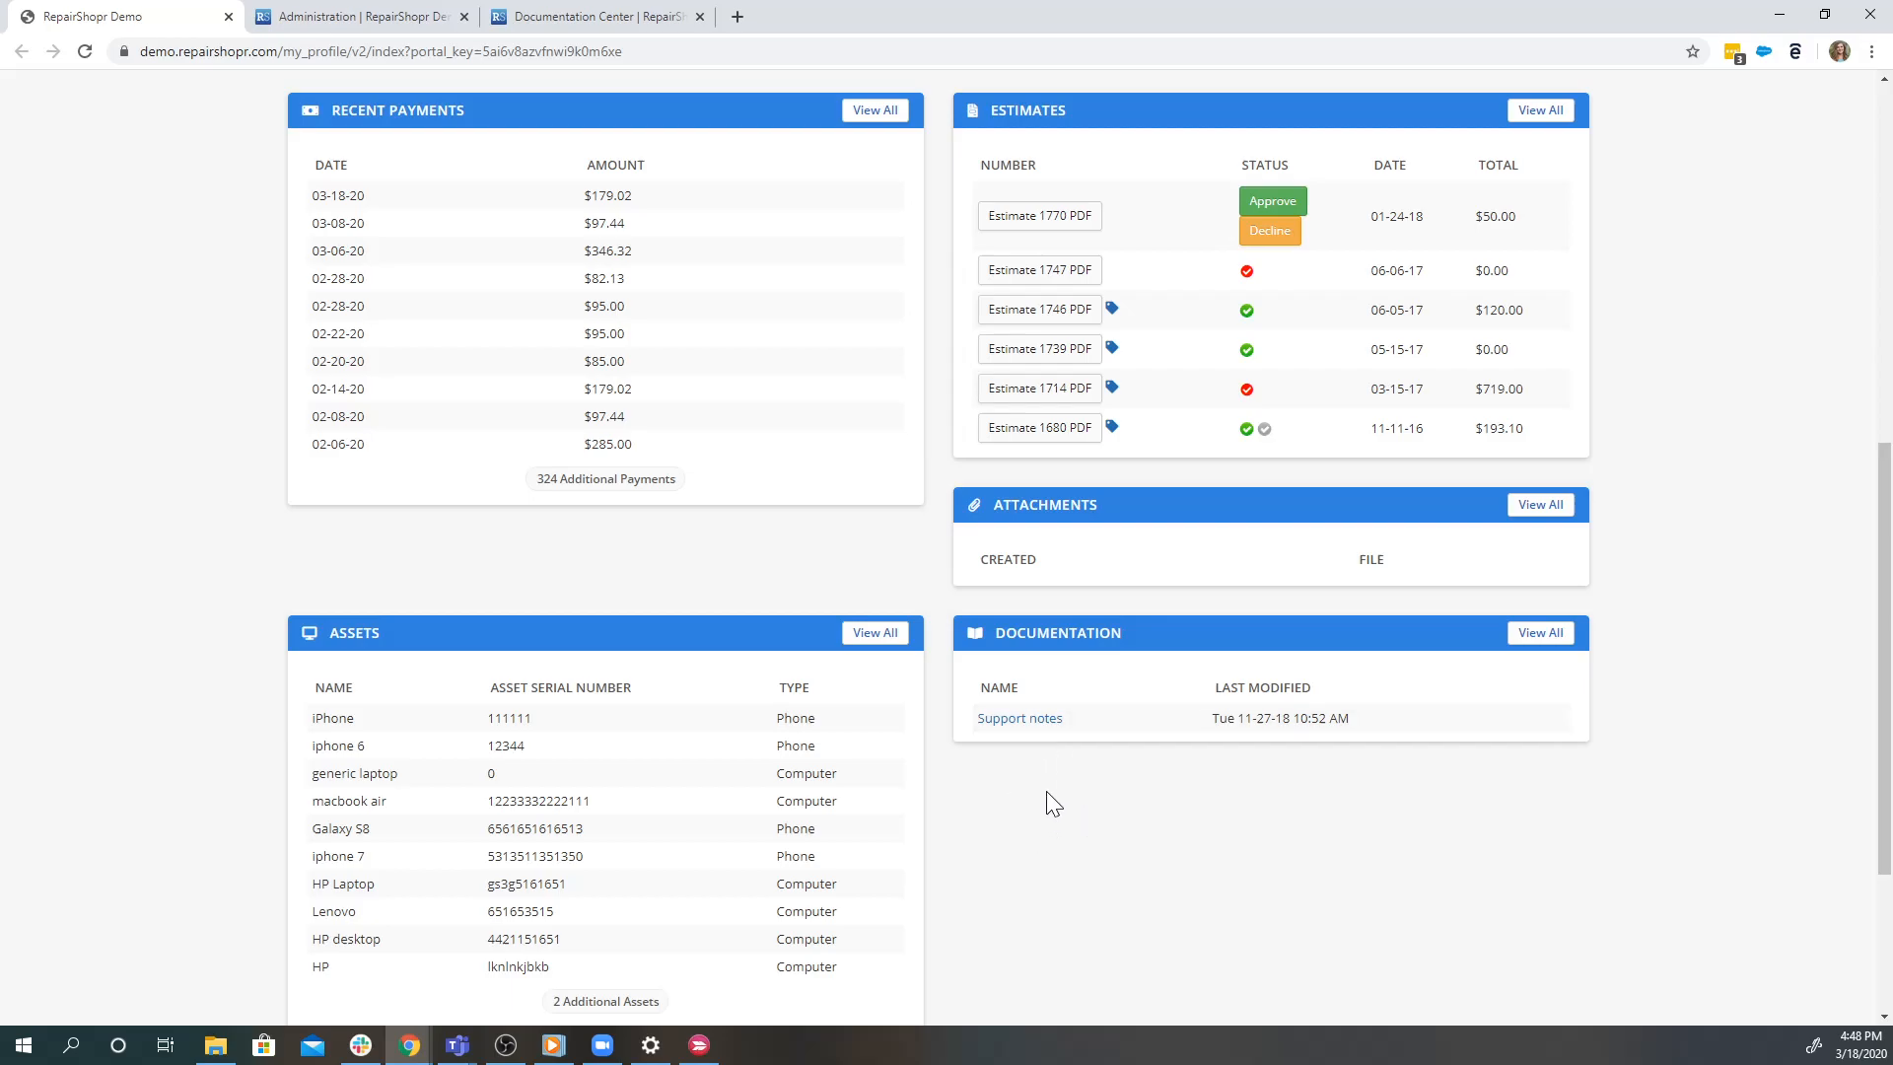
mouse_move(1078, 802)
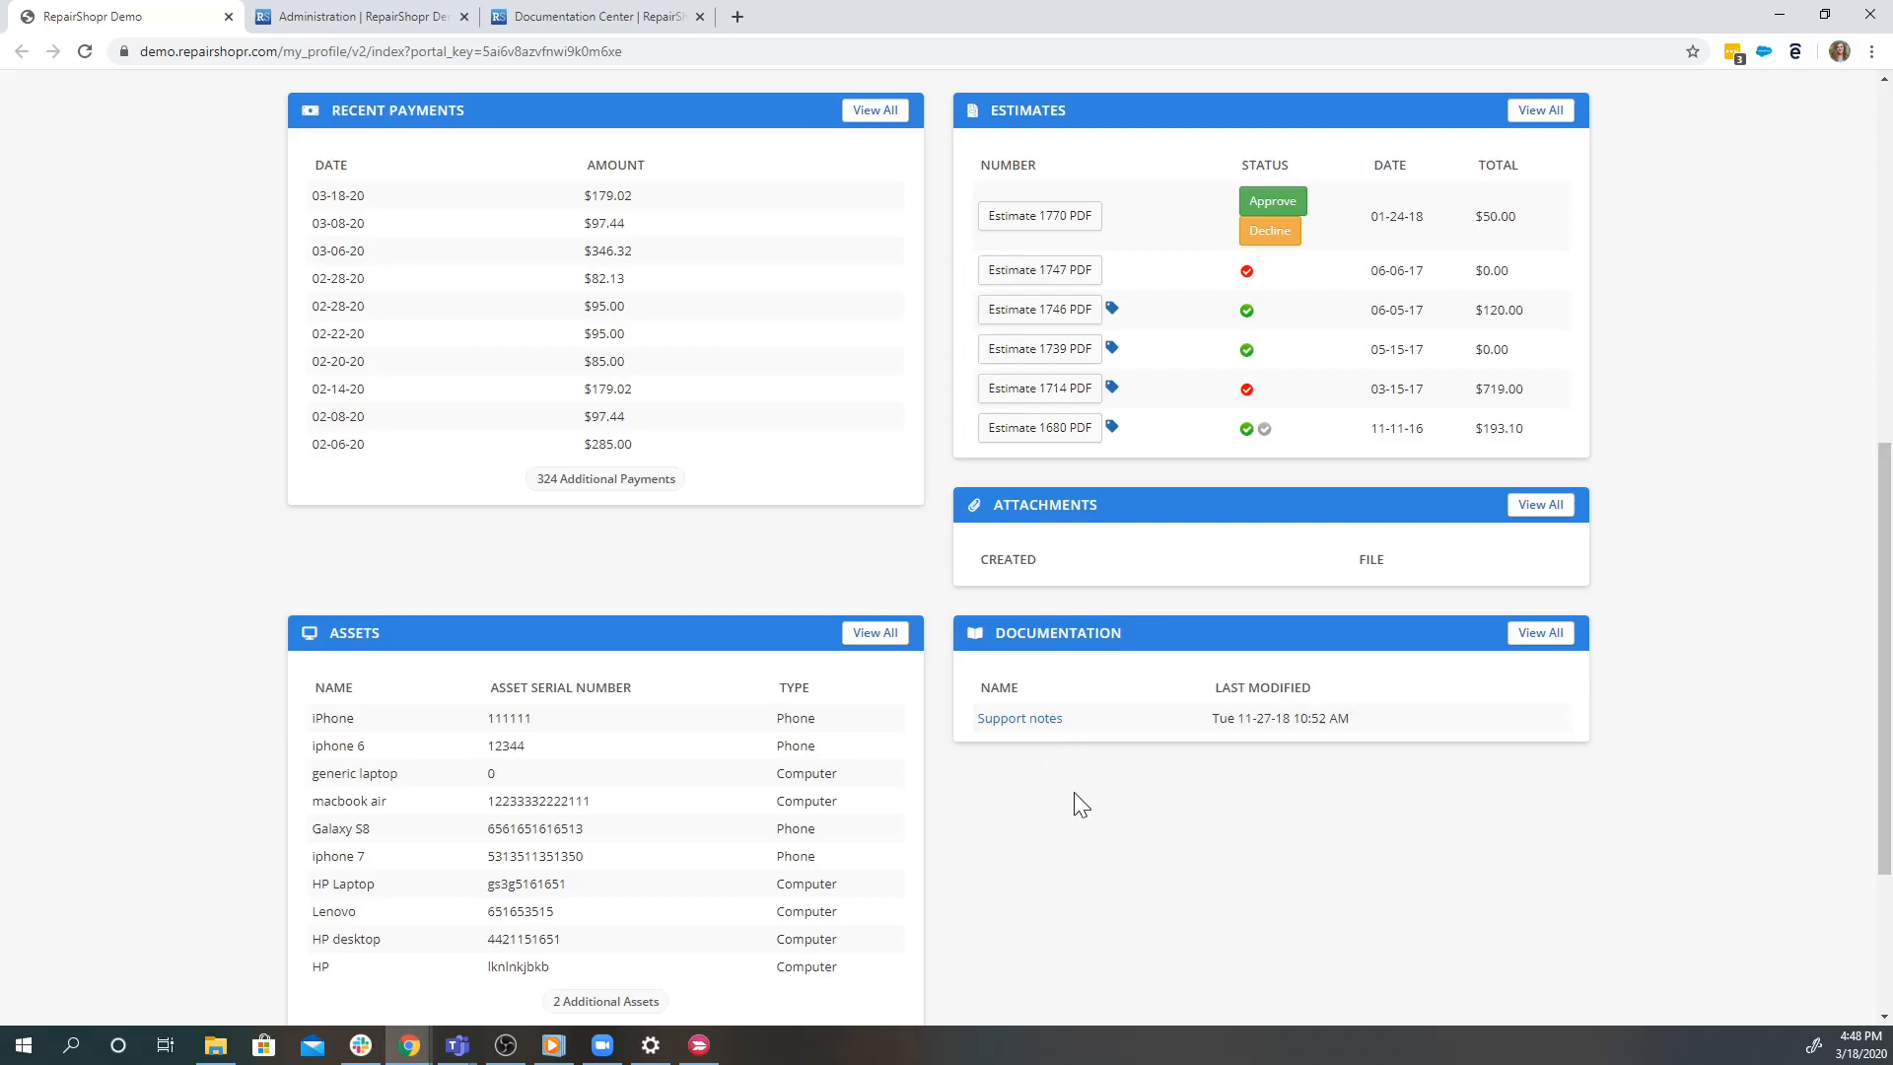
mouse_move(1092, 822)
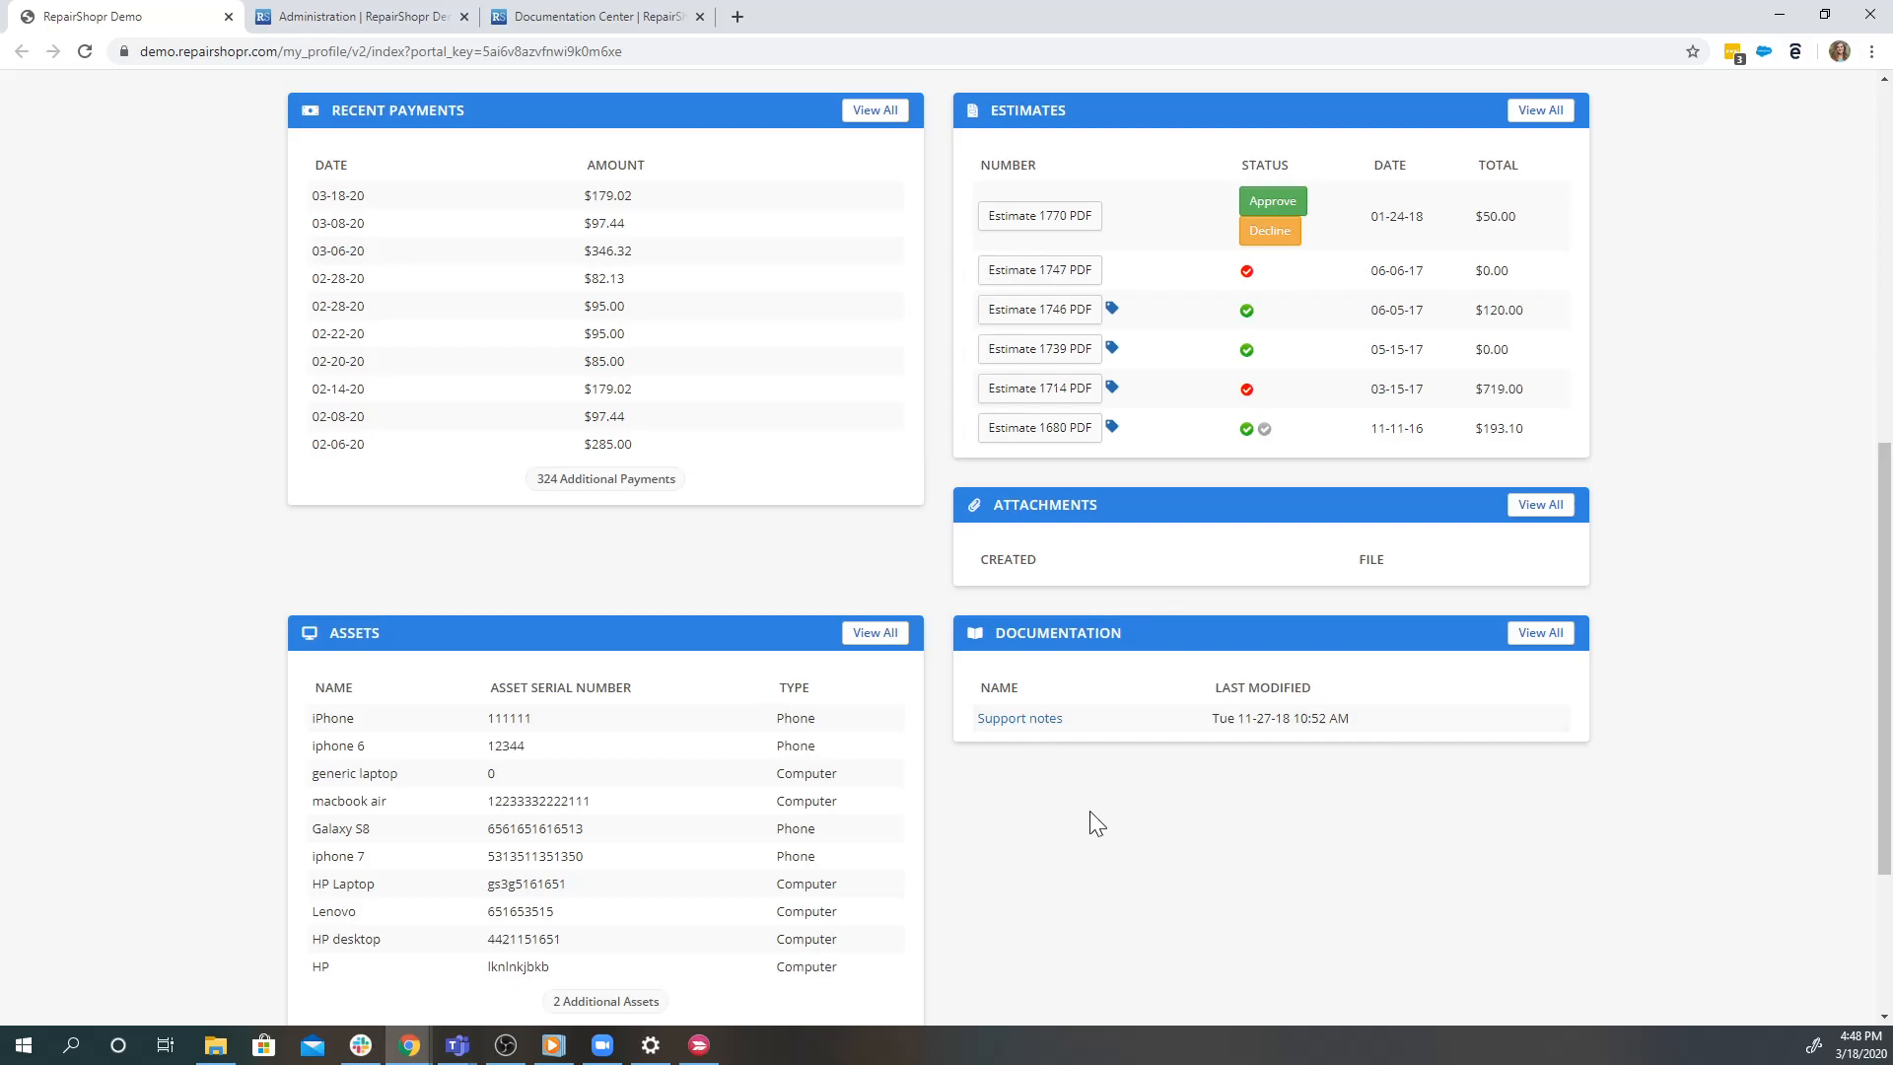
mouse_move(1039, 735)
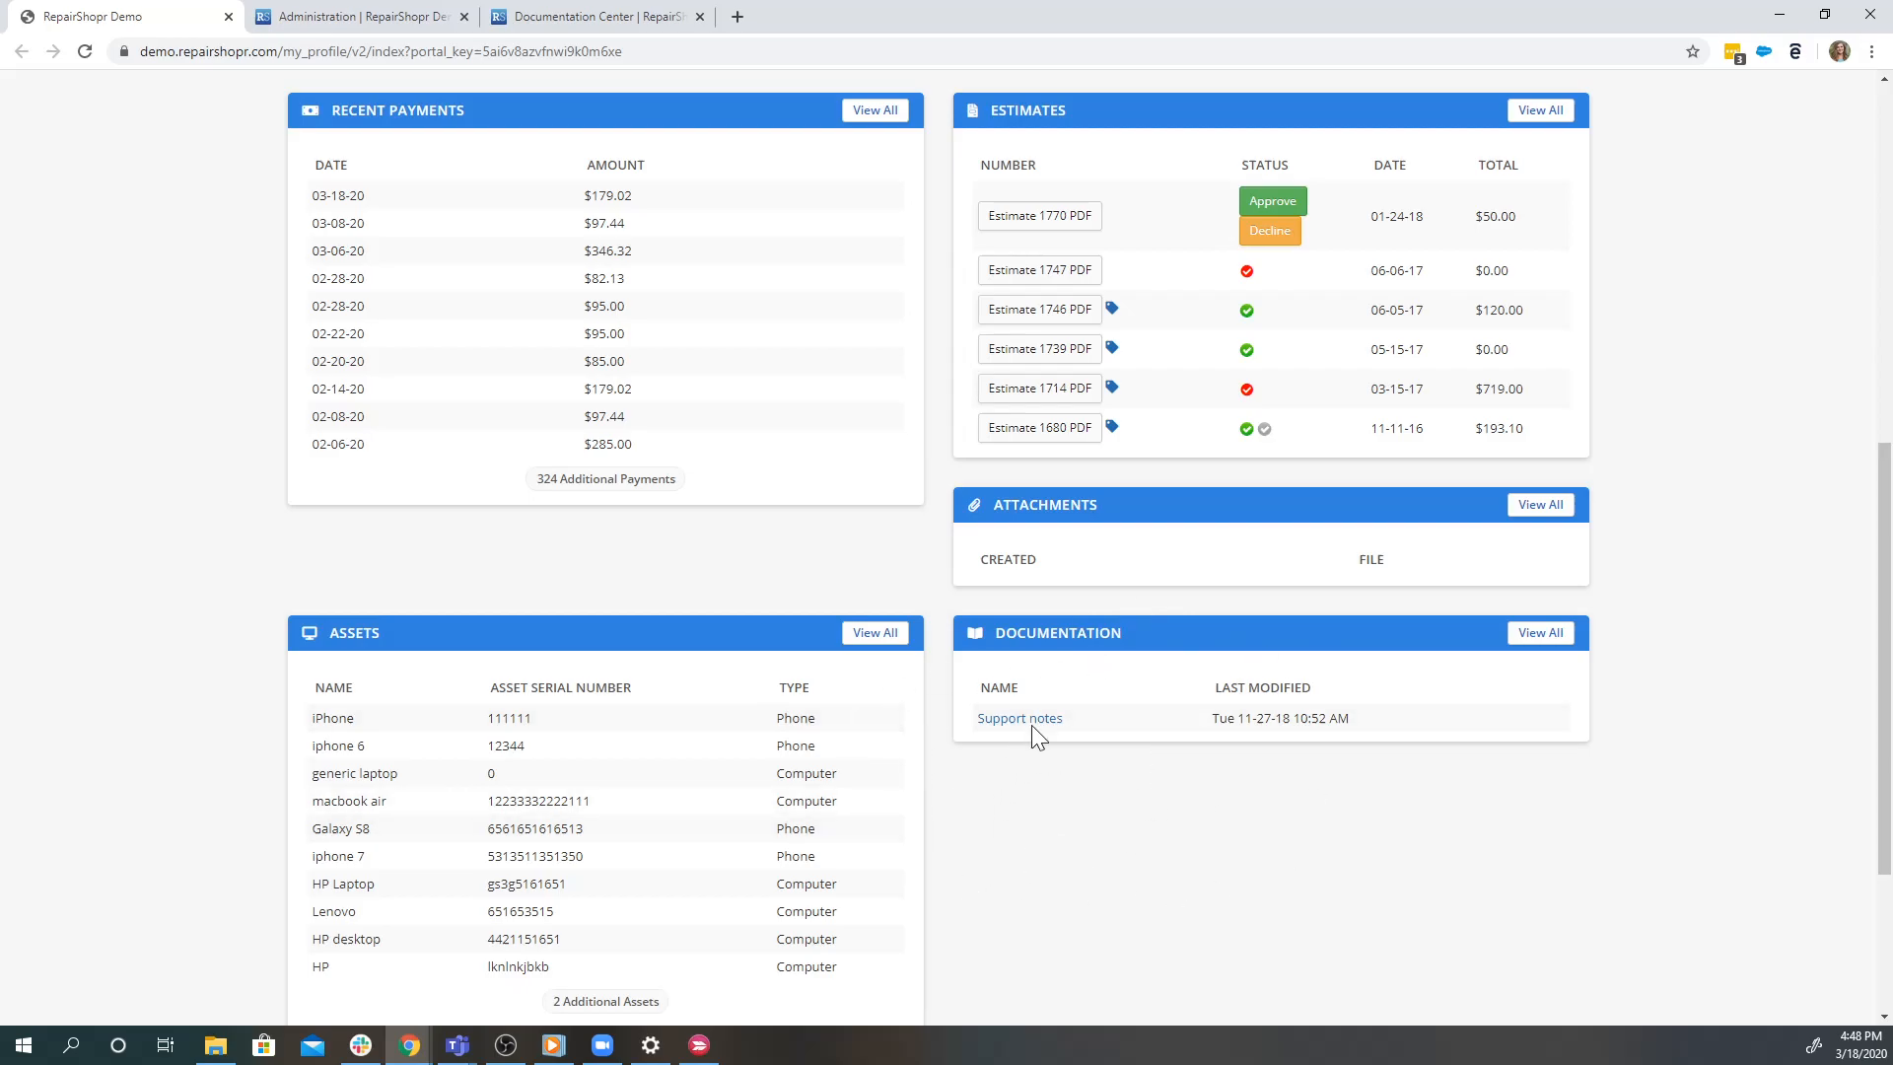
mouse_move(1027, 842)
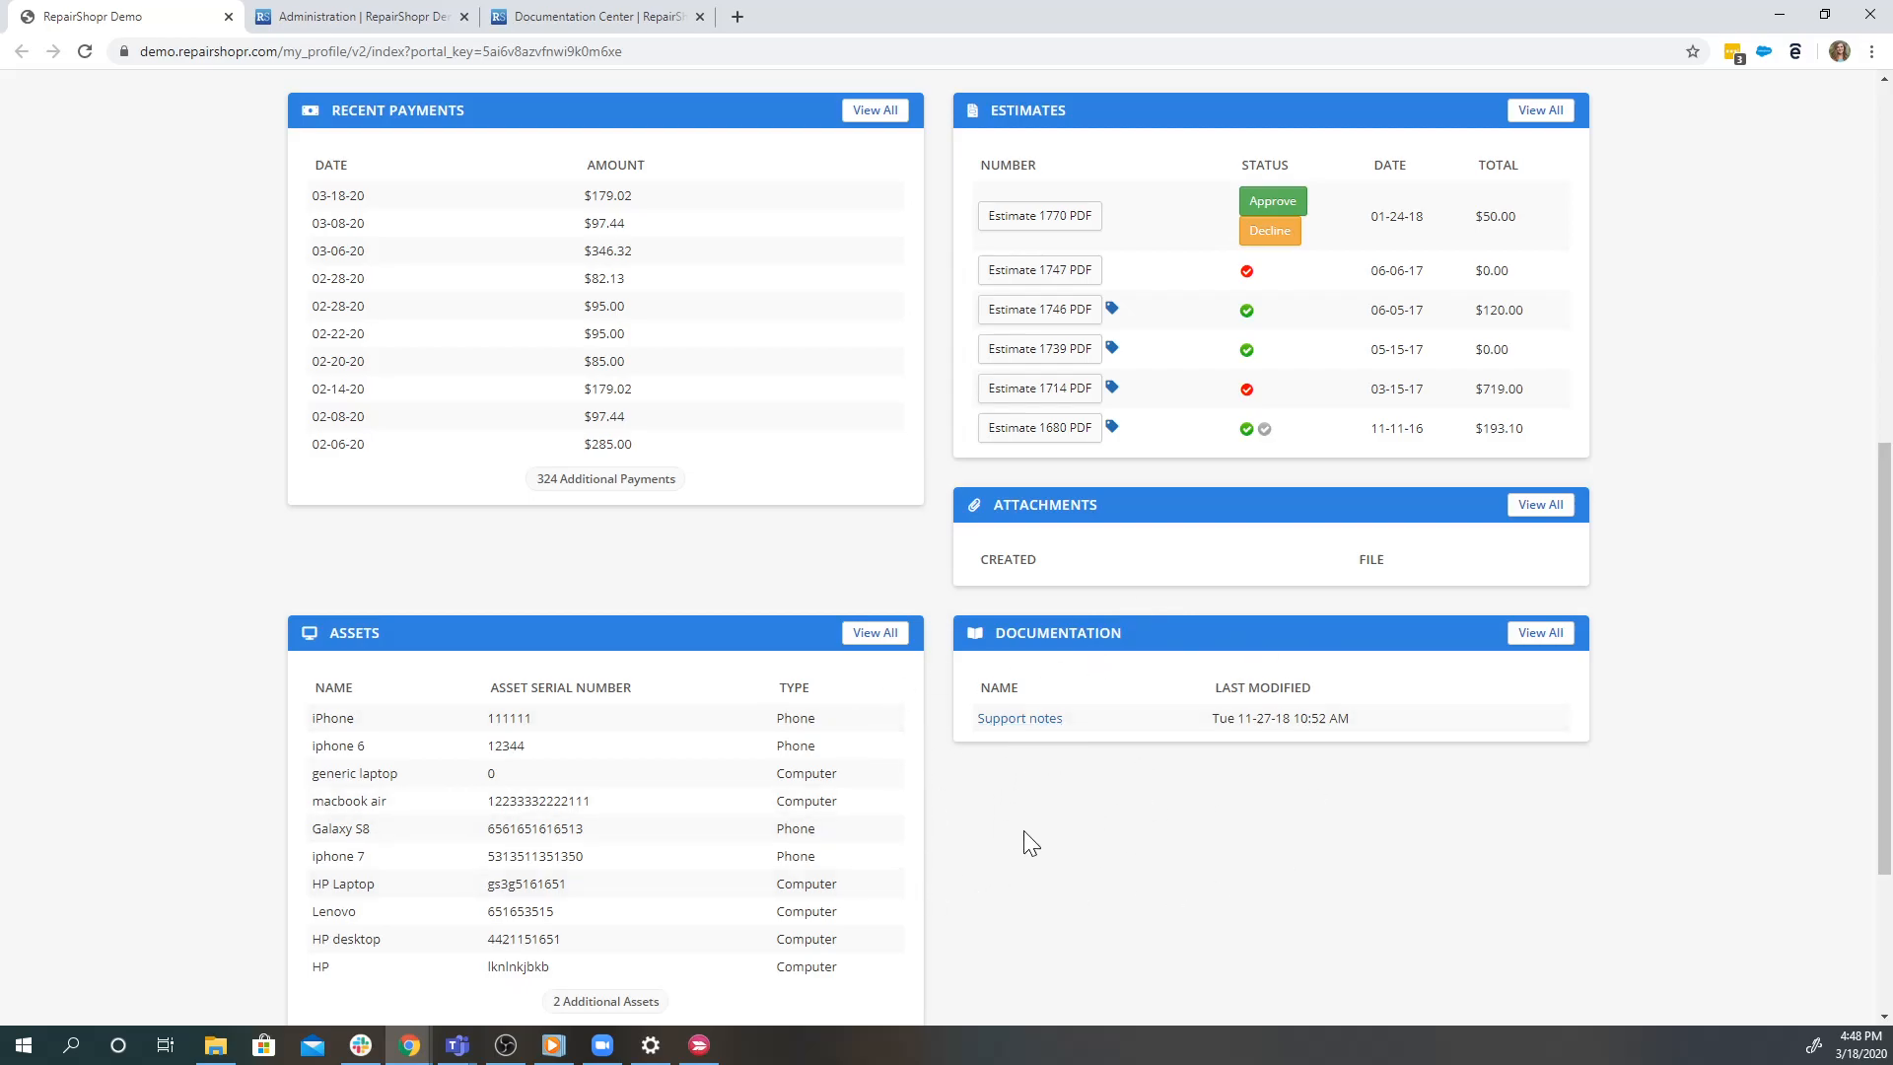
mouse_move(899, 802)
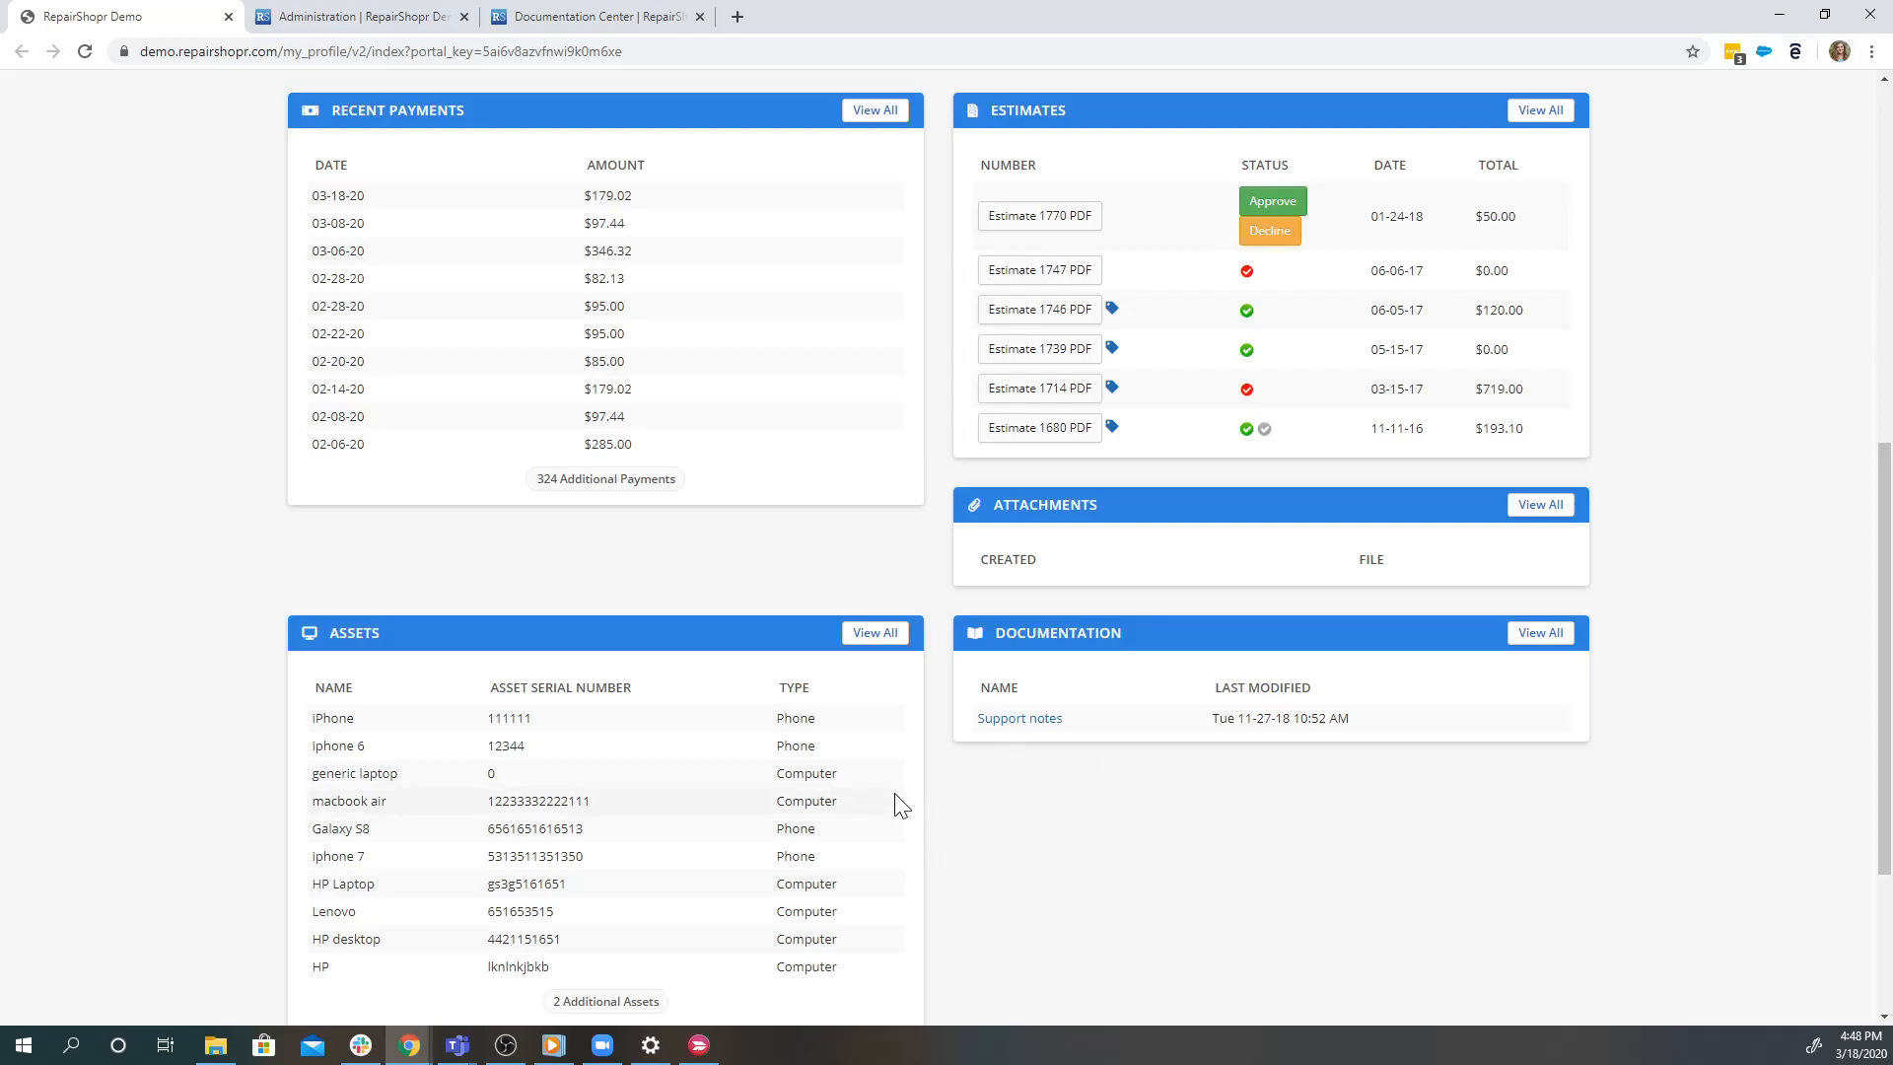
mouse_move(1161, 621)
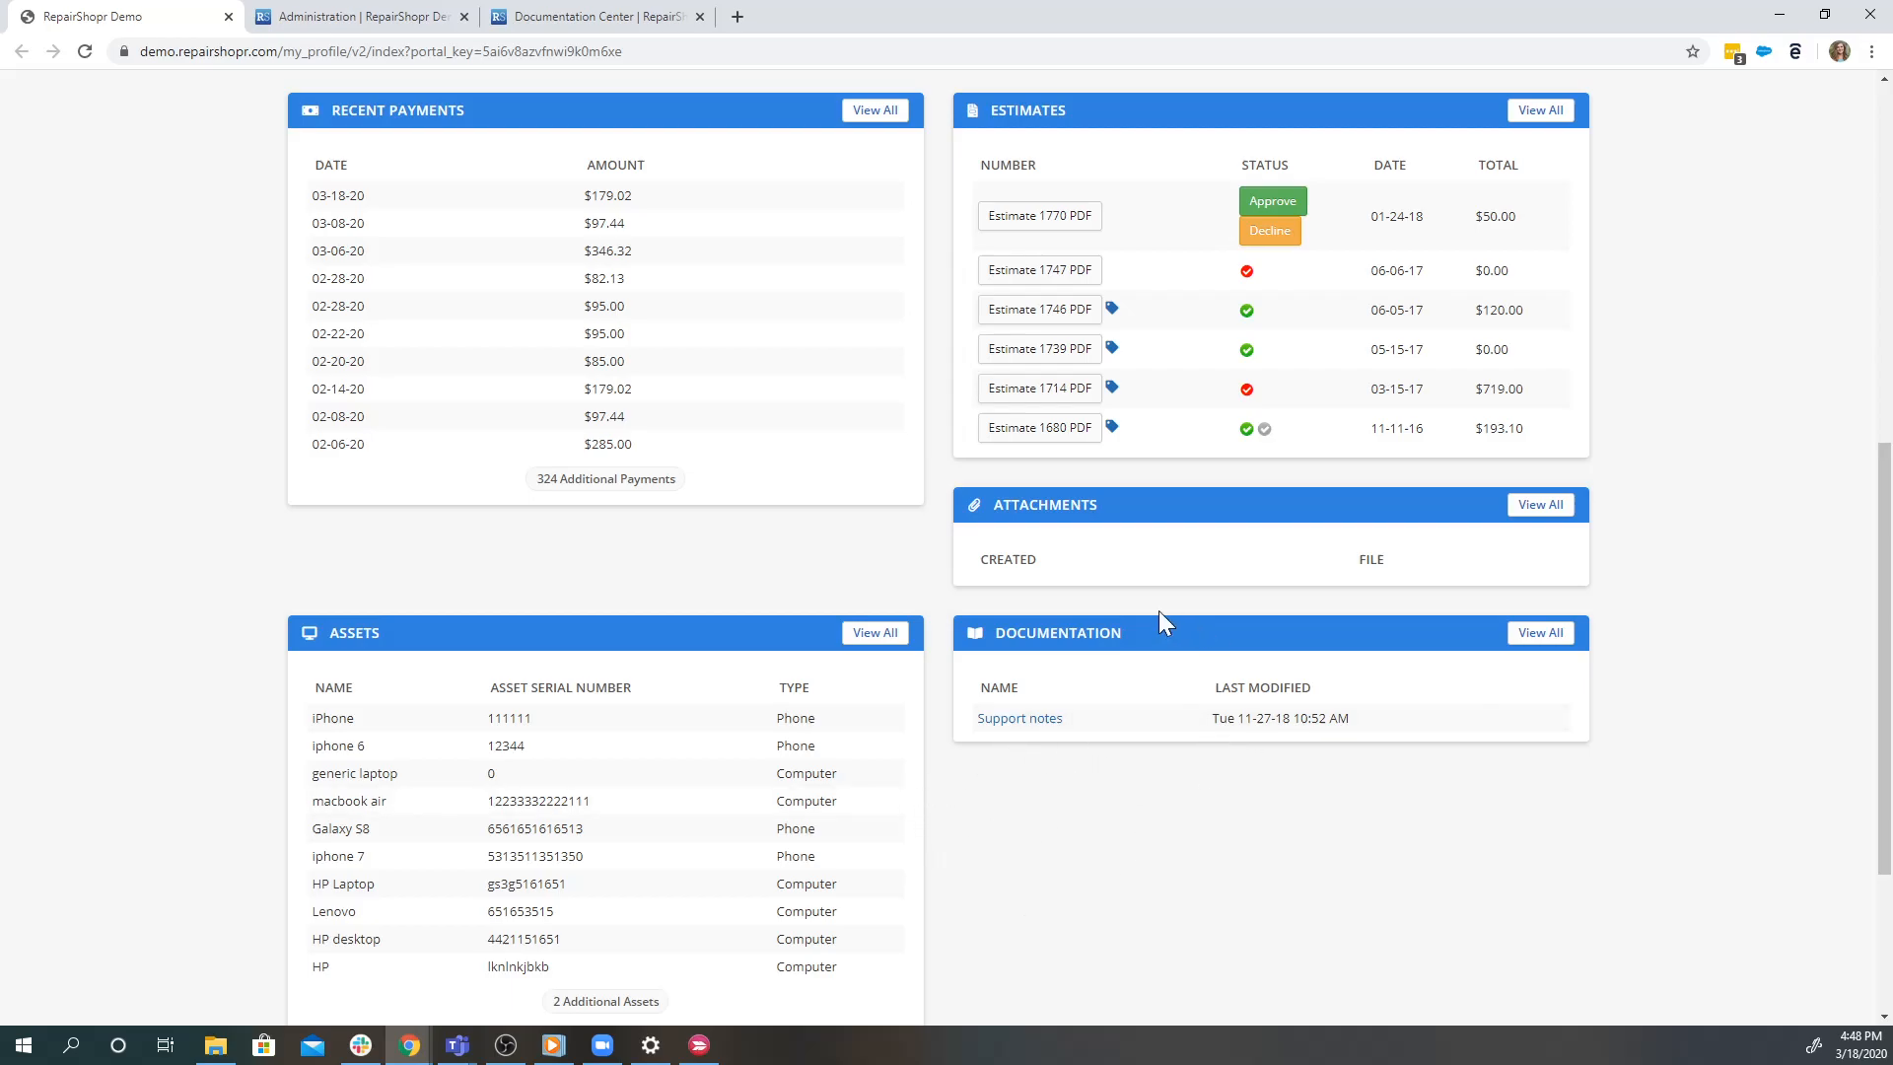
mouse_move(1019, 718)
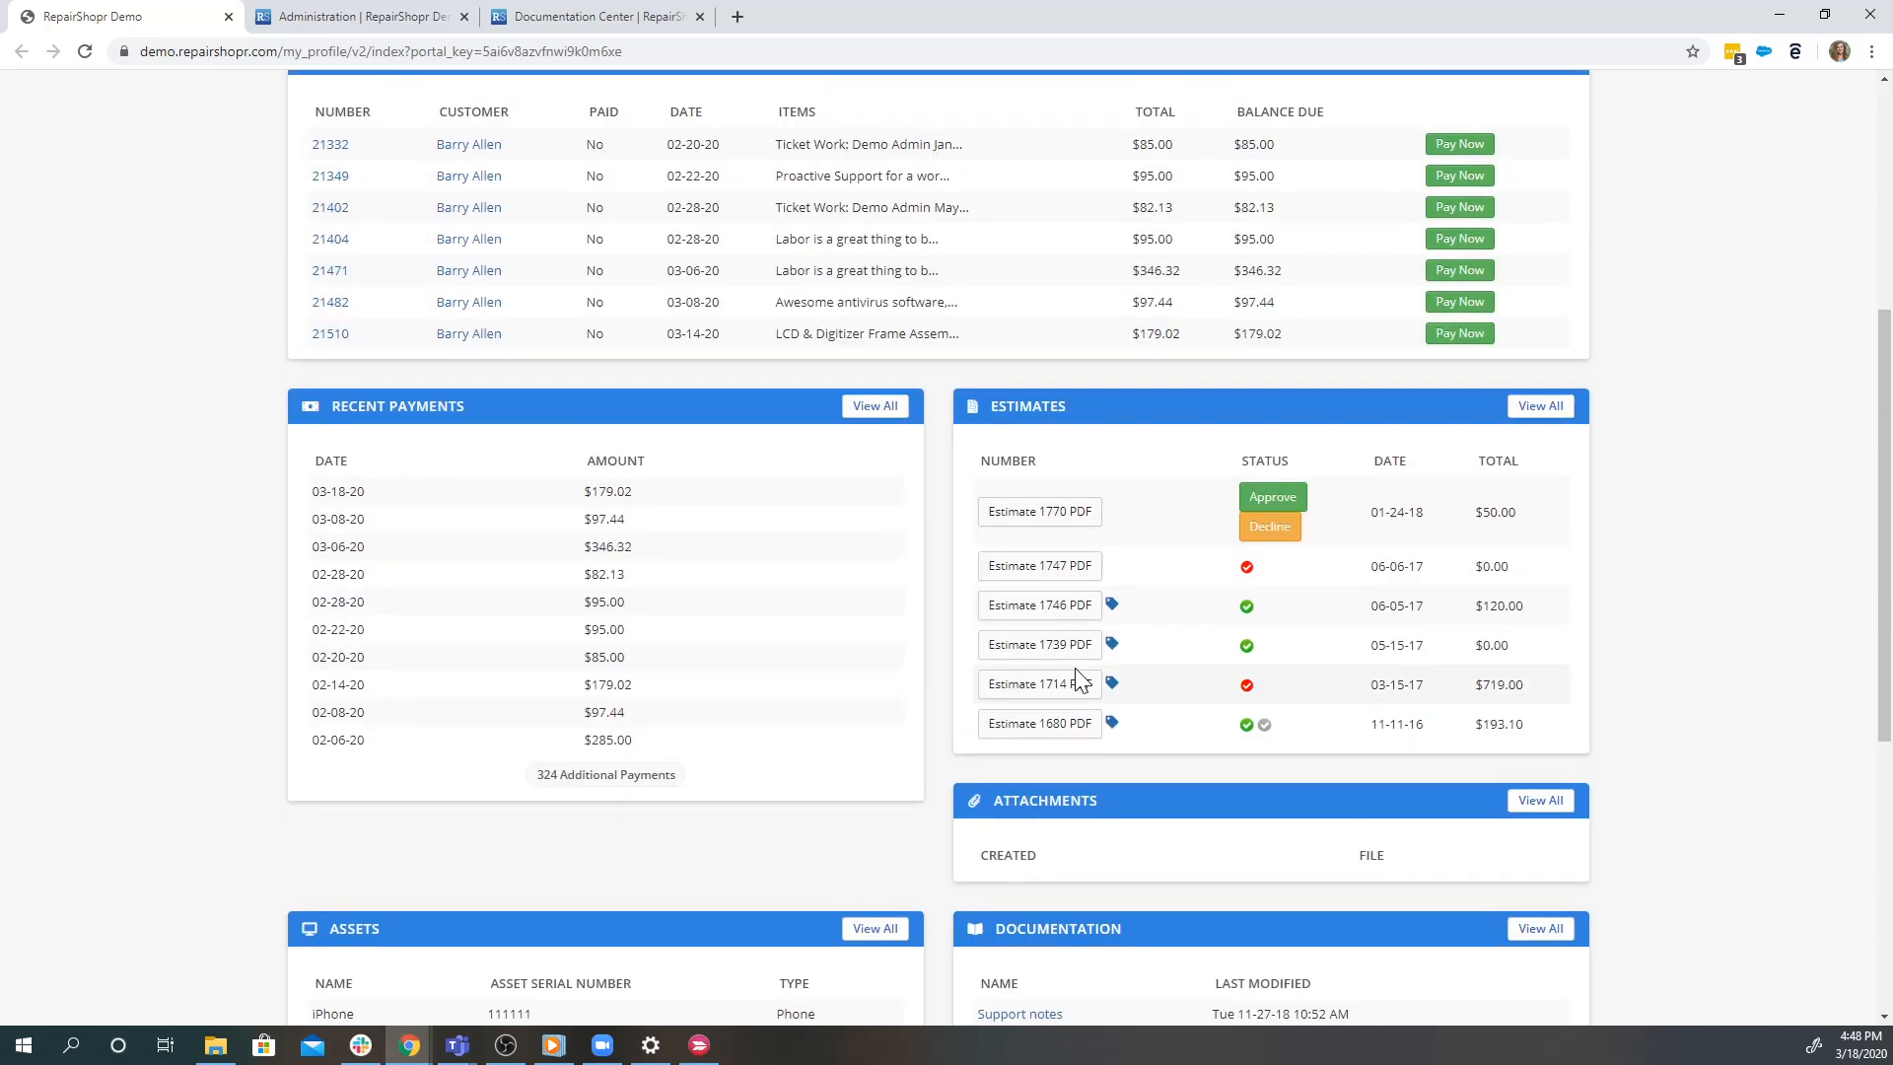
scroll("up", 3)
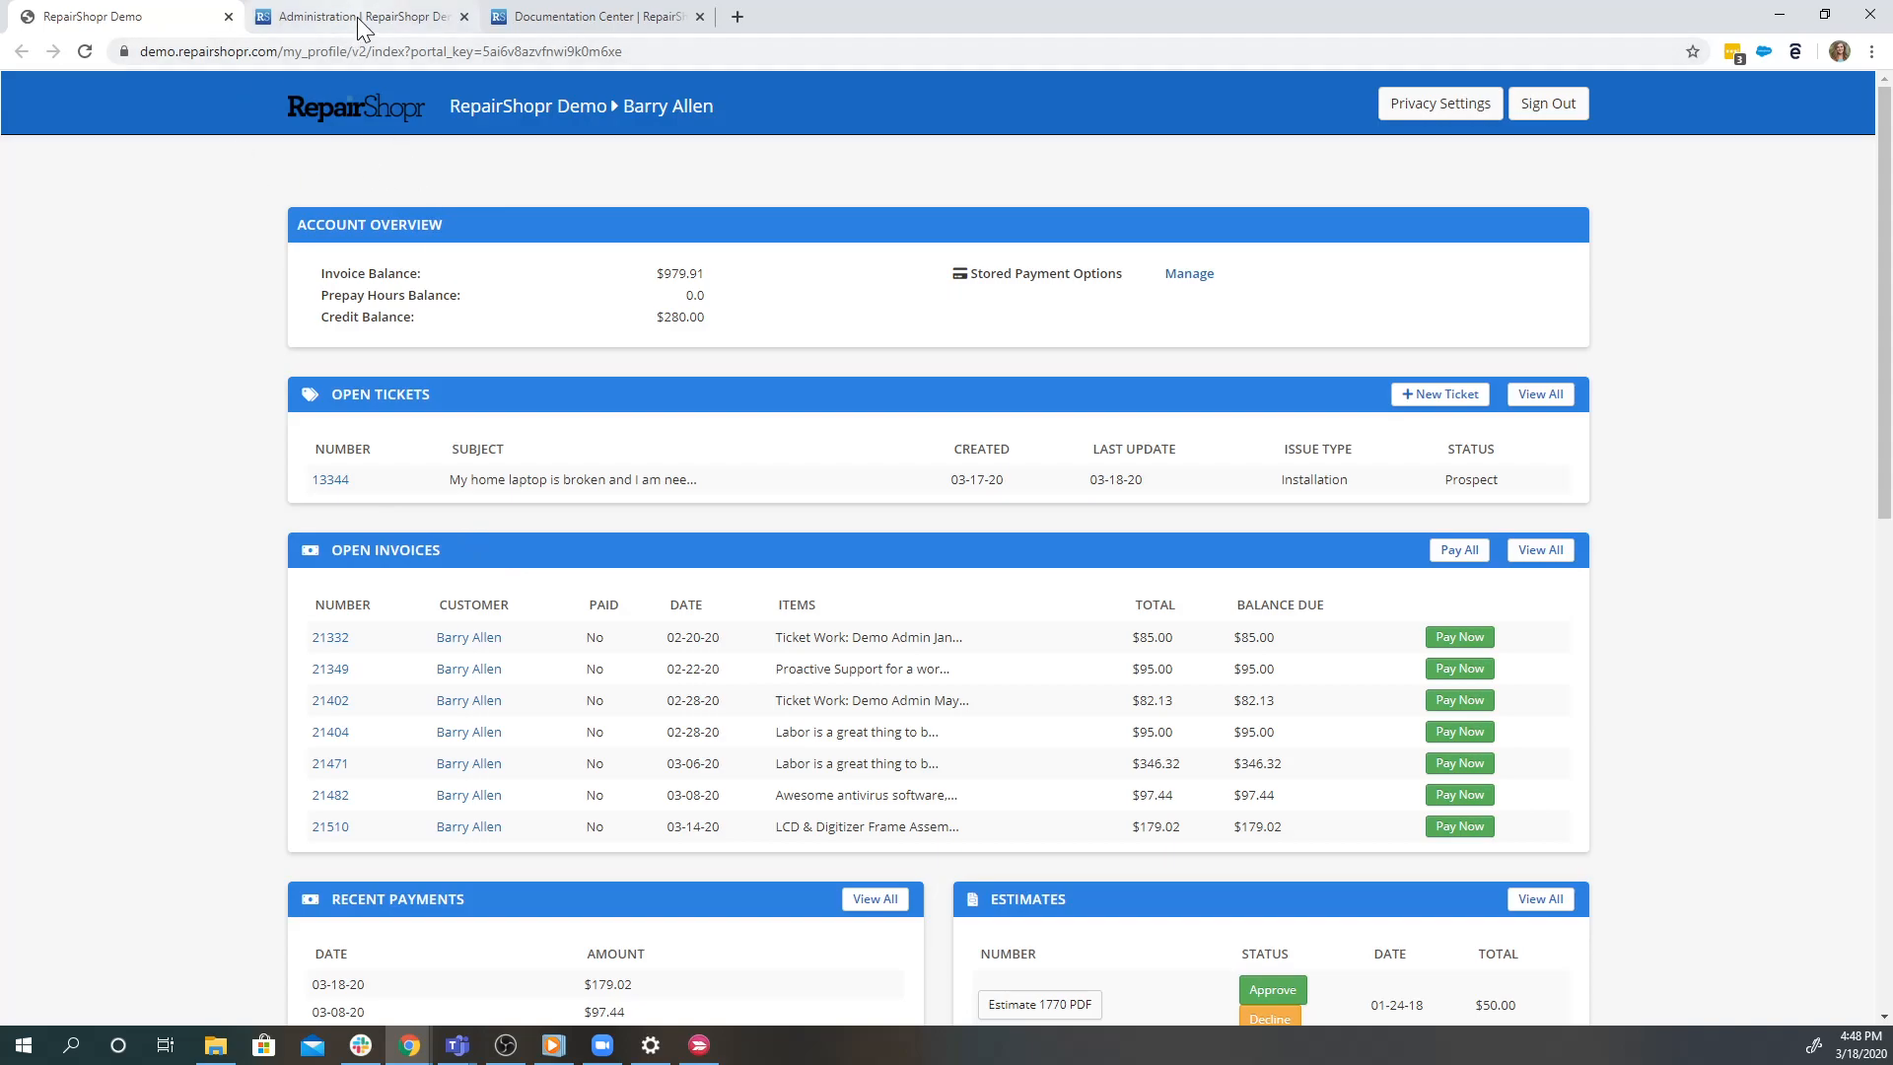
left_click(357, 16)
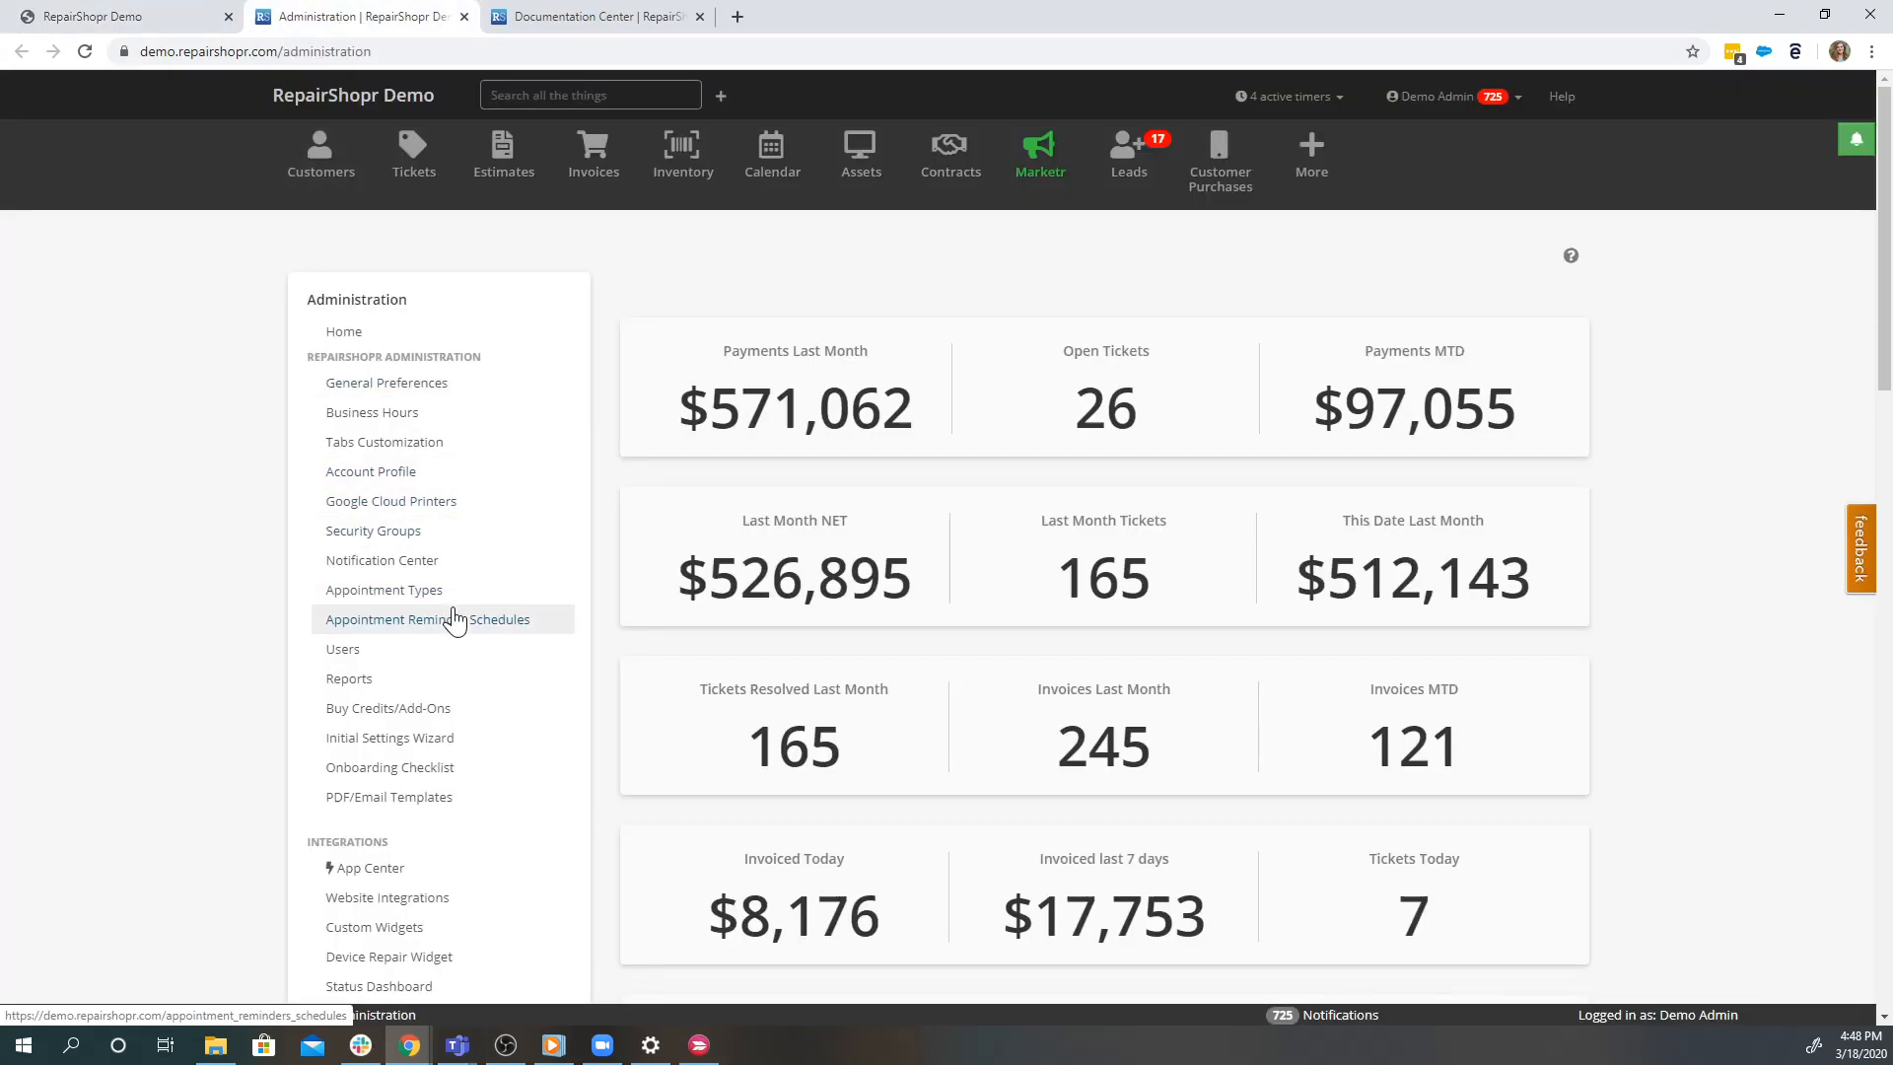
Show the Portal User Permission Groups list with limited, admin (default) and no-access groups
scroll("down", 3)
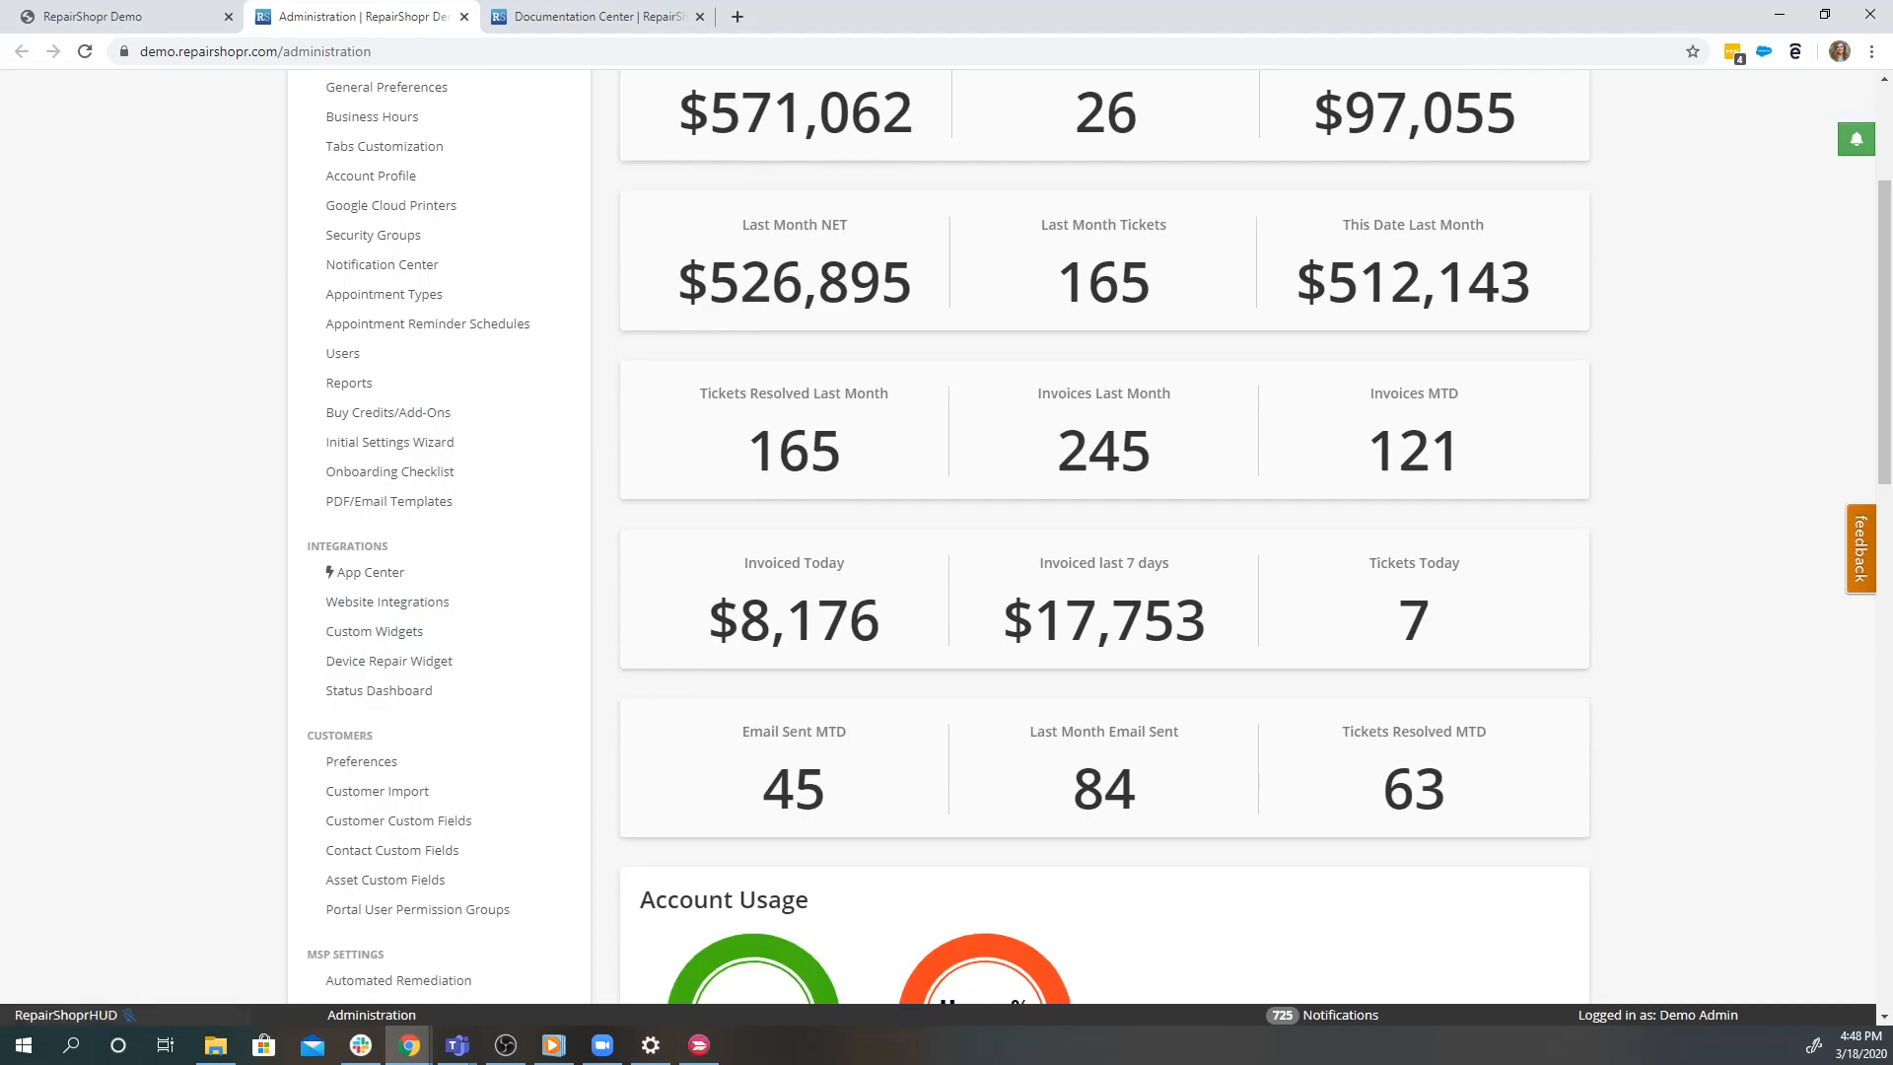
left_click(416, 909)
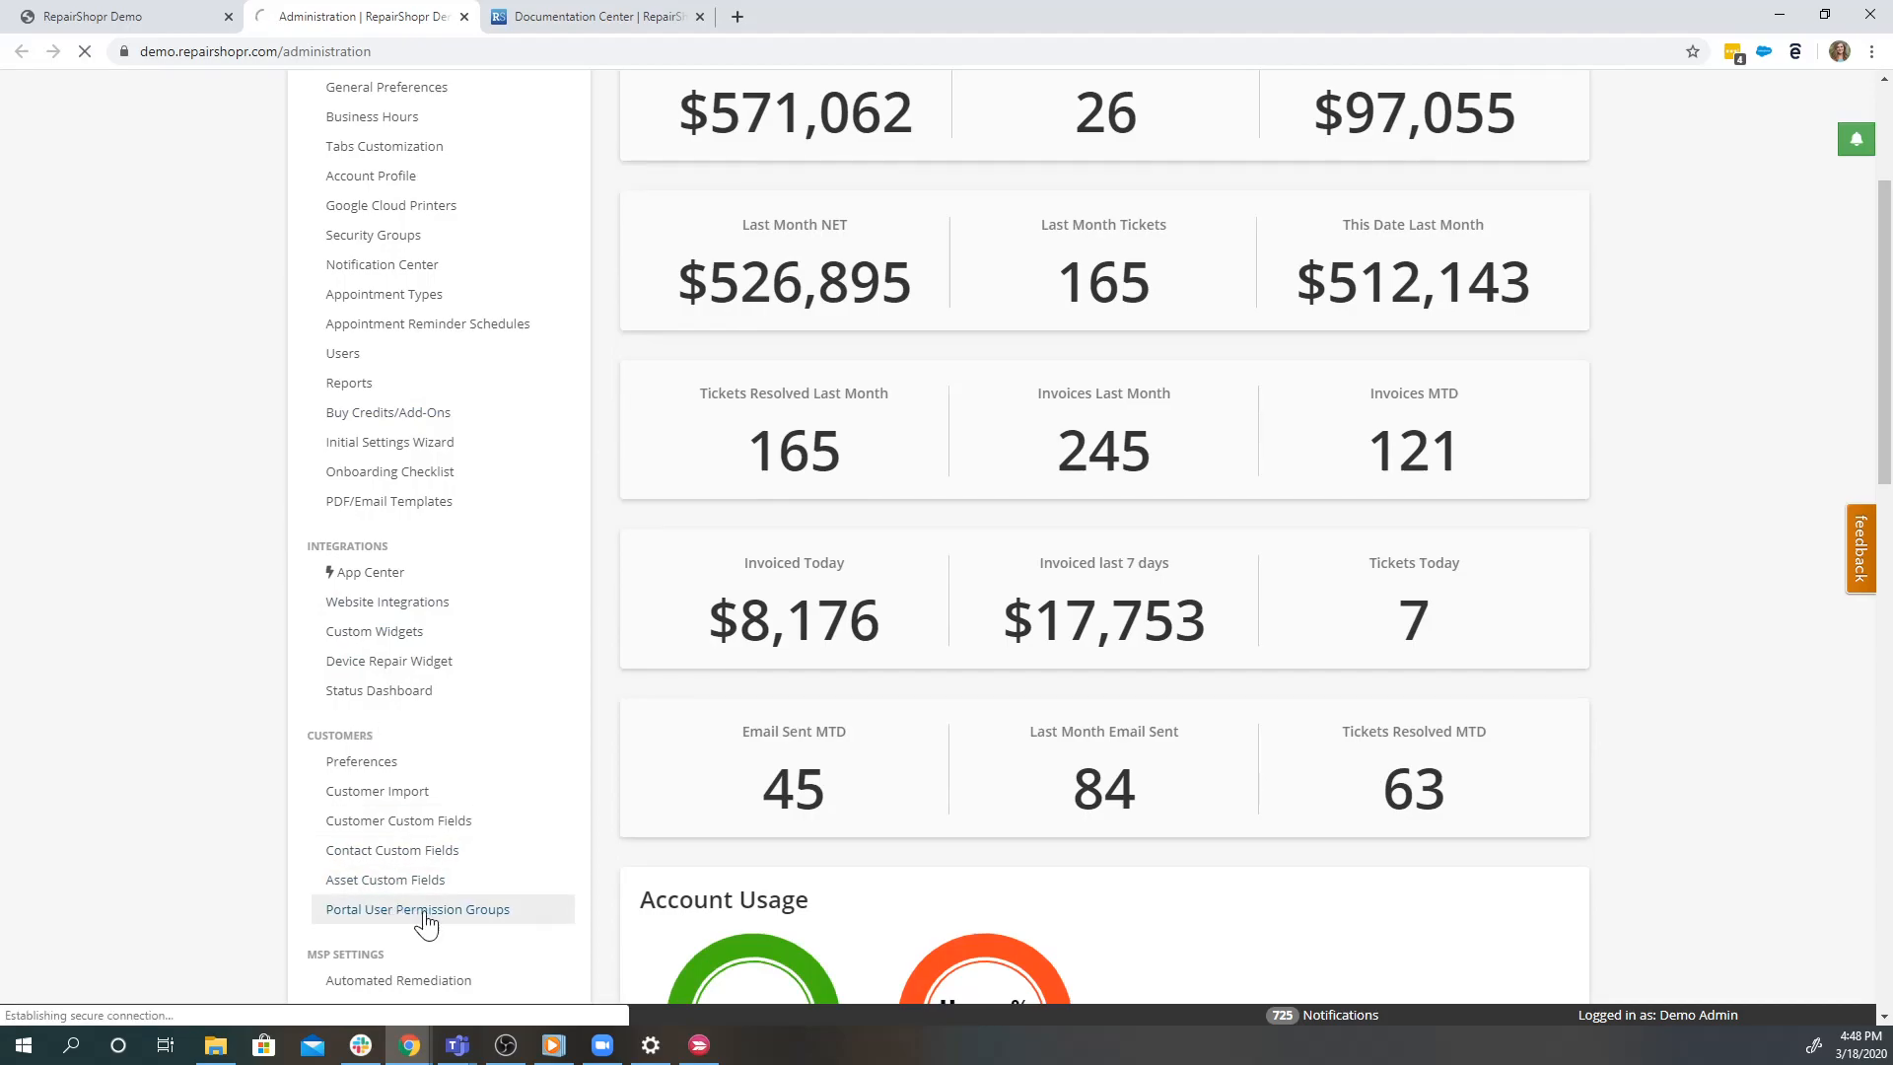
left_click(416, 909)
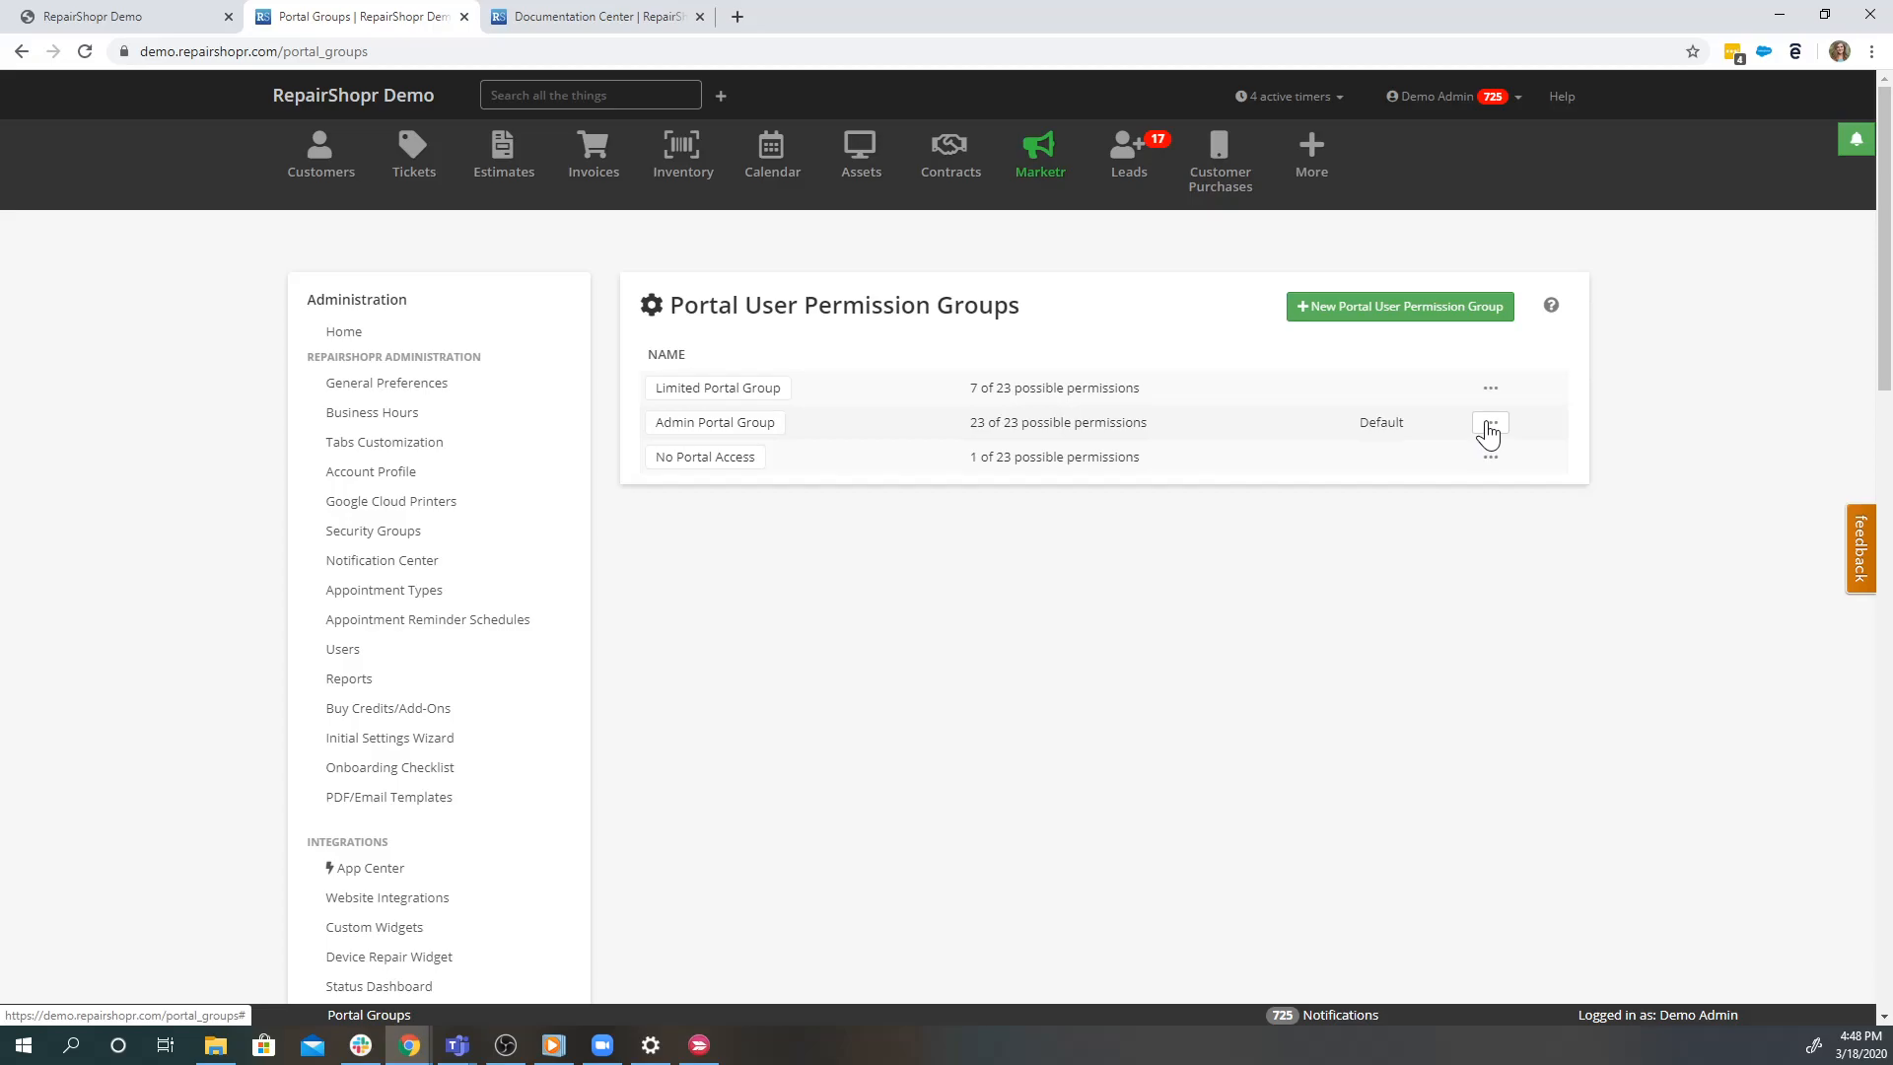
left_click(1491, 422)
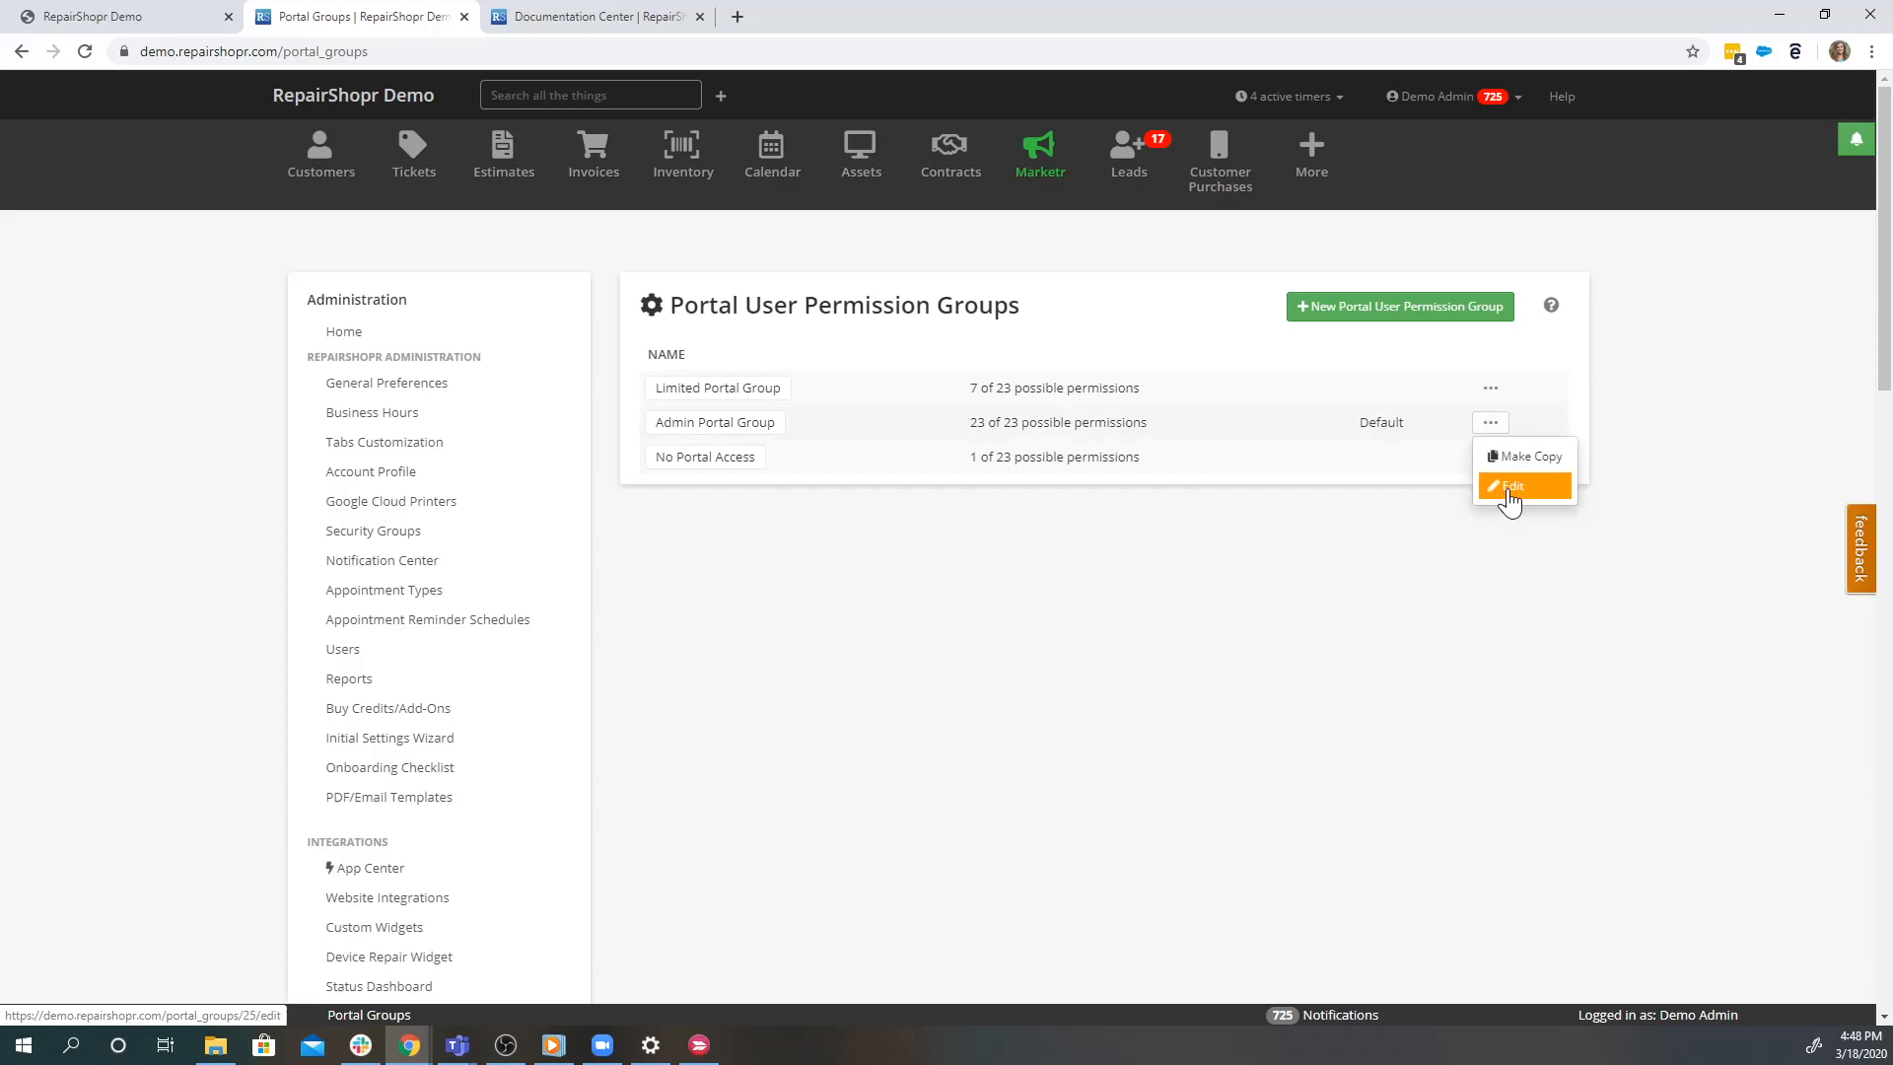
left_click(1508, 485)
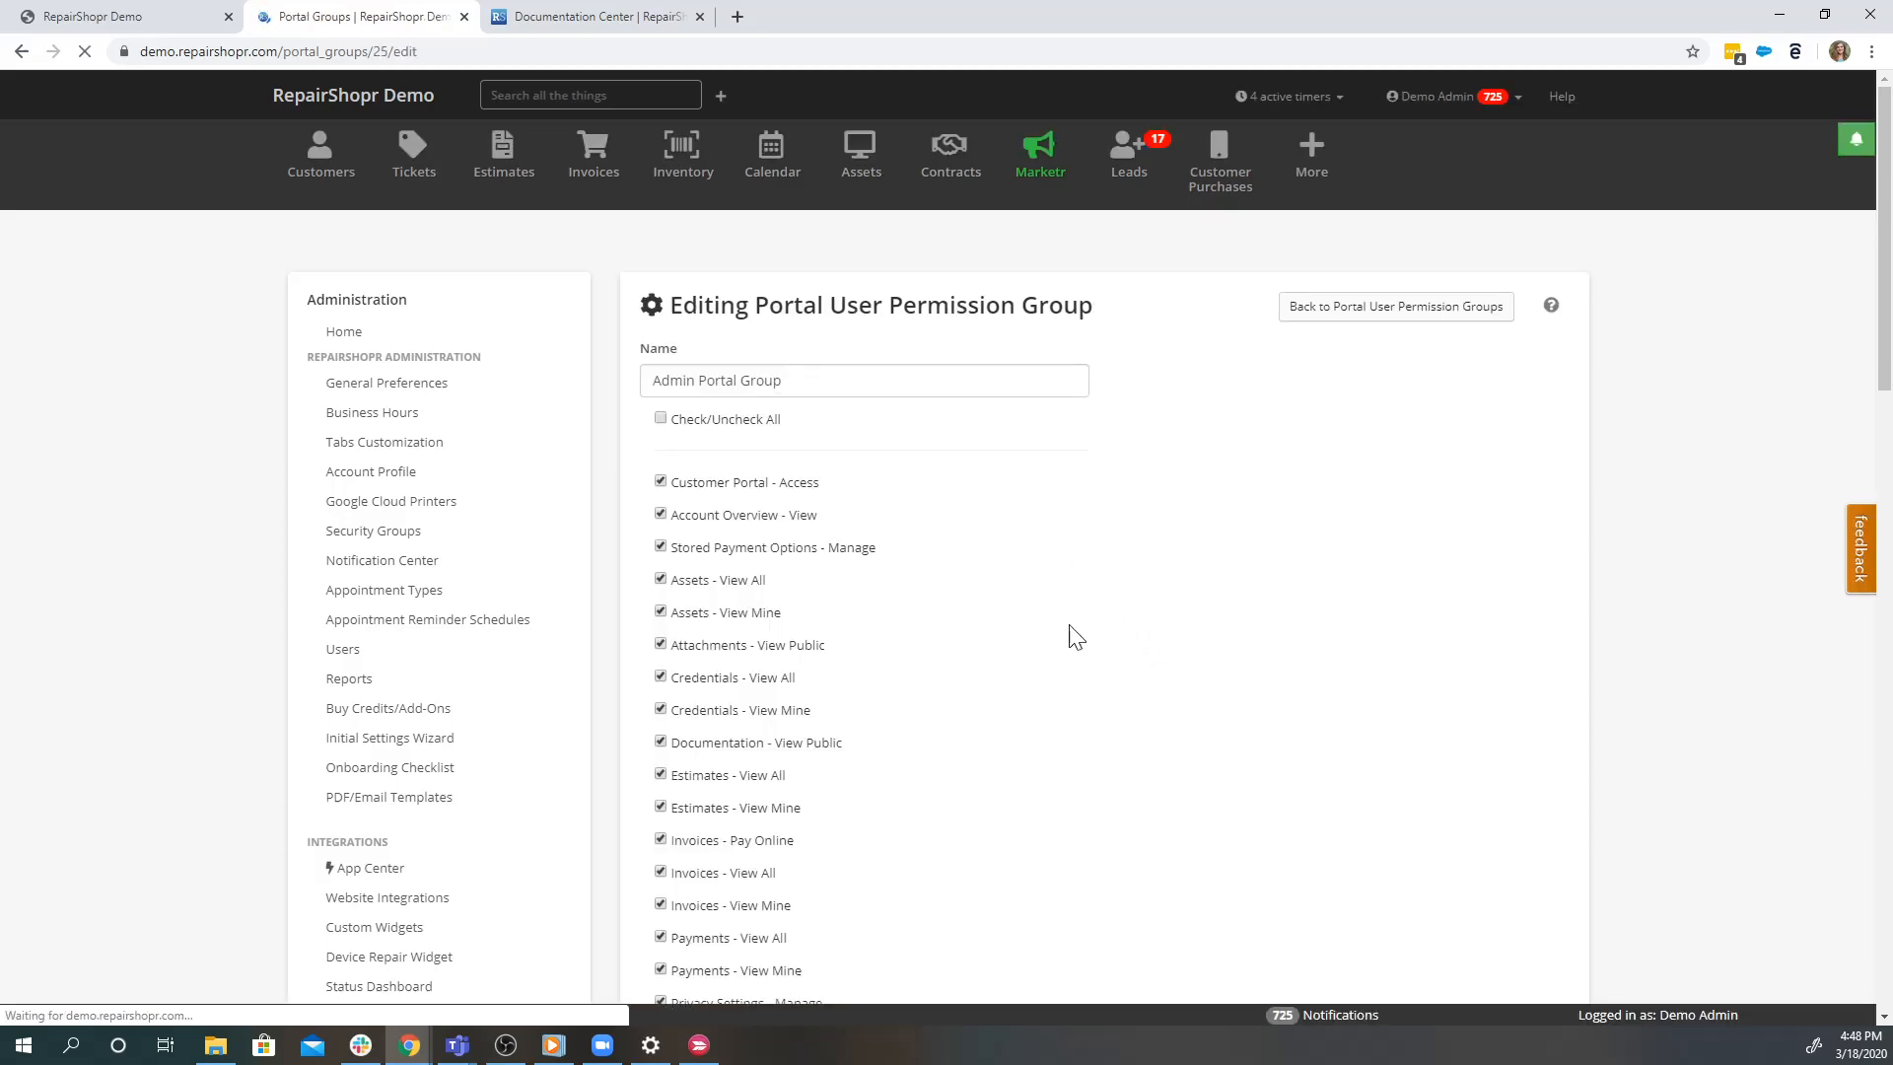
scroll("down", 3)
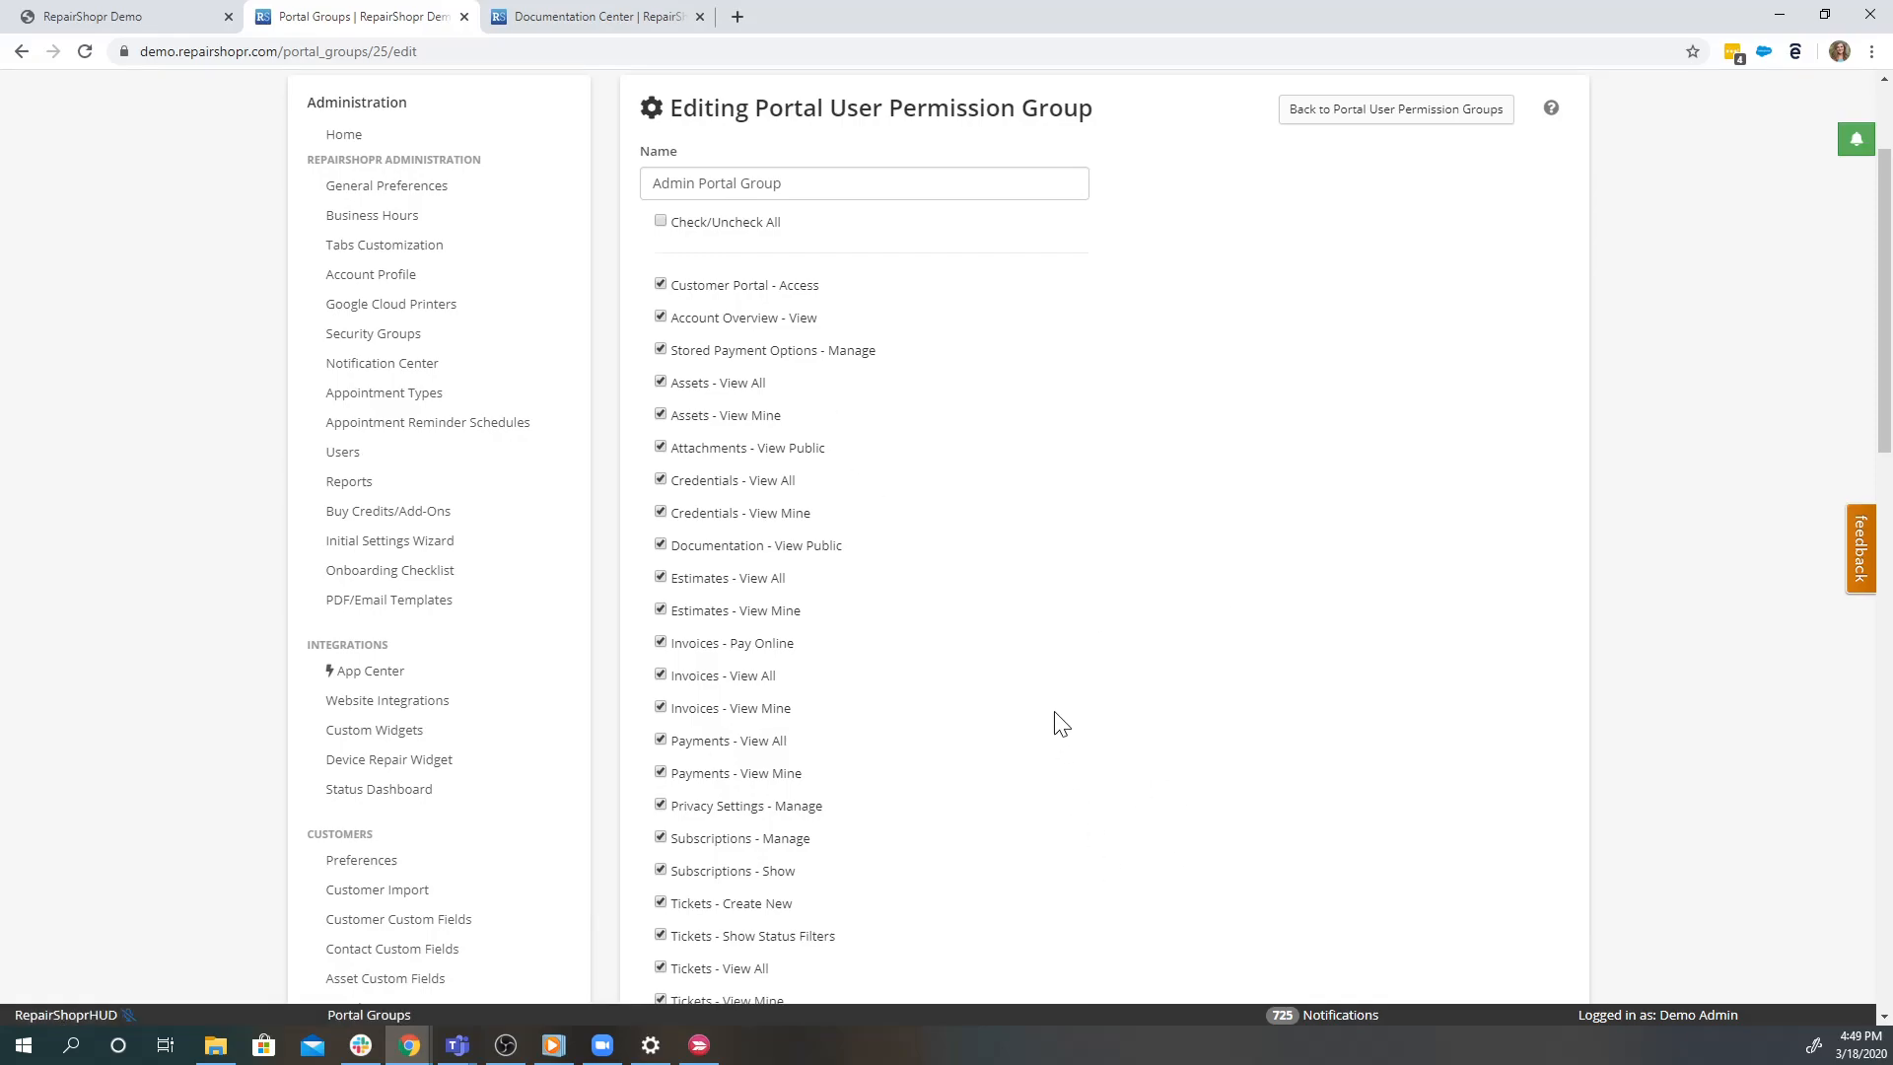
scroll("down", 3)
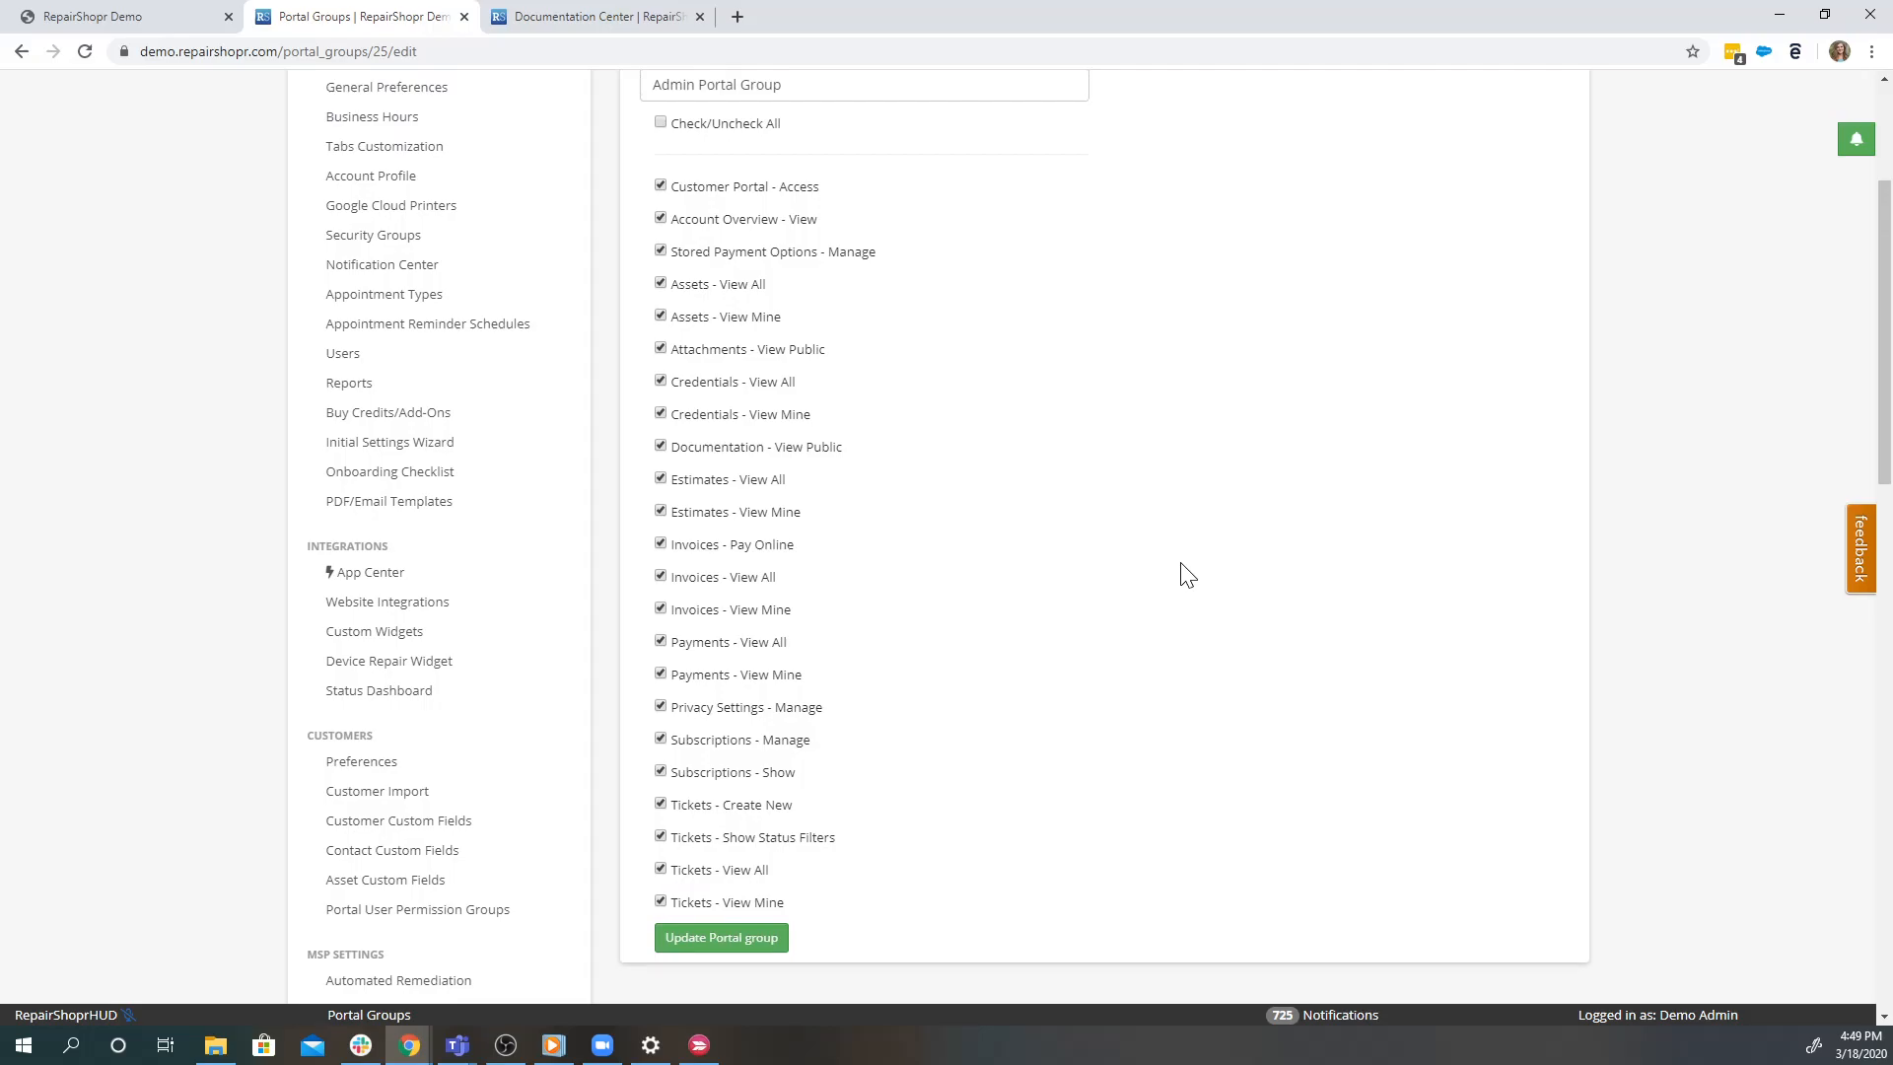
mouse_move(810, 873)
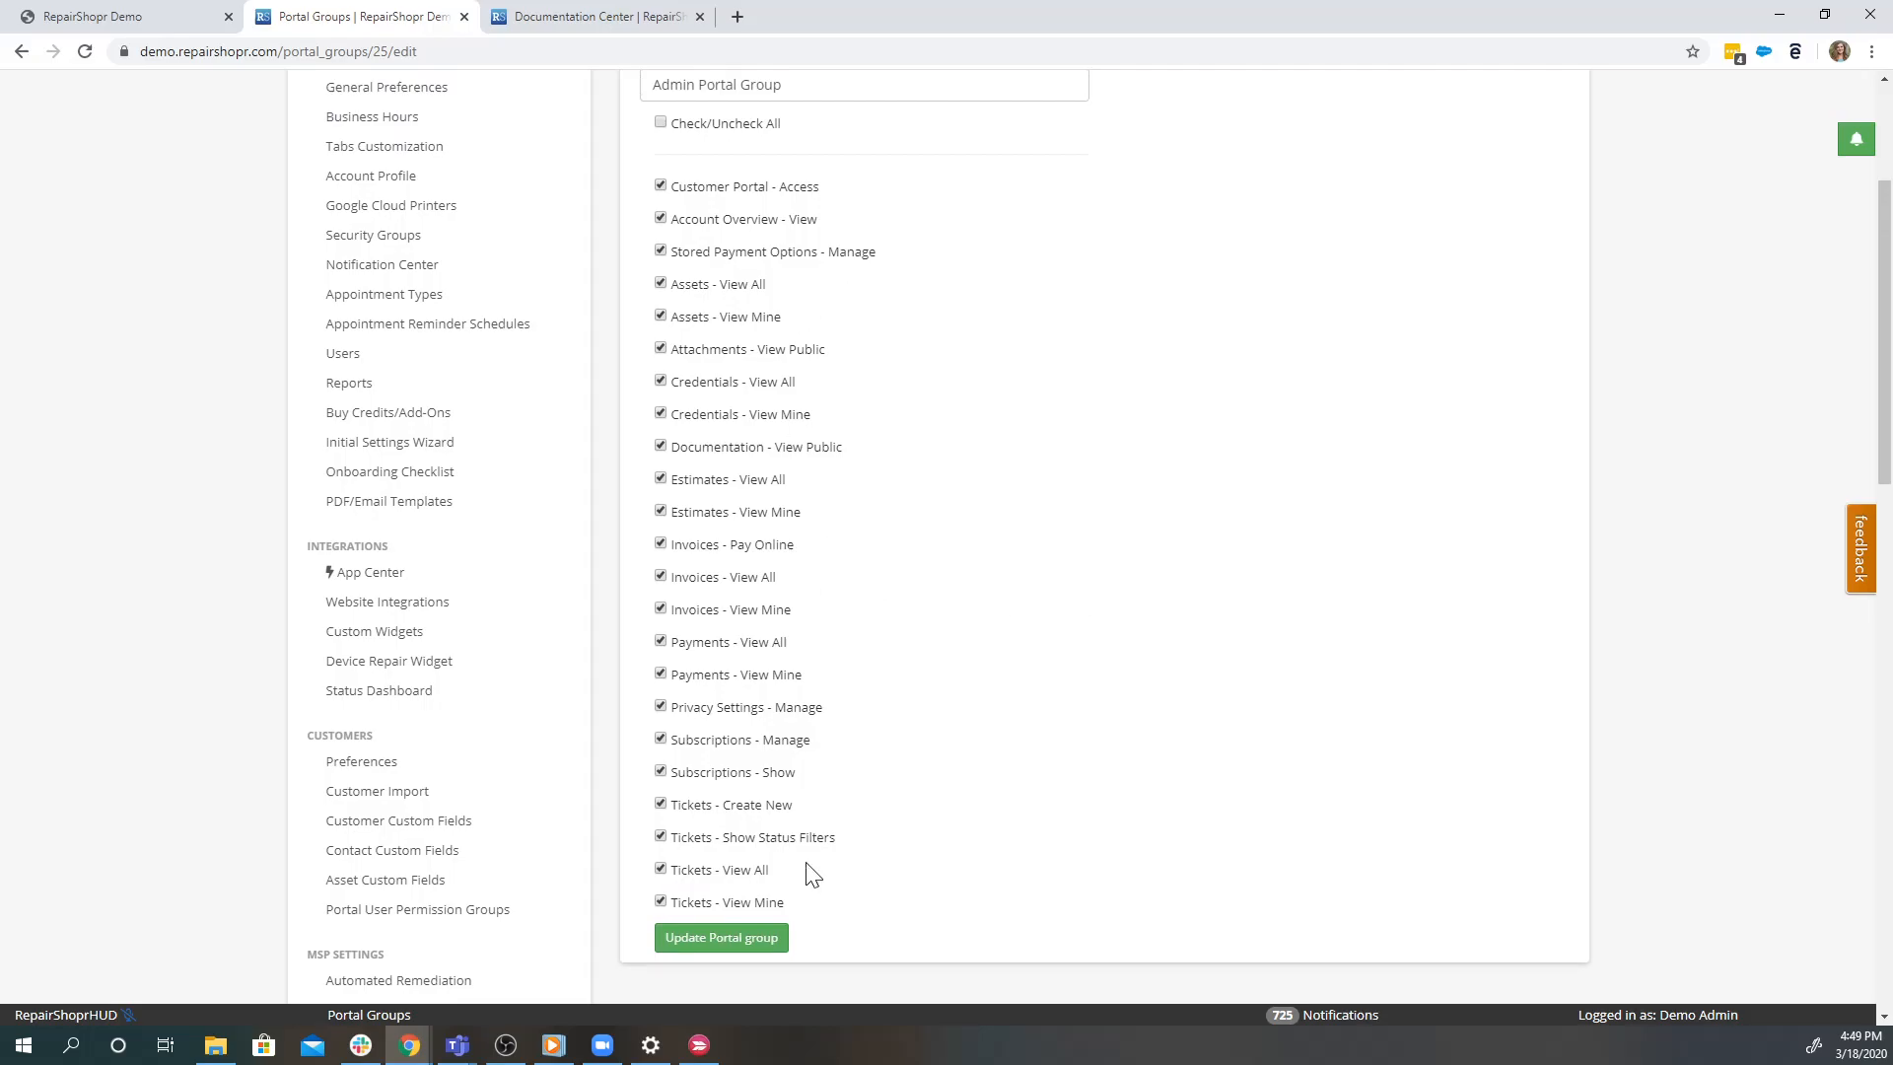
mouse_move(1131, 777)
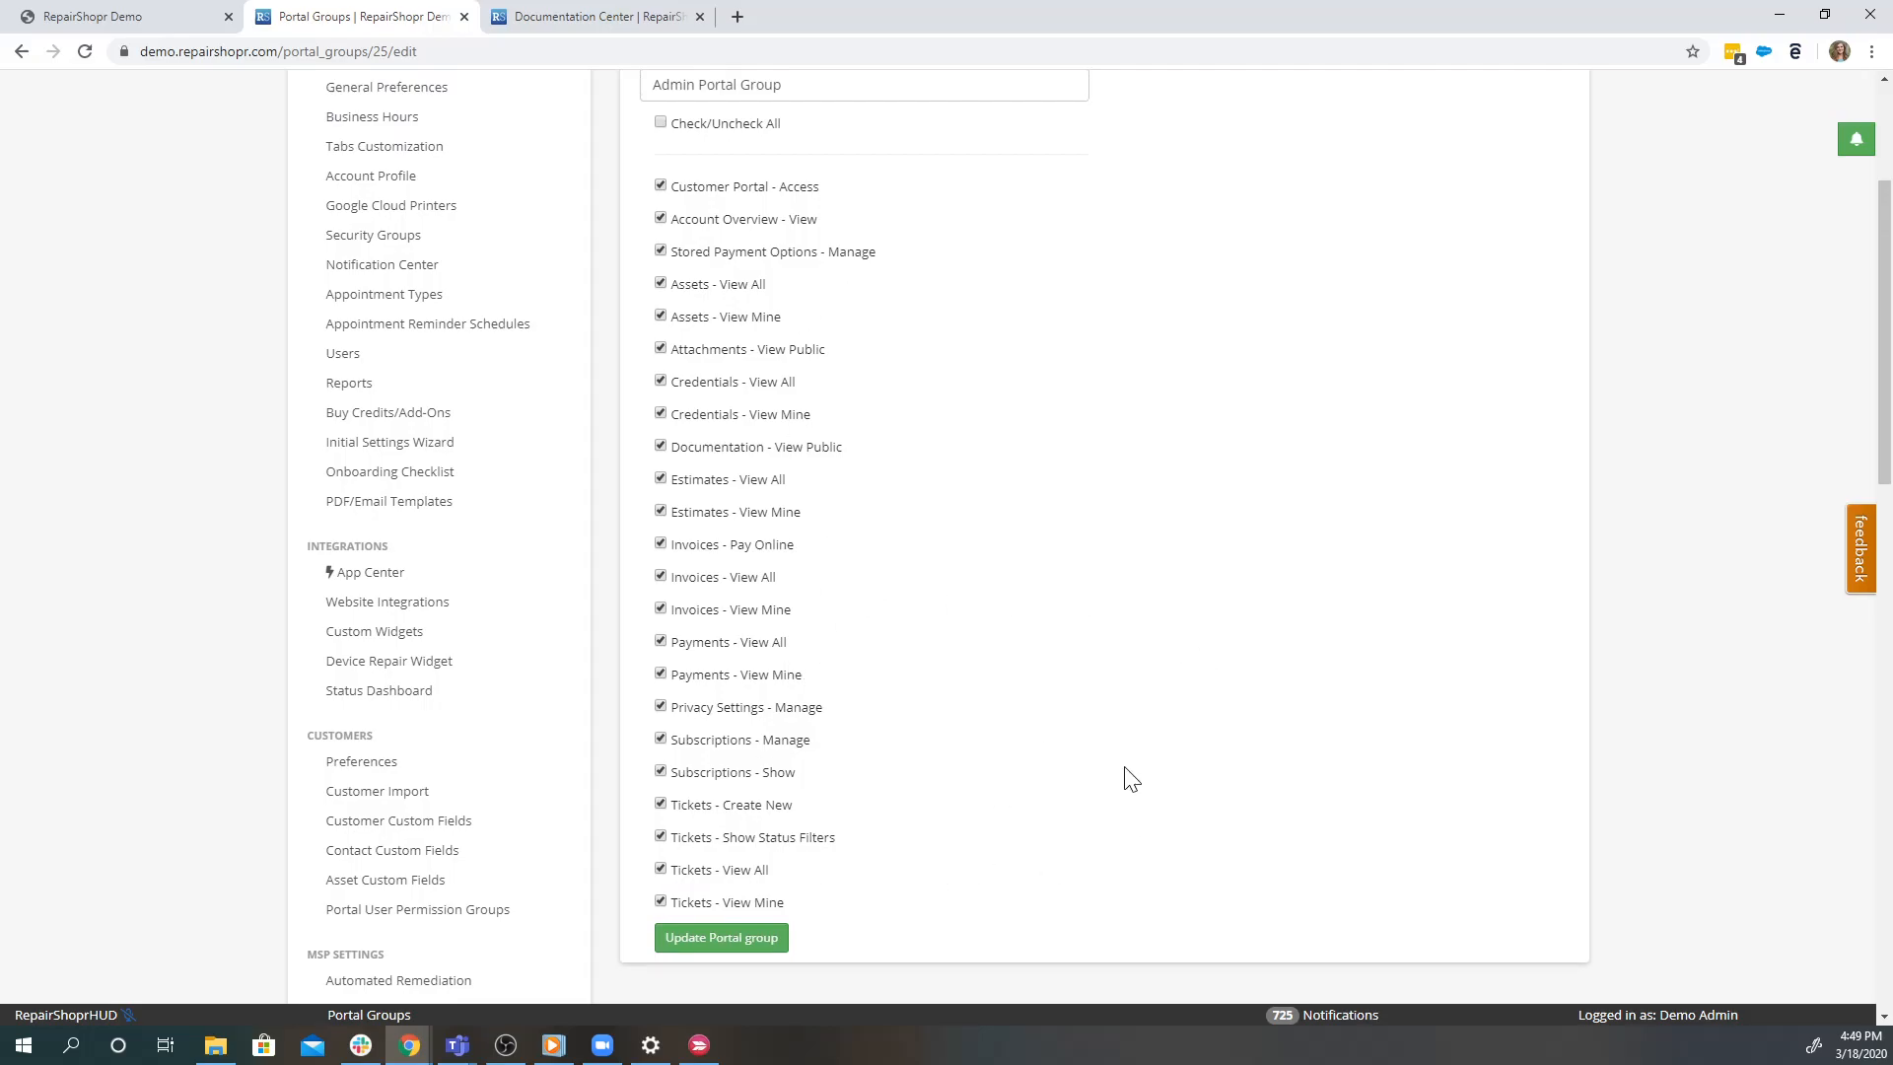
mouse_move(627, 939)
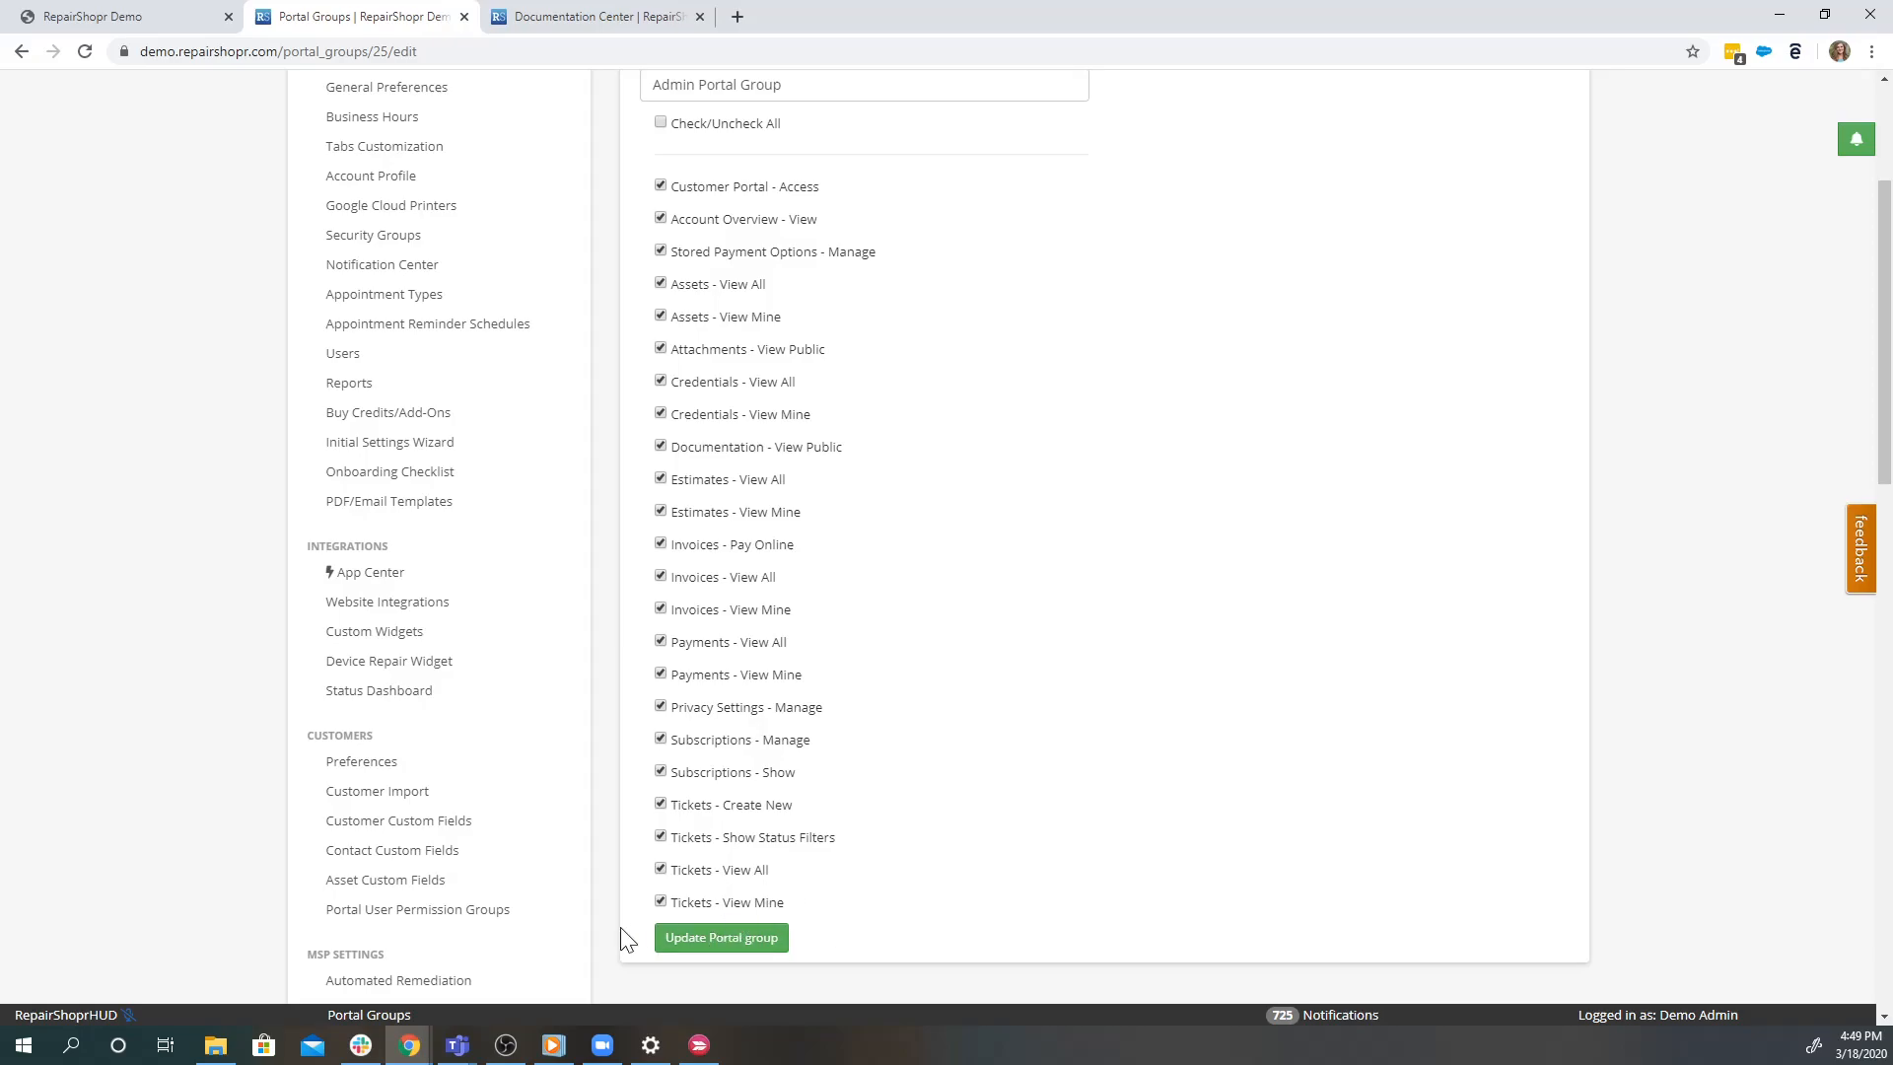
mouse_move(783, 905)
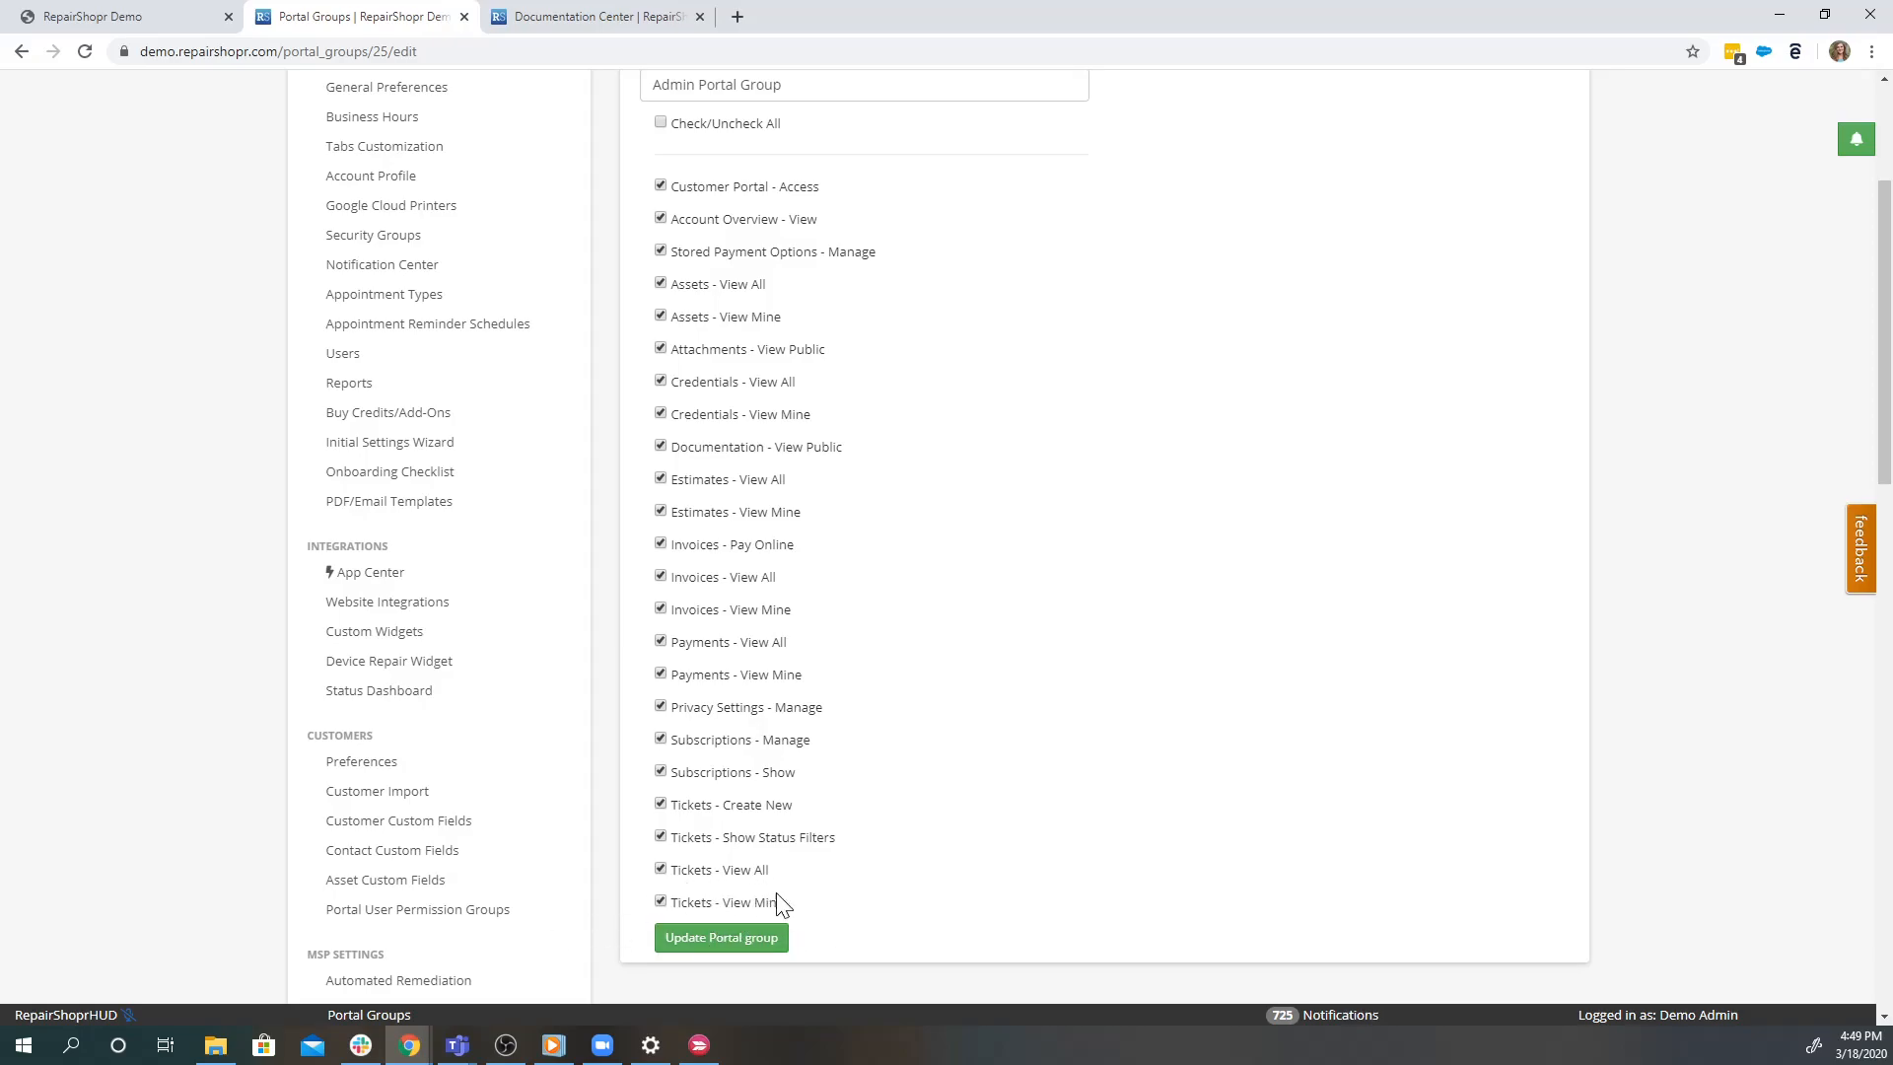
double_click(755, 901)
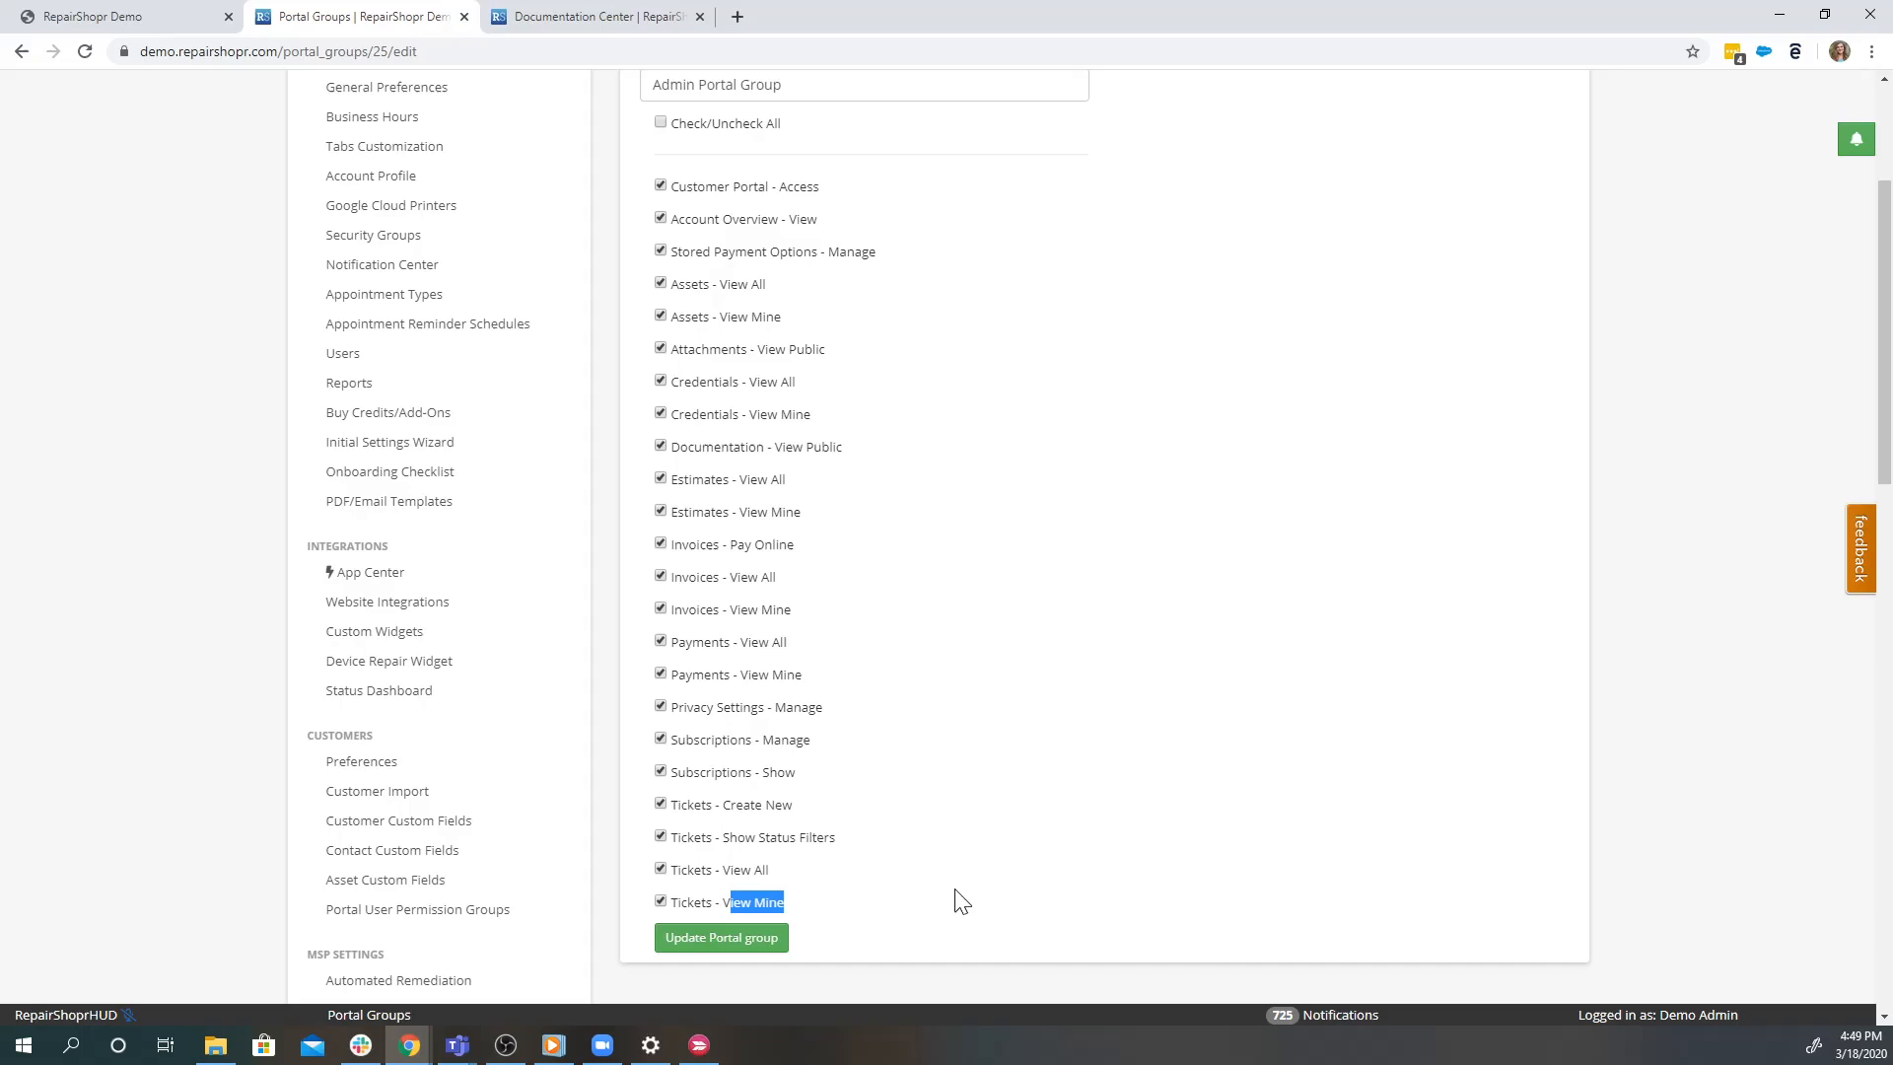
mouse_move(1153, 794)
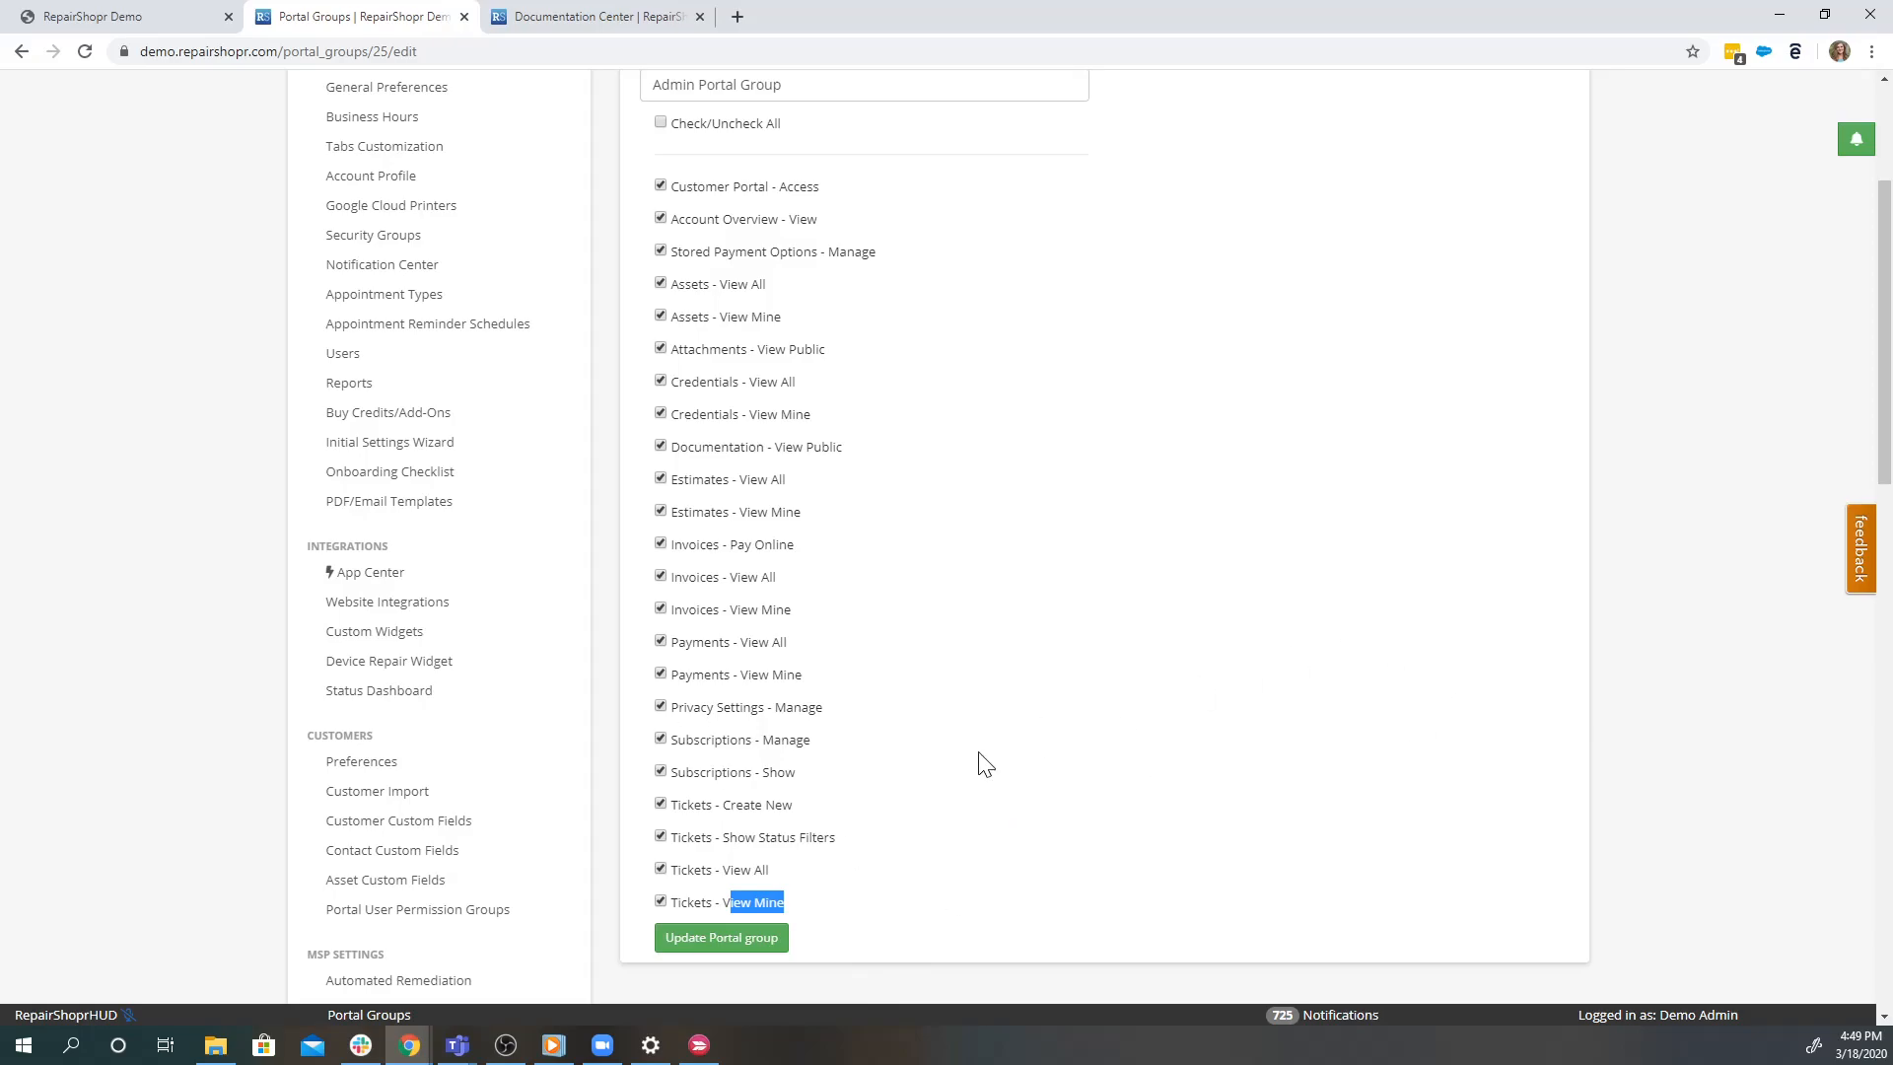
mouse_move(819, 408)
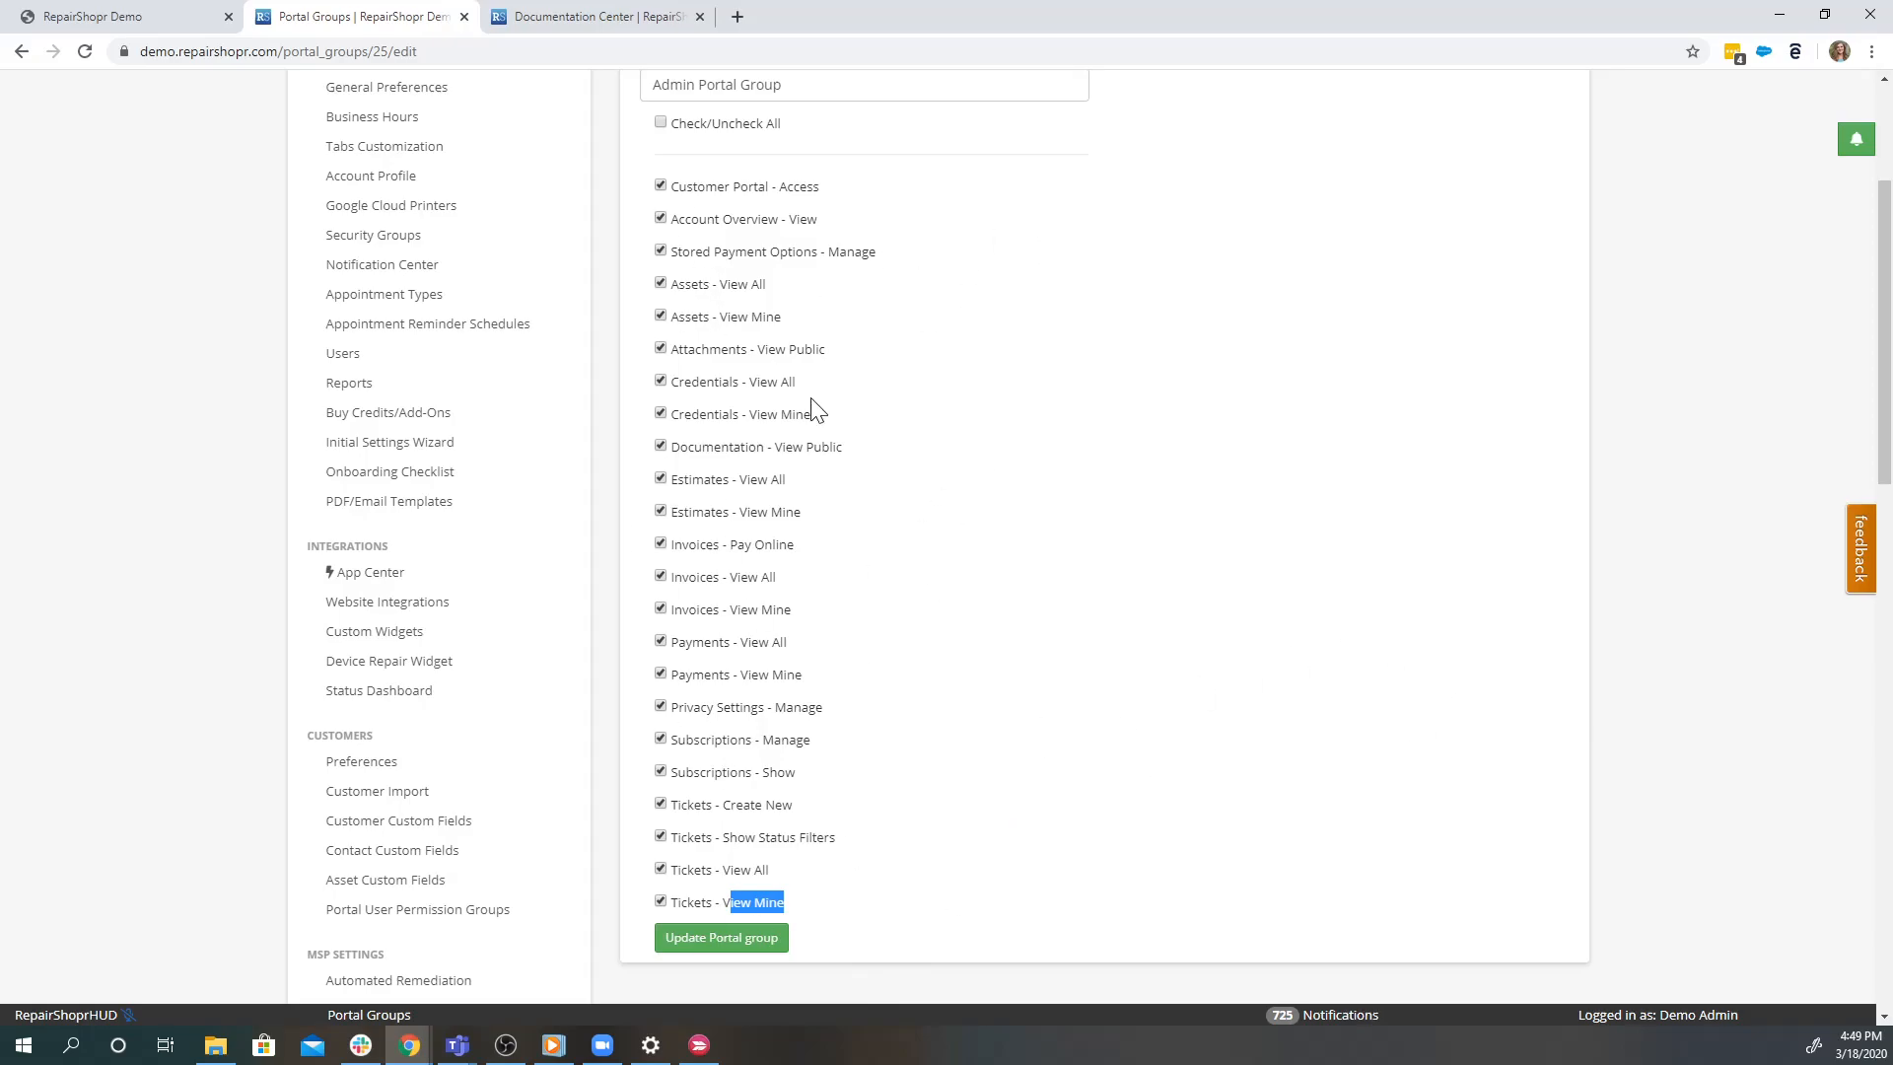
mouse_move(1098, 546)
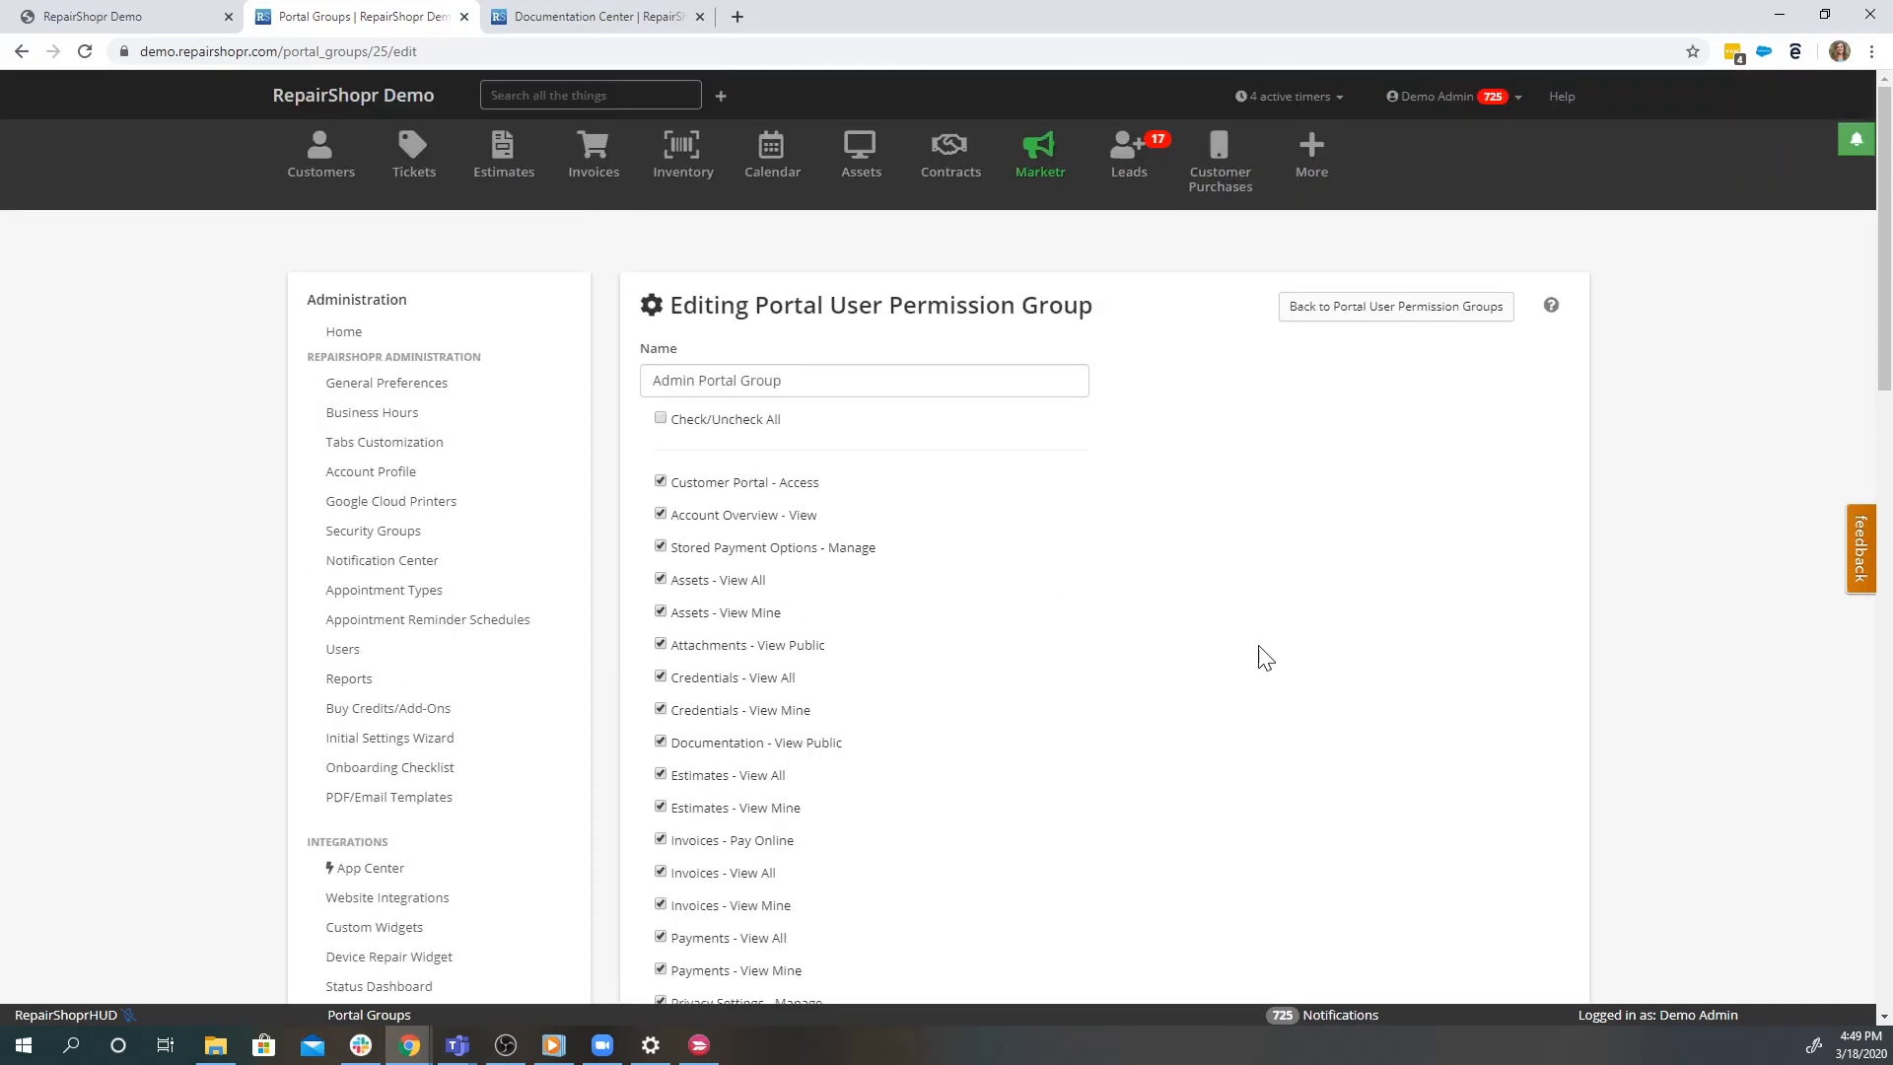
mouse_move(302, 366)
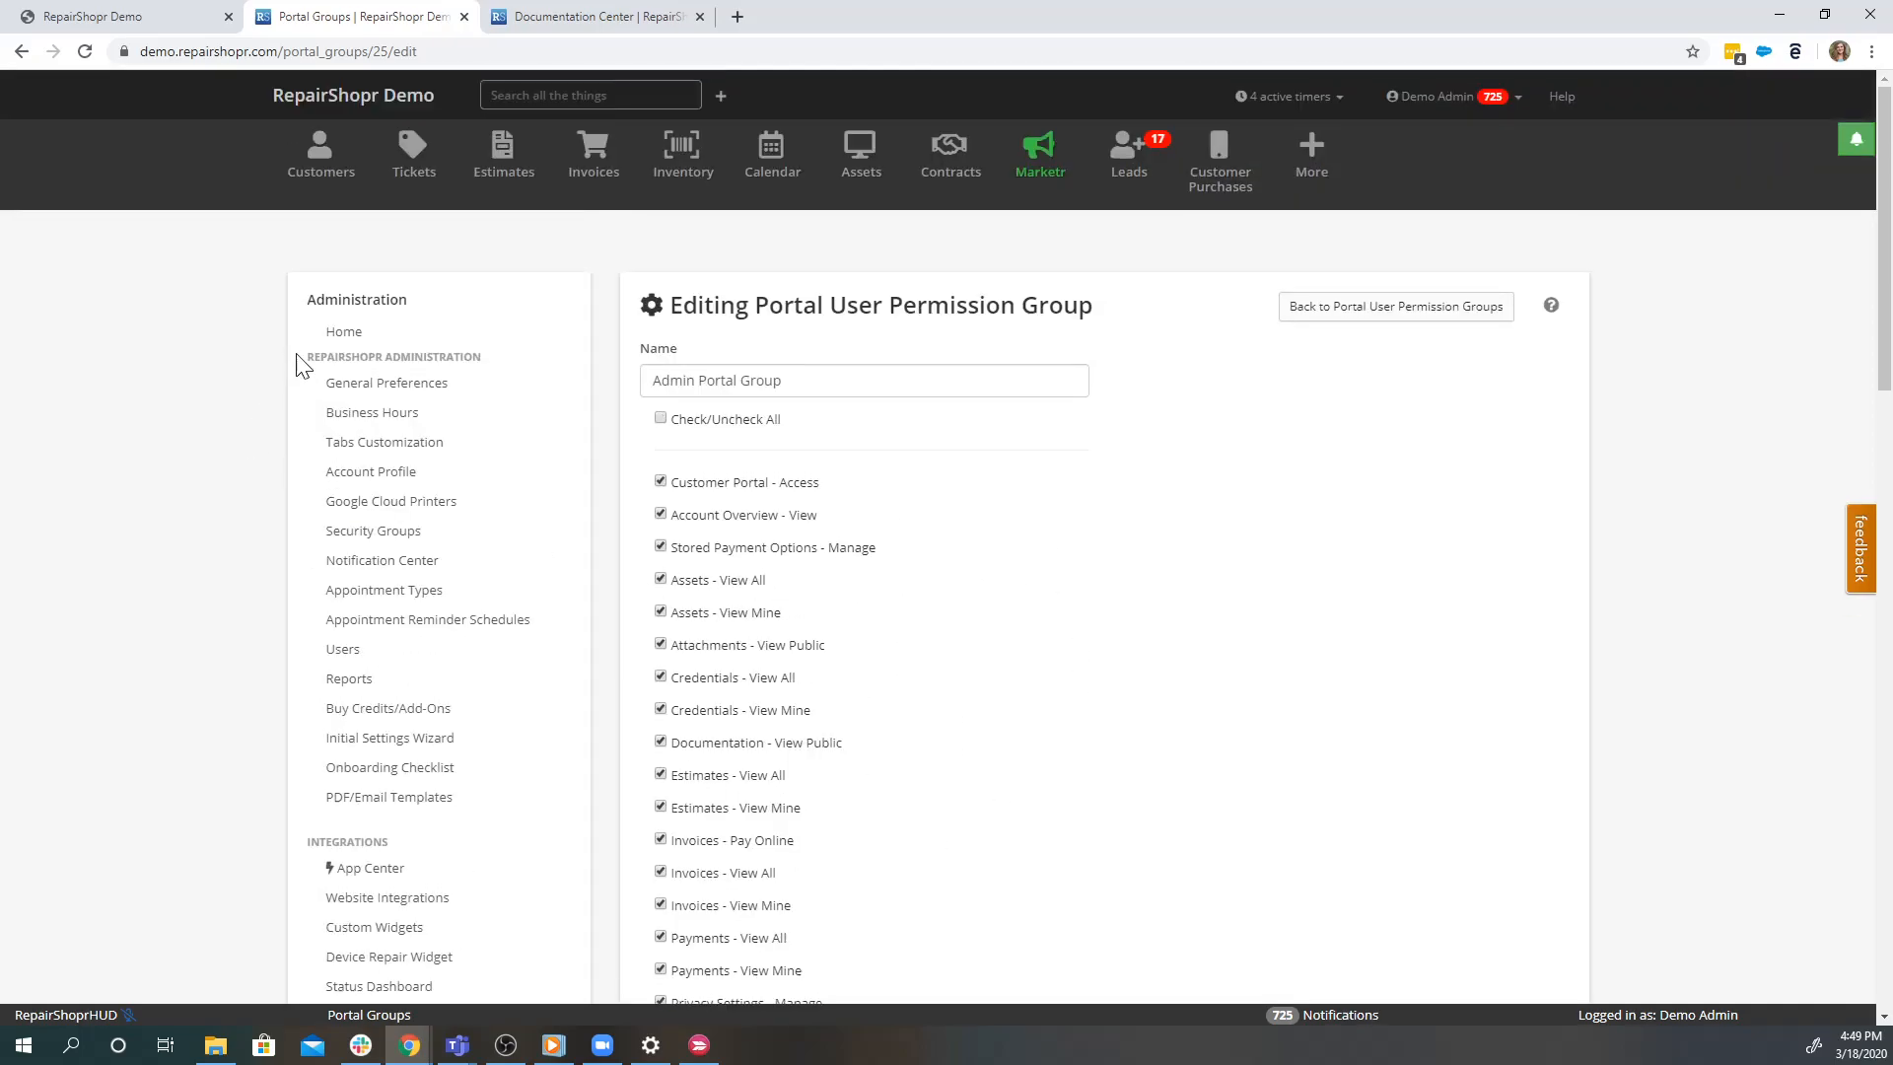
View the Portal accent color code choices in General Preferences, keeping blue selected
left_click(387, 382)
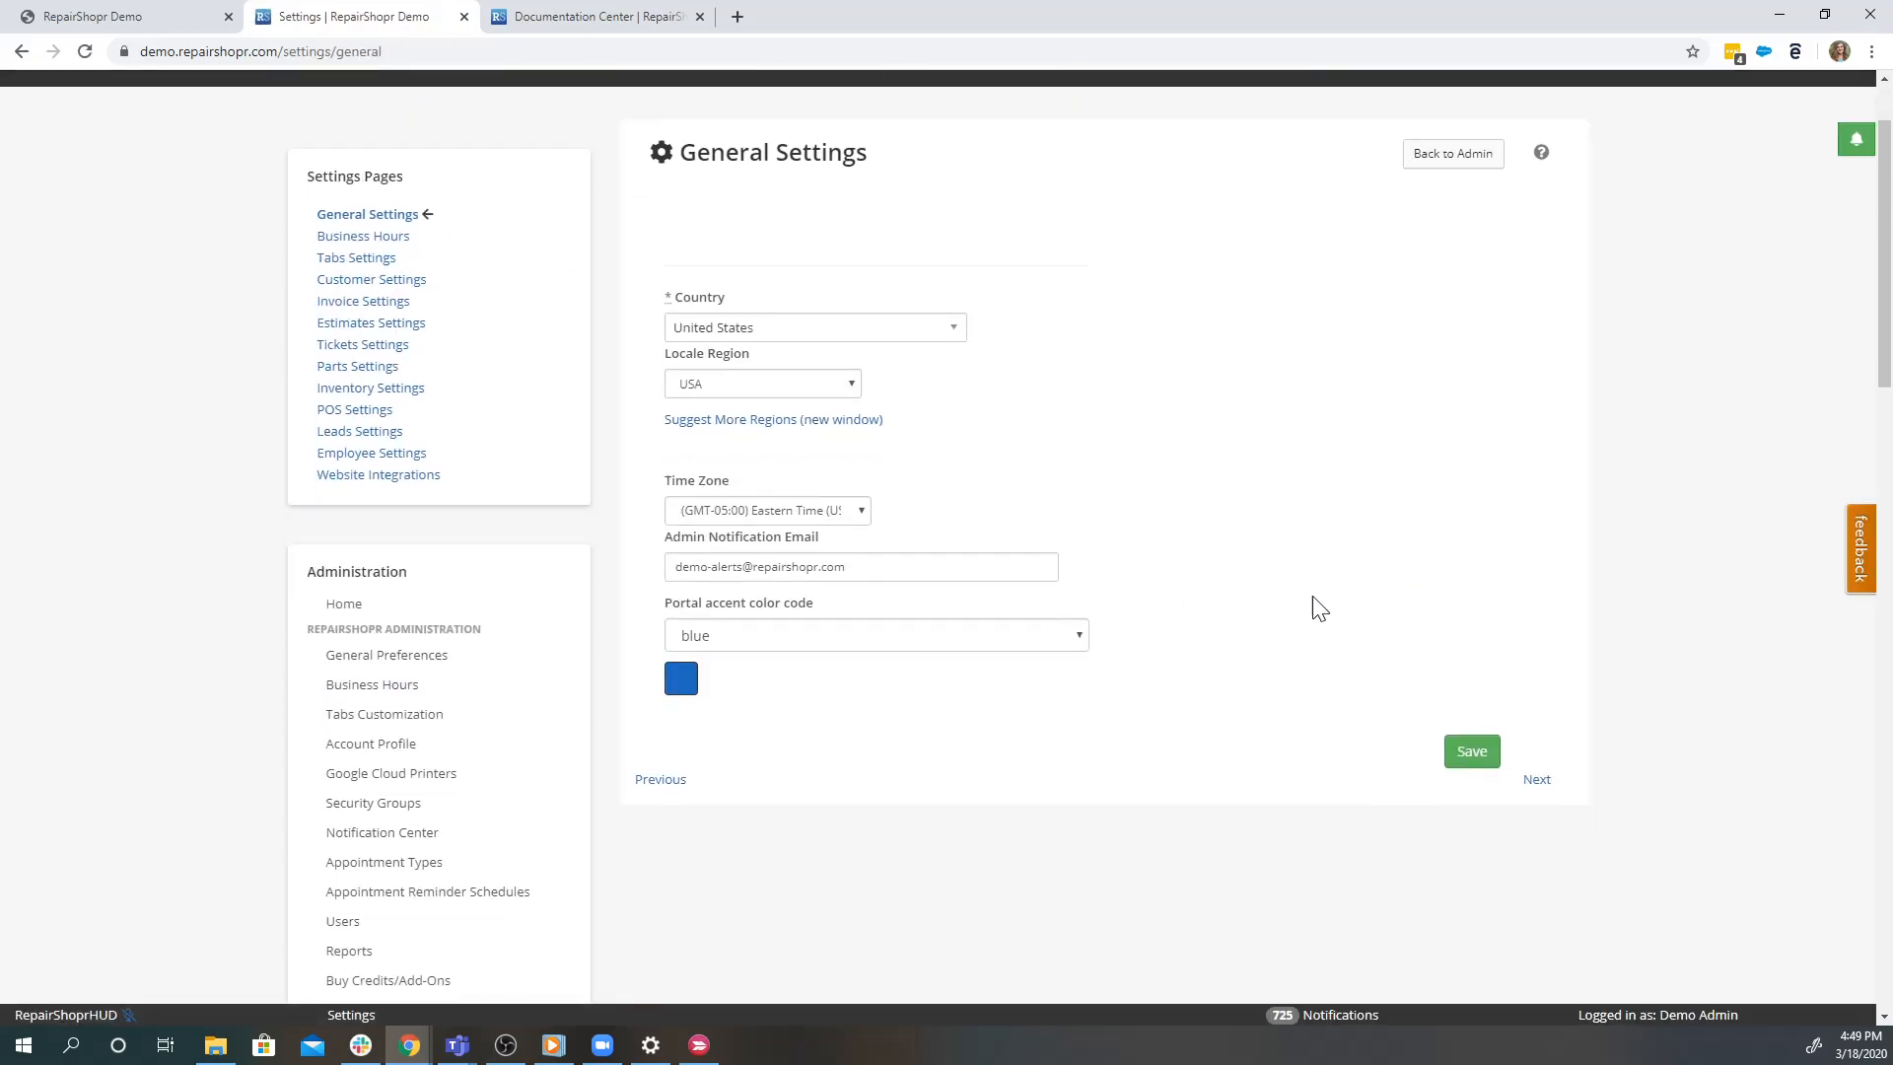
left_click(875, 635)
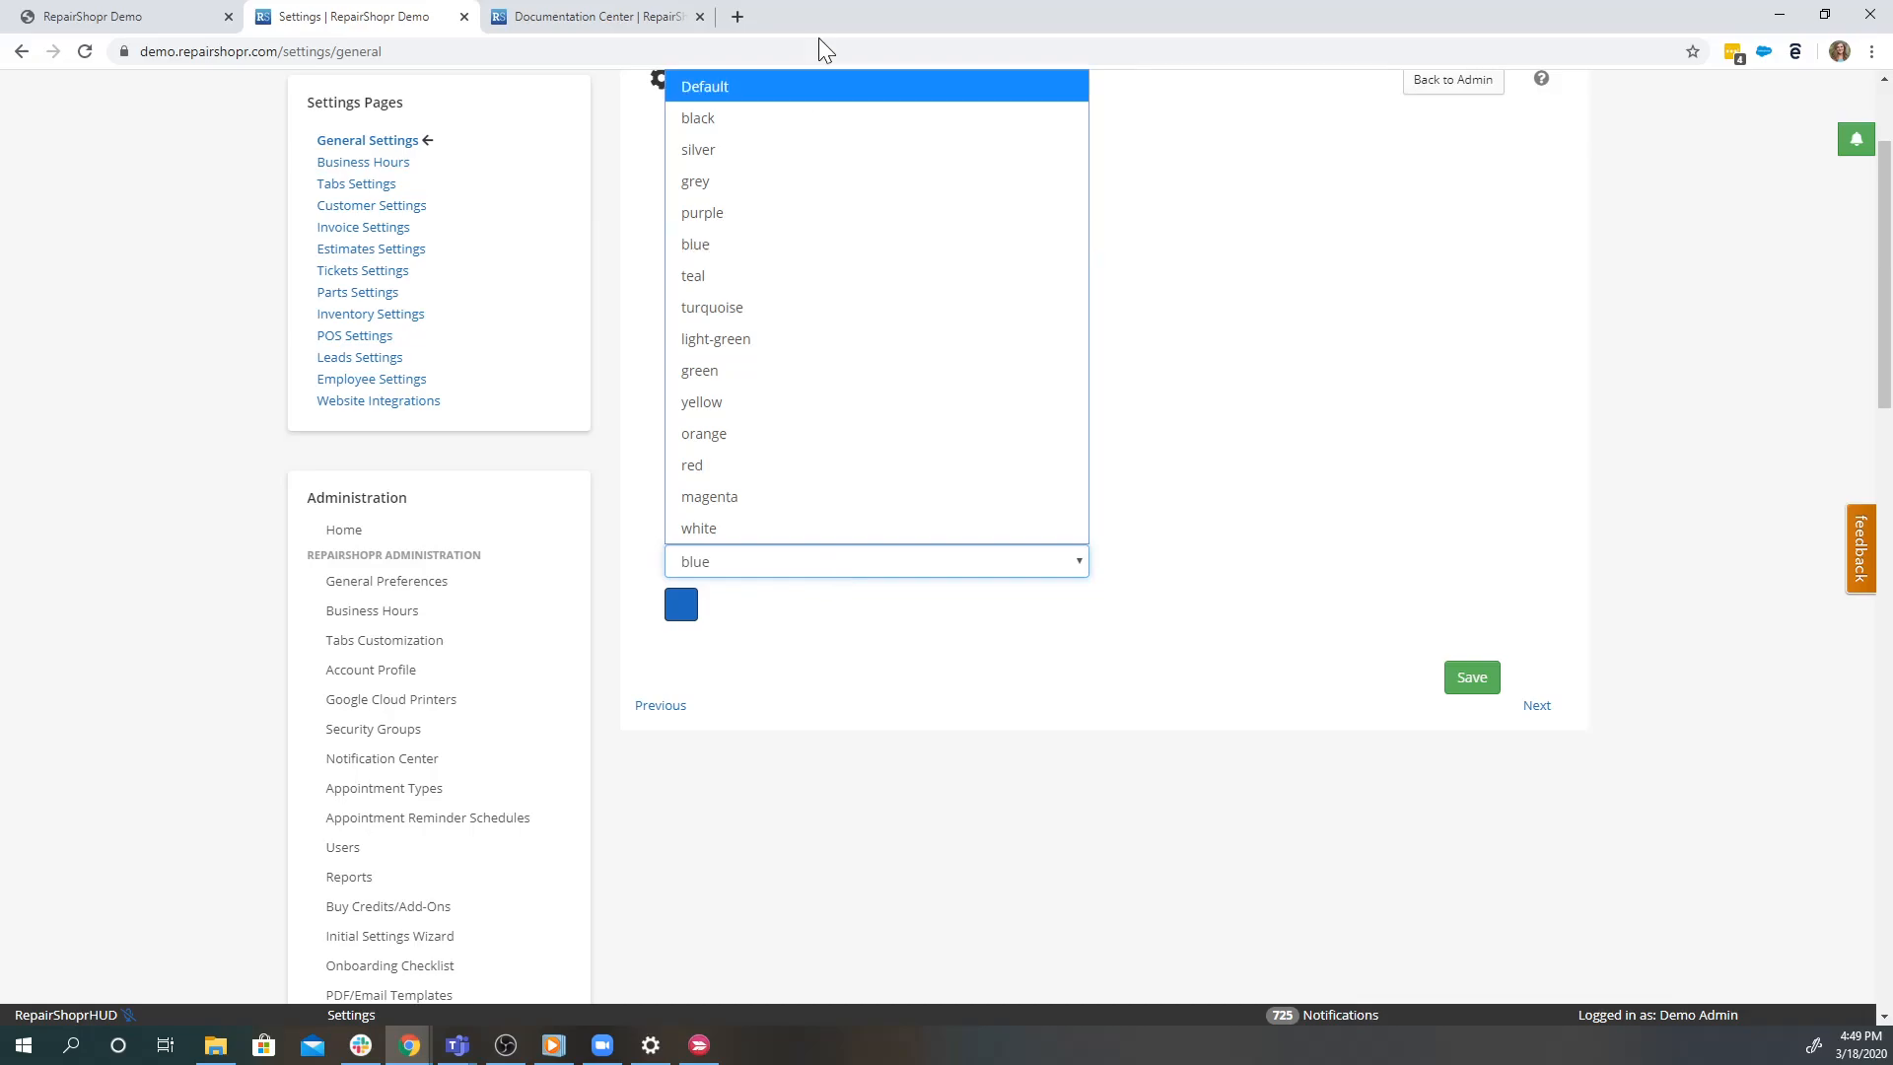
mouse_move(773, 337)
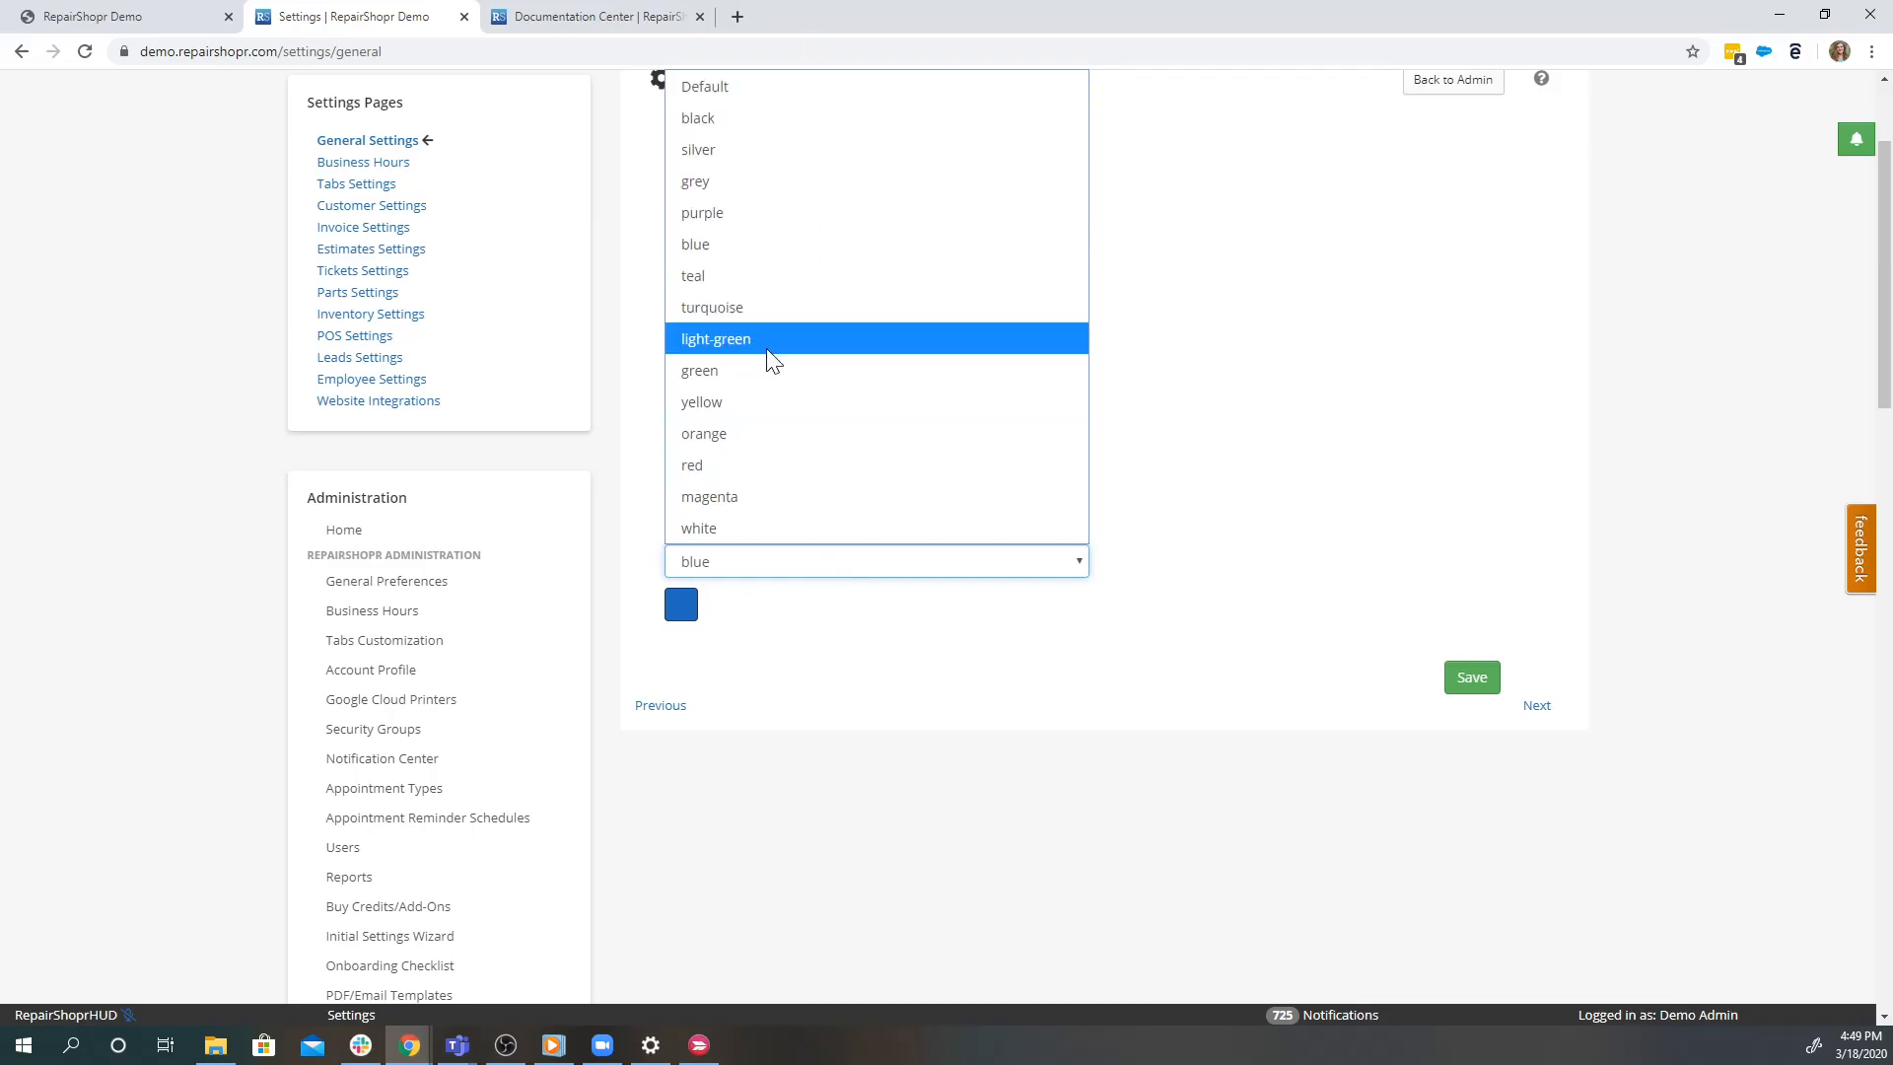
mouse_move(857, 763)
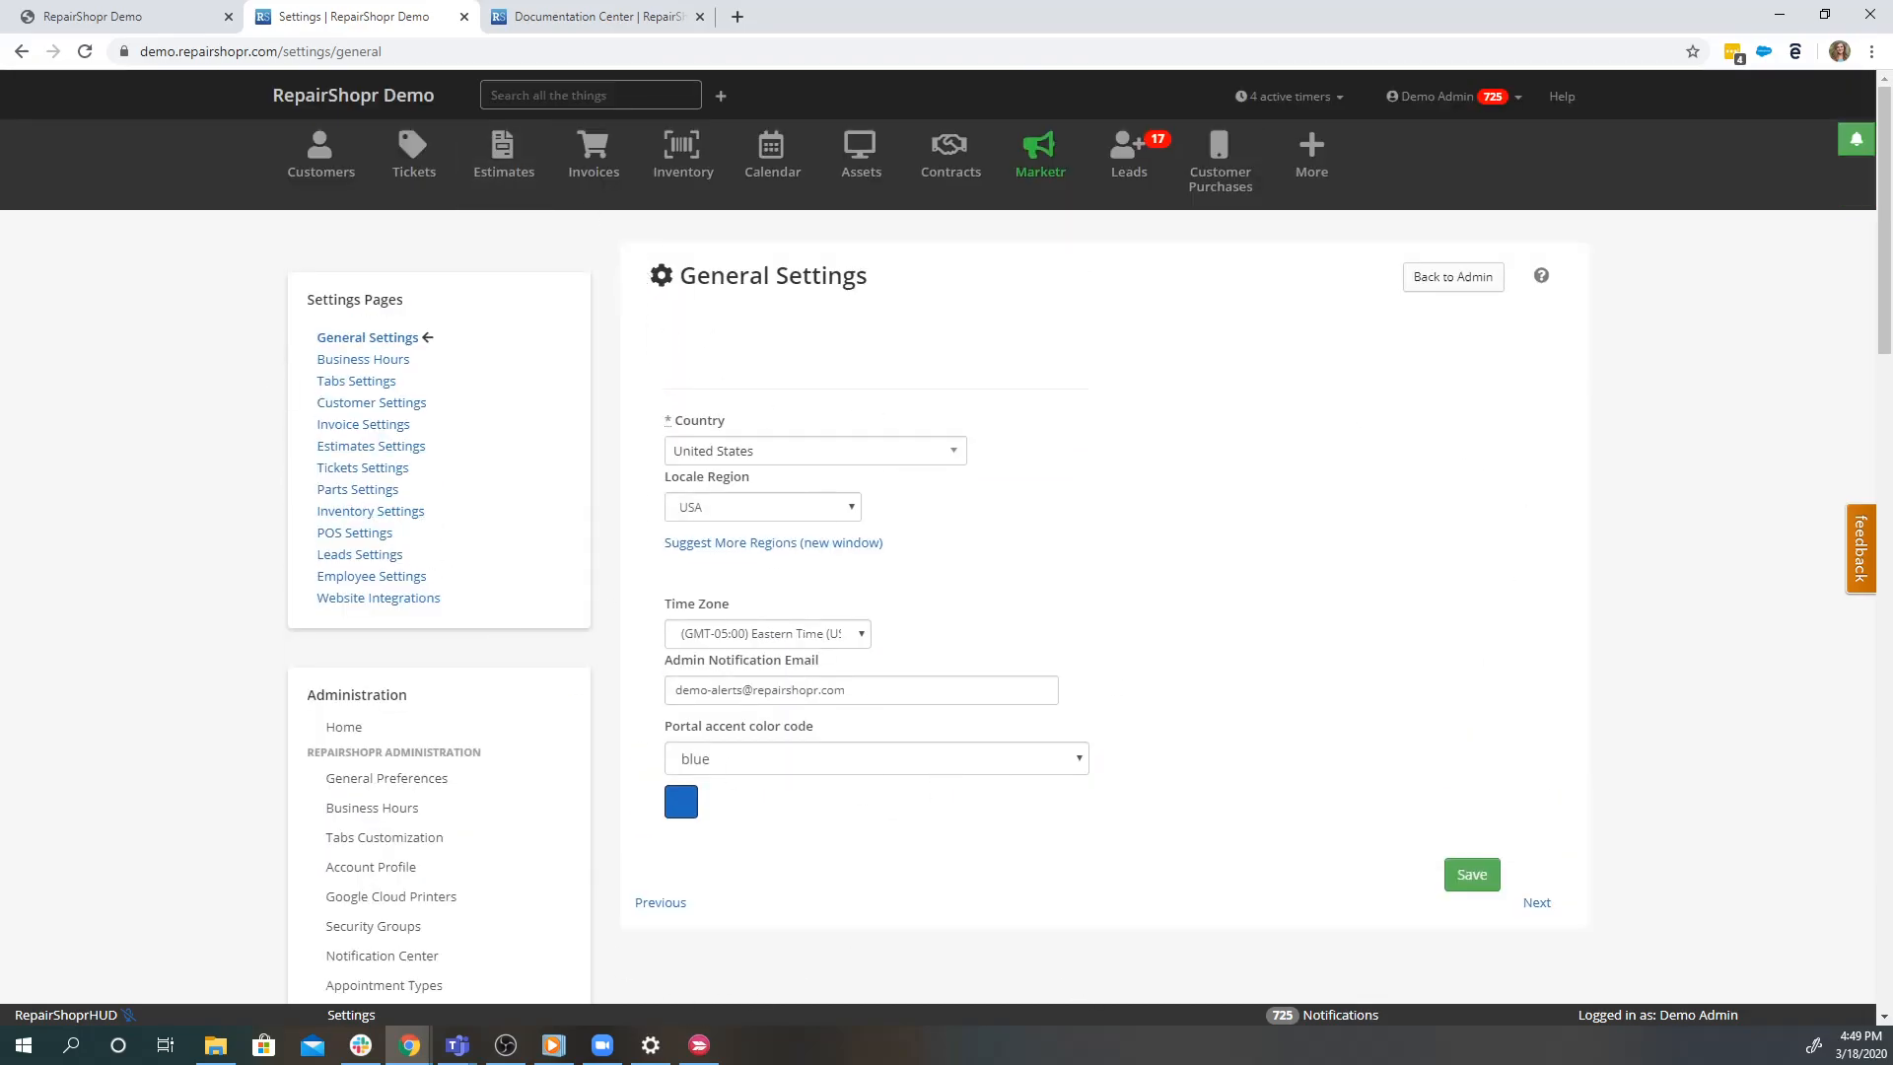
Start a blank New Documentation Page from the Documentation Center wiki
left_click(591, 16)
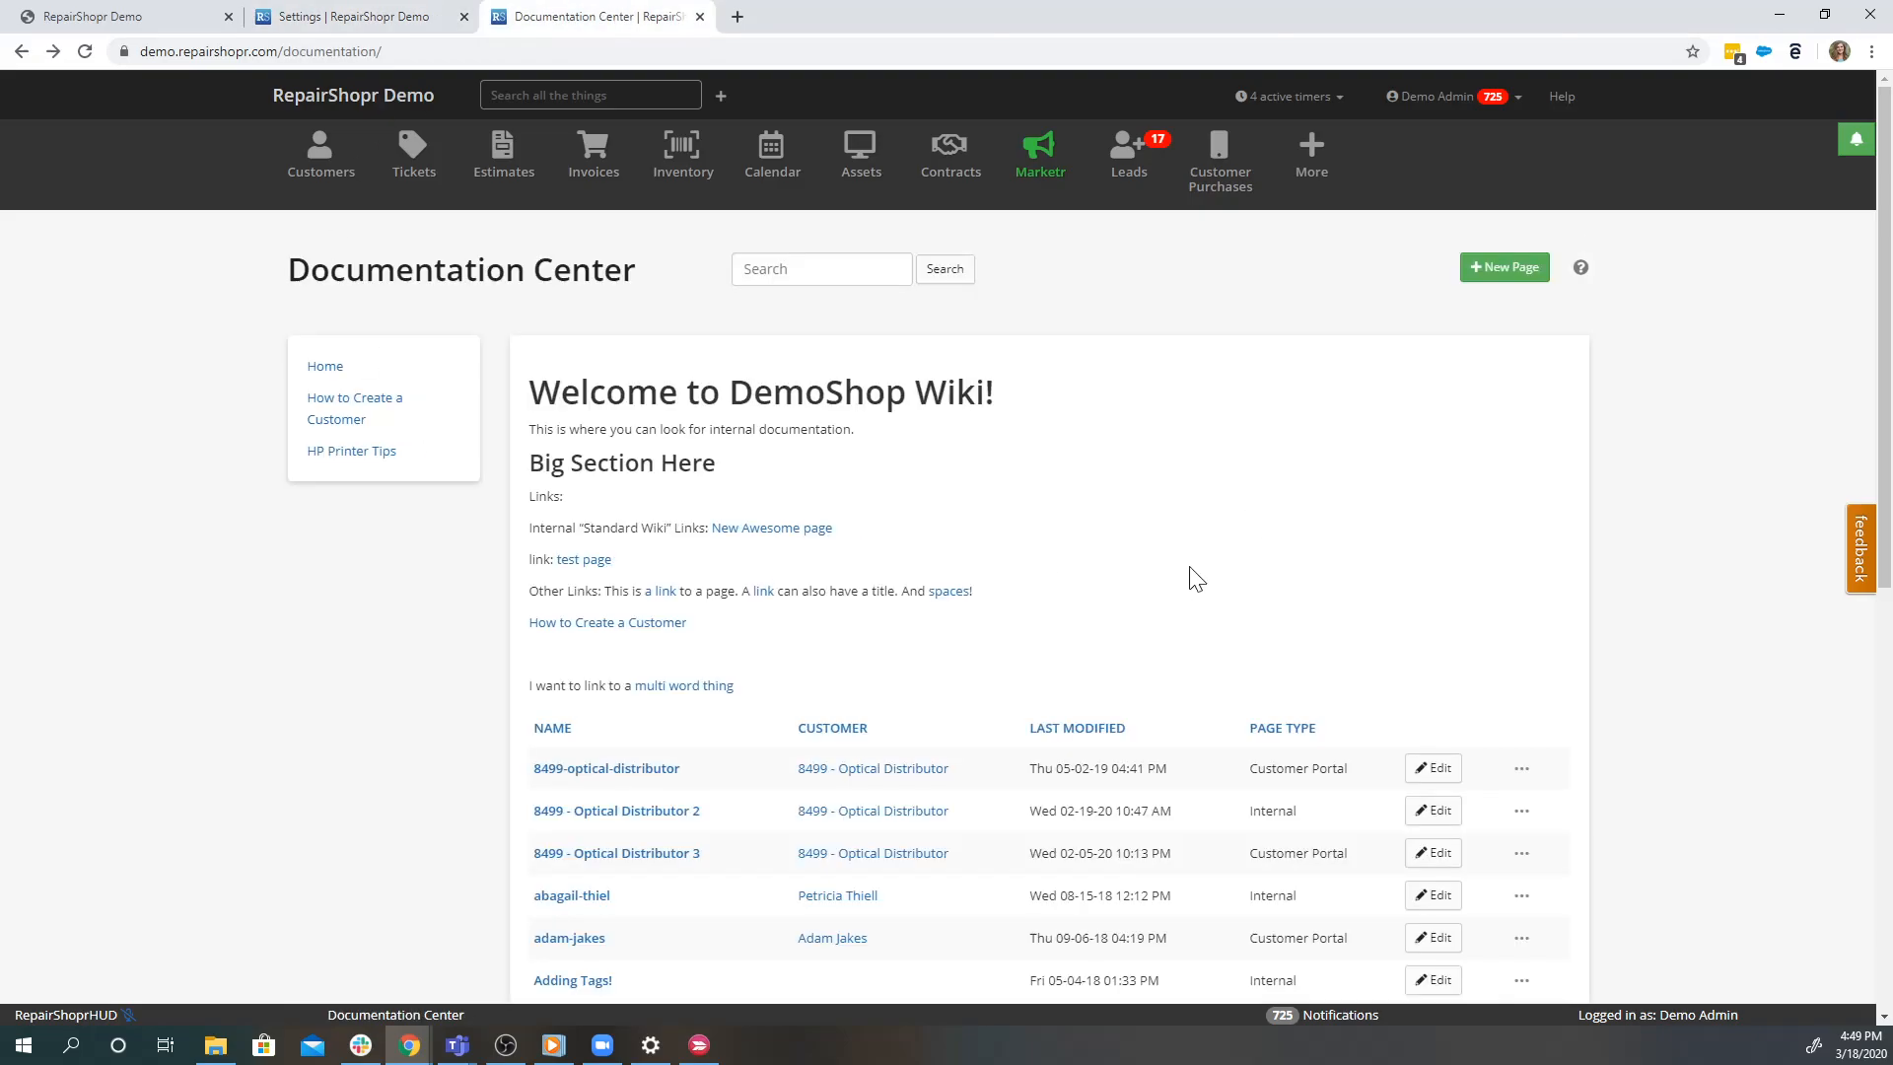
mouse_move(1504, 267)
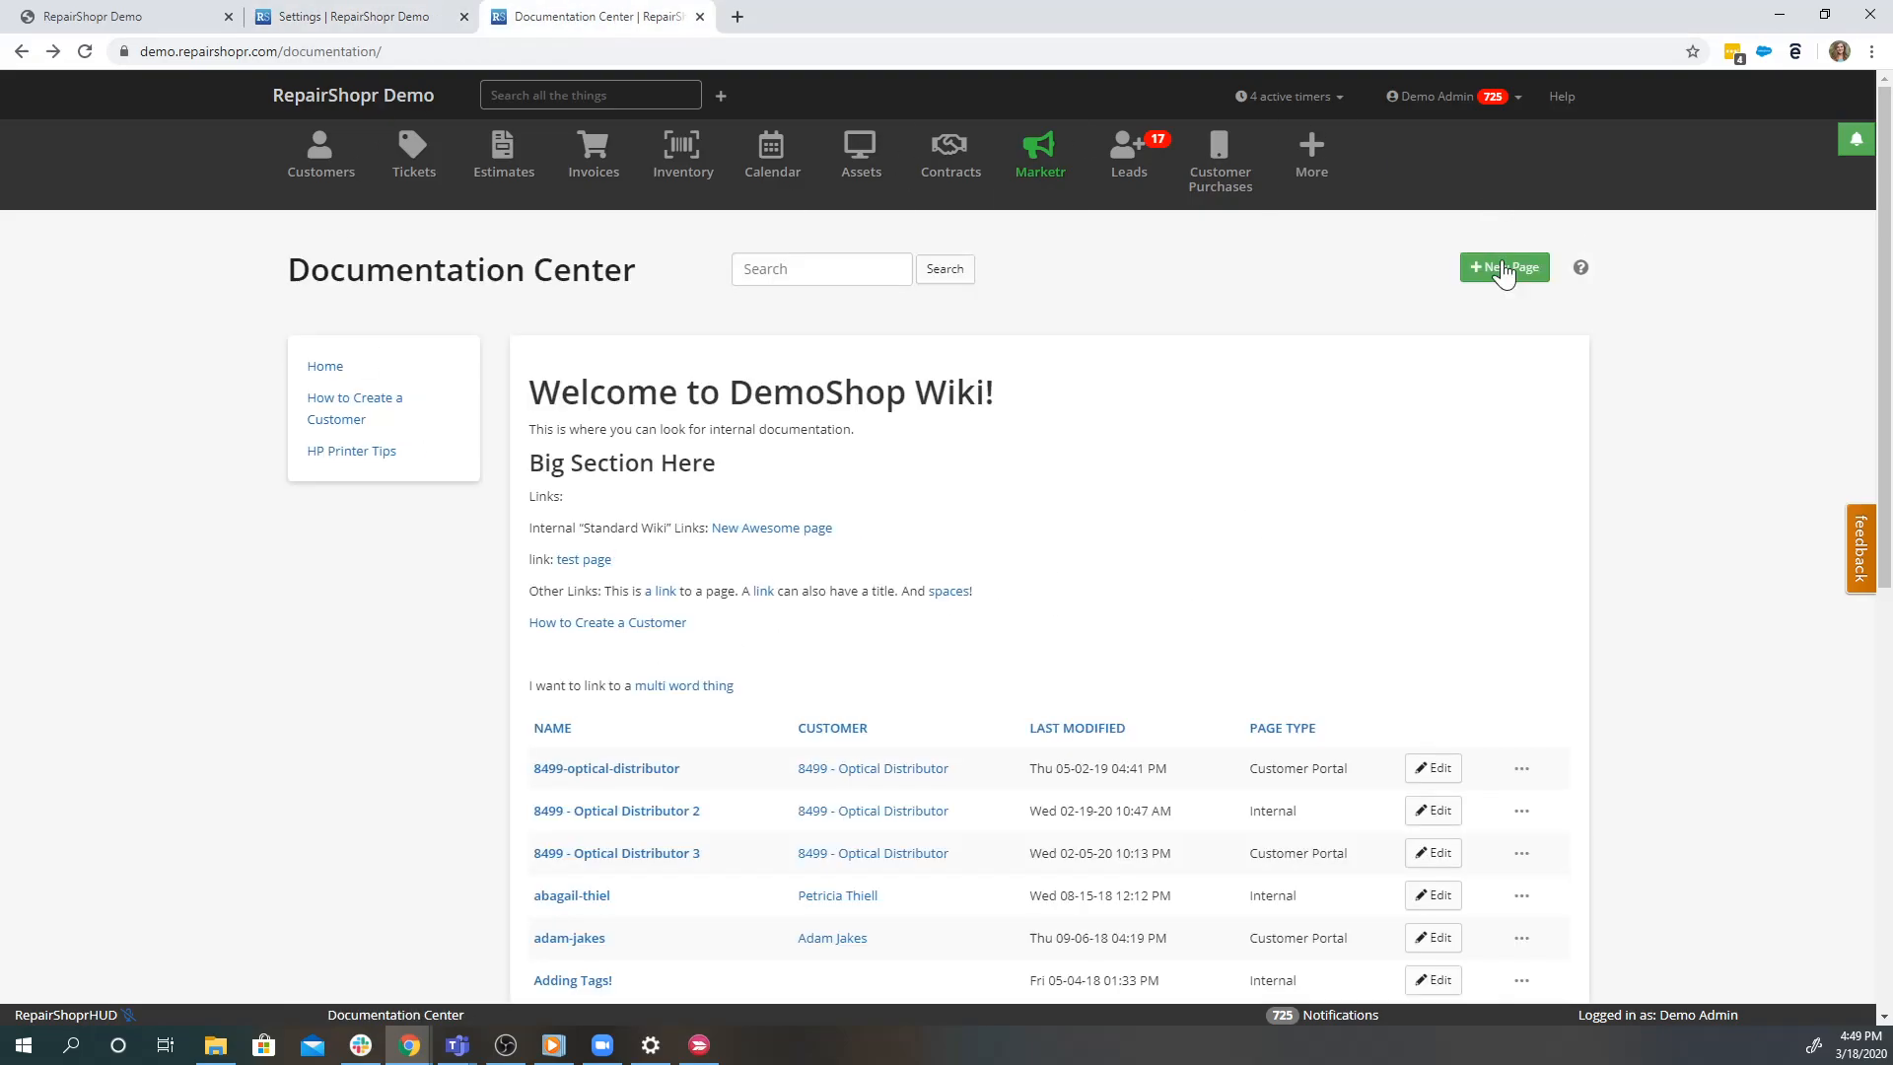
left_click(1502, 266)
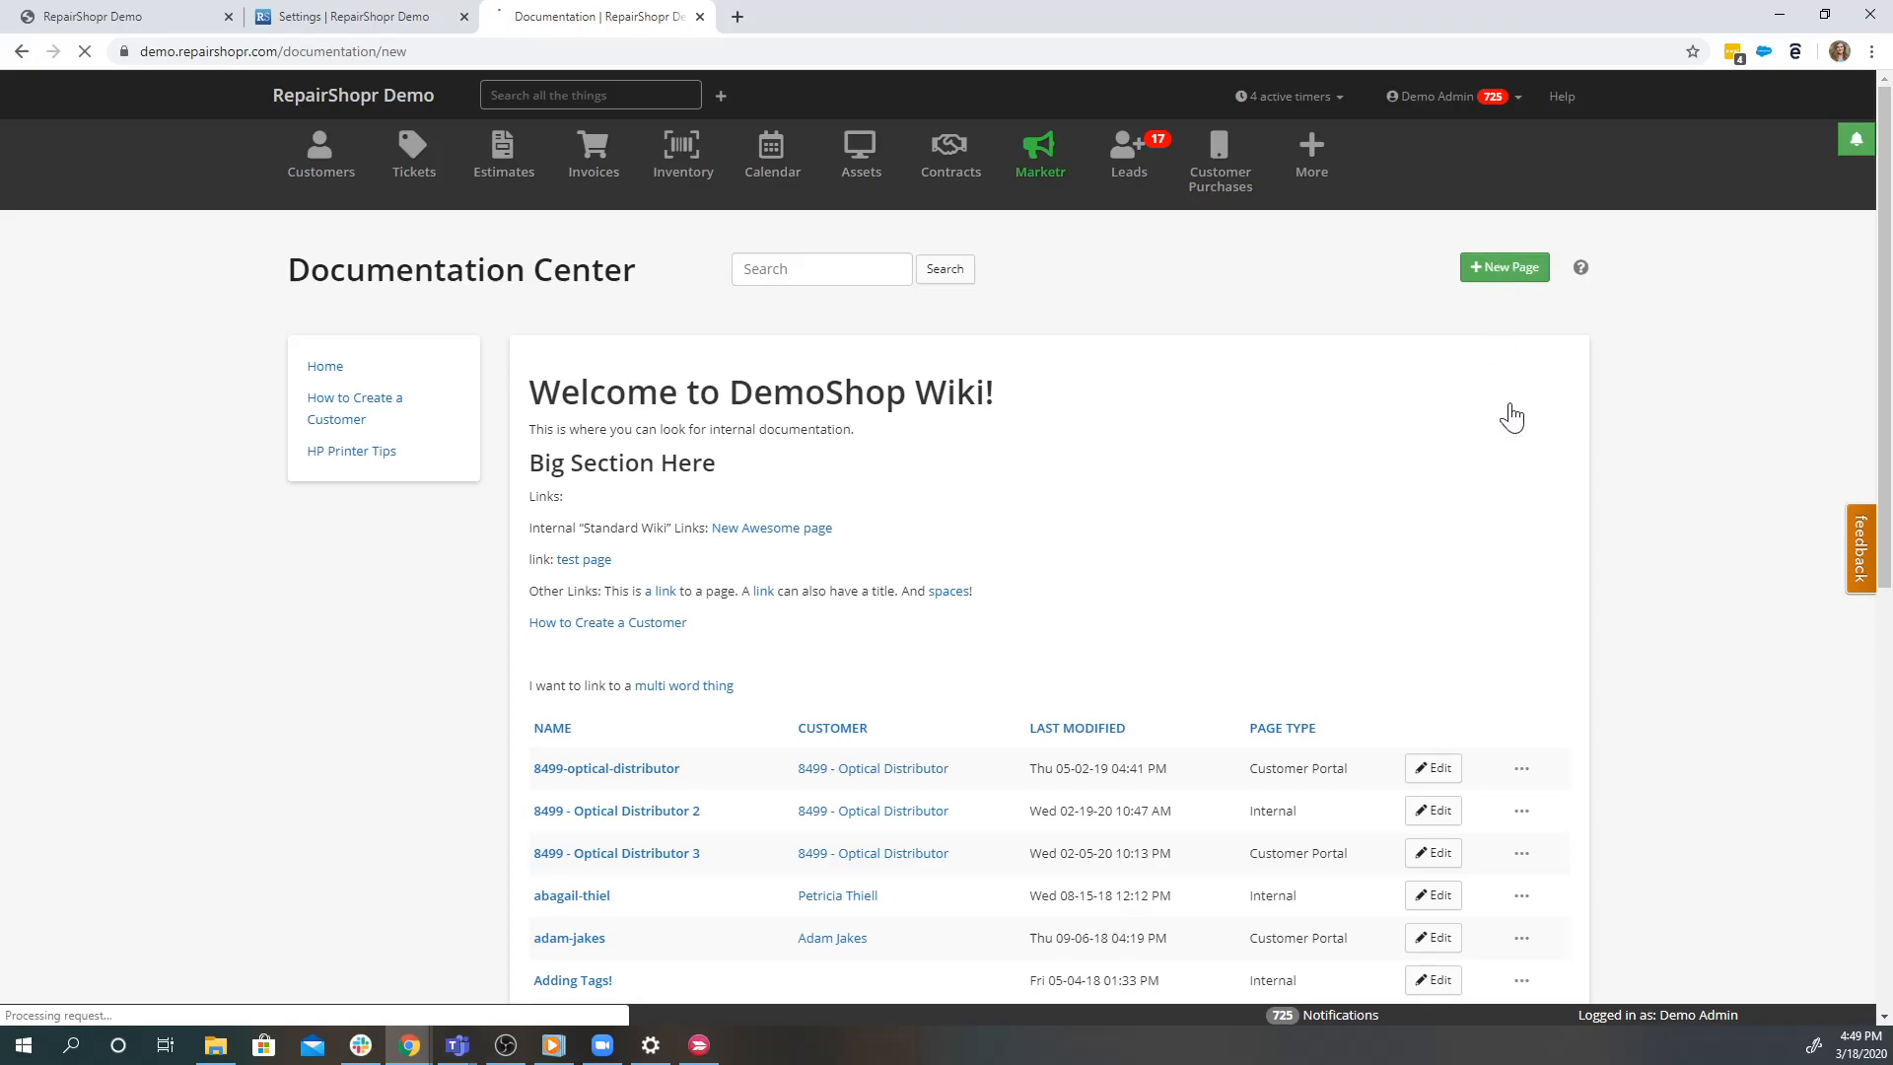
left_click(1503, 266)
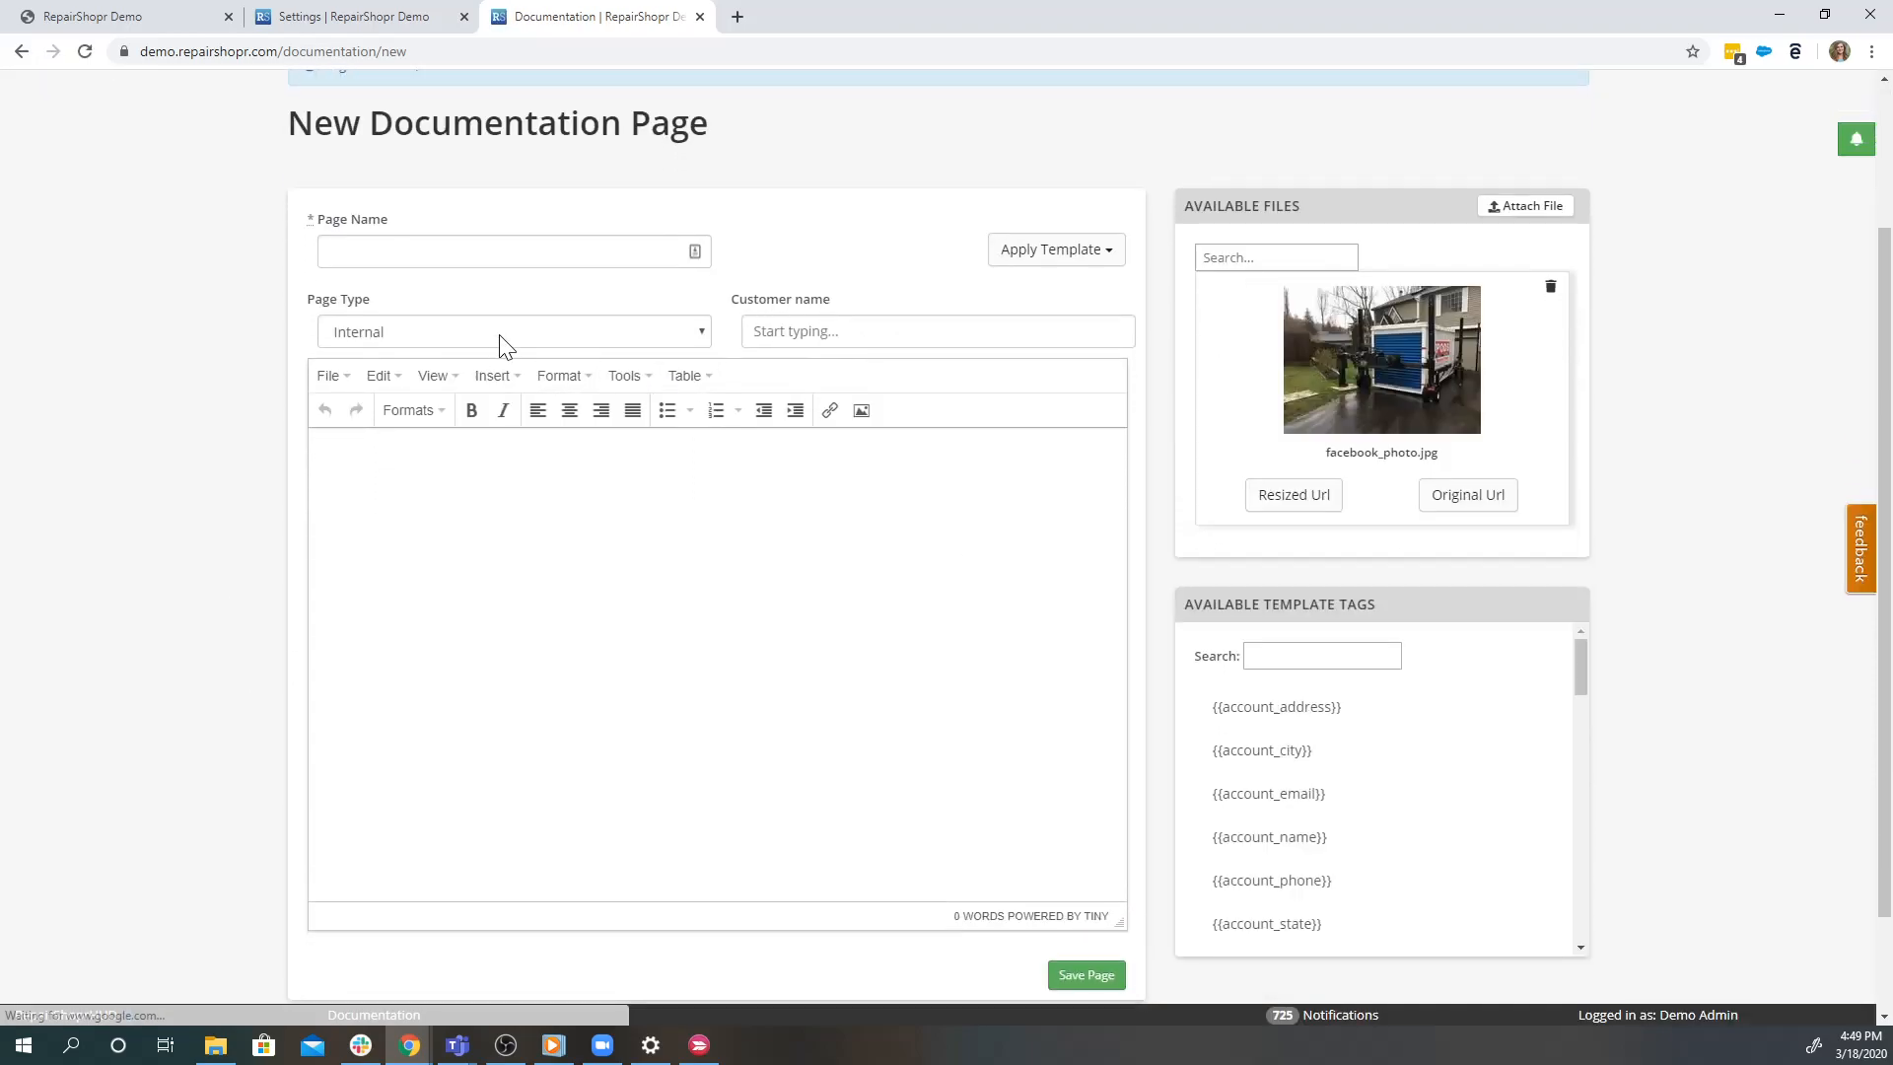
Set the Page Type to Customer Portal, prompting a customer requirement, and review the other page types
left_click(512, 331)
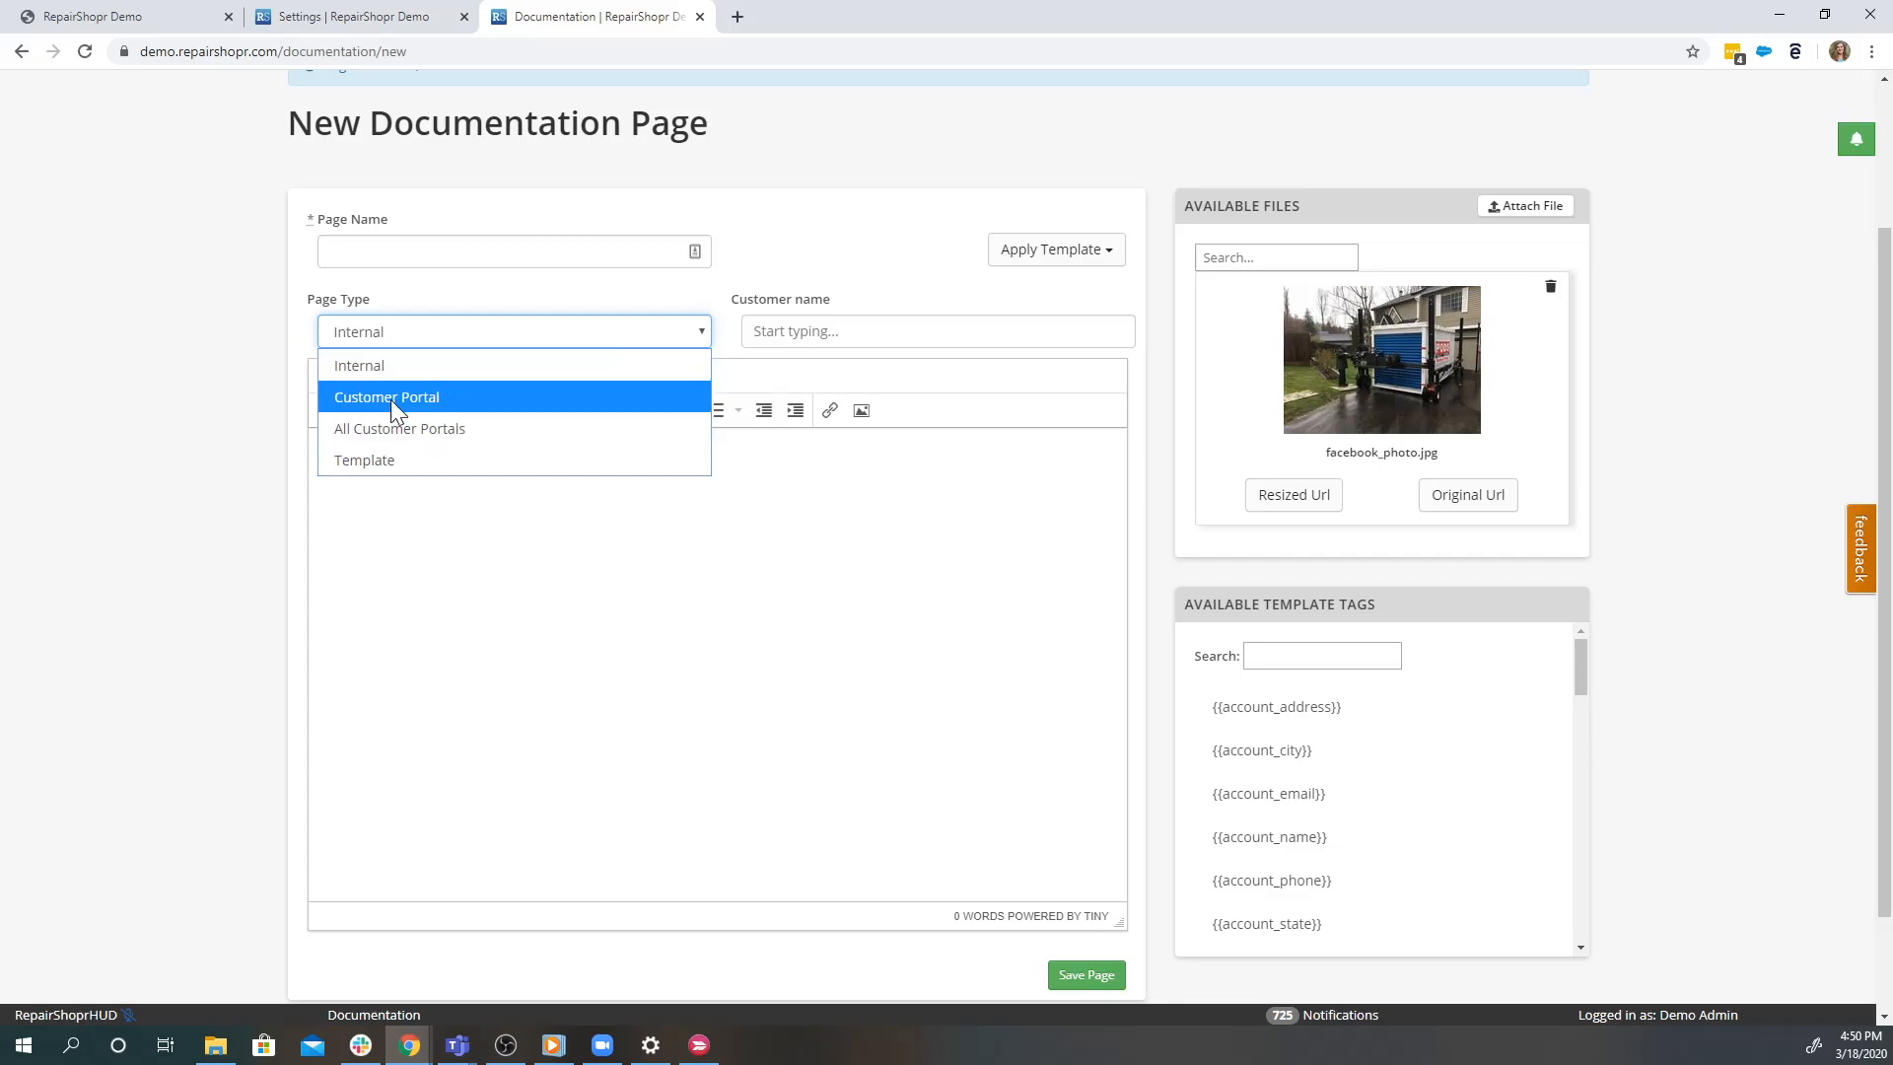
mouse_move(410, 427)
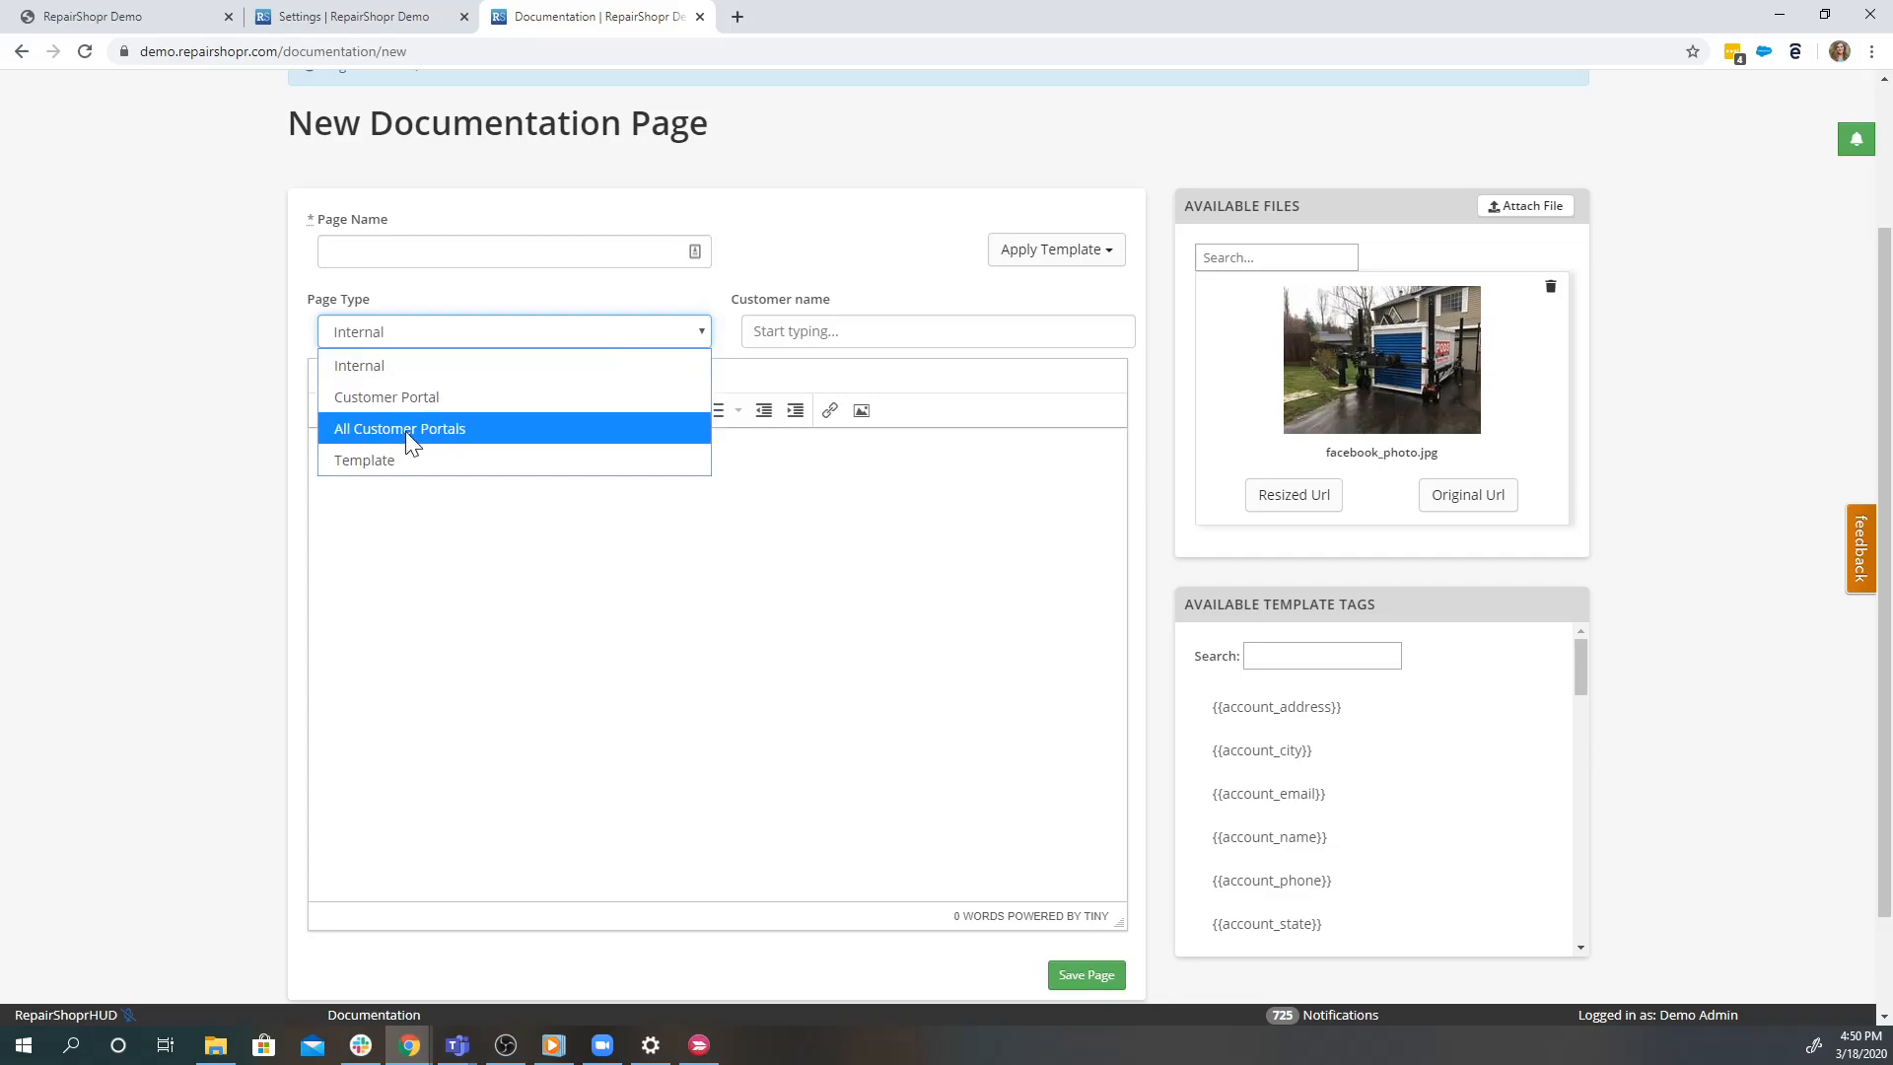
left_click(387, 397)
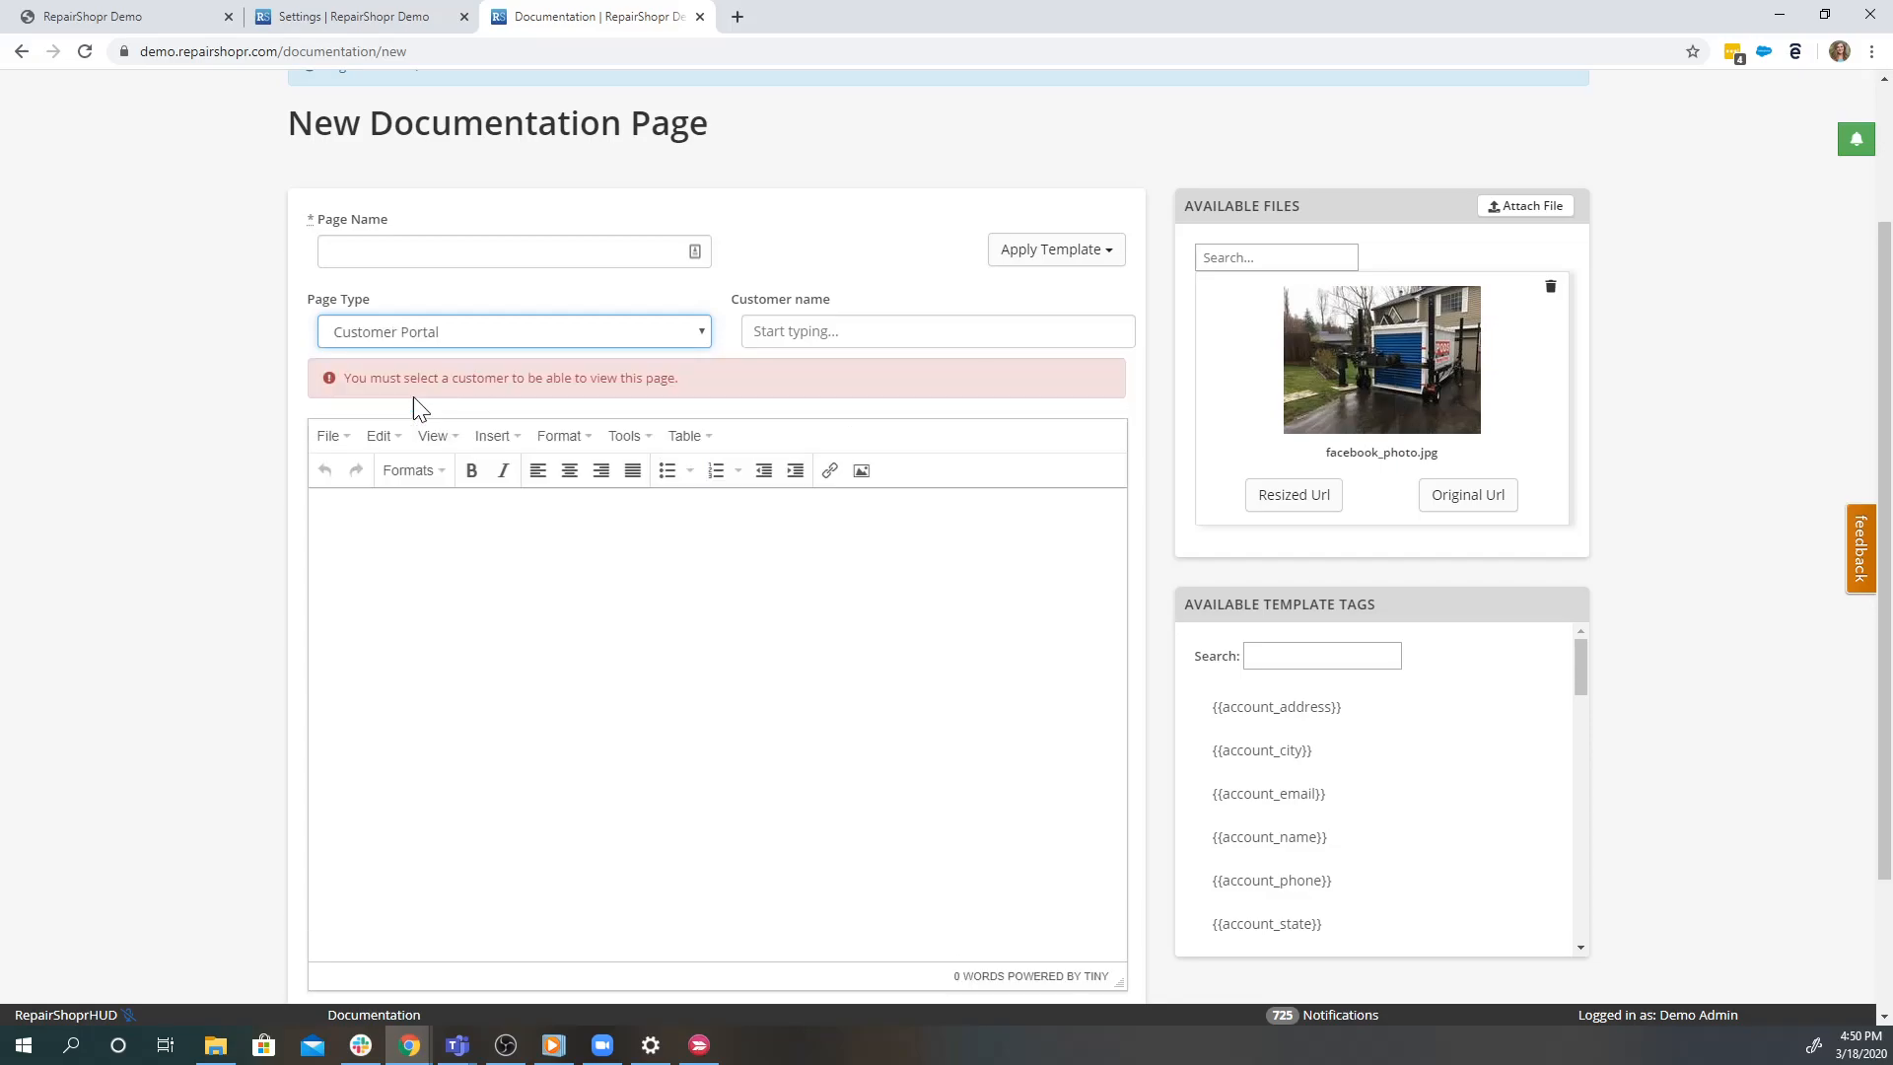
mouse_move(450, 416)
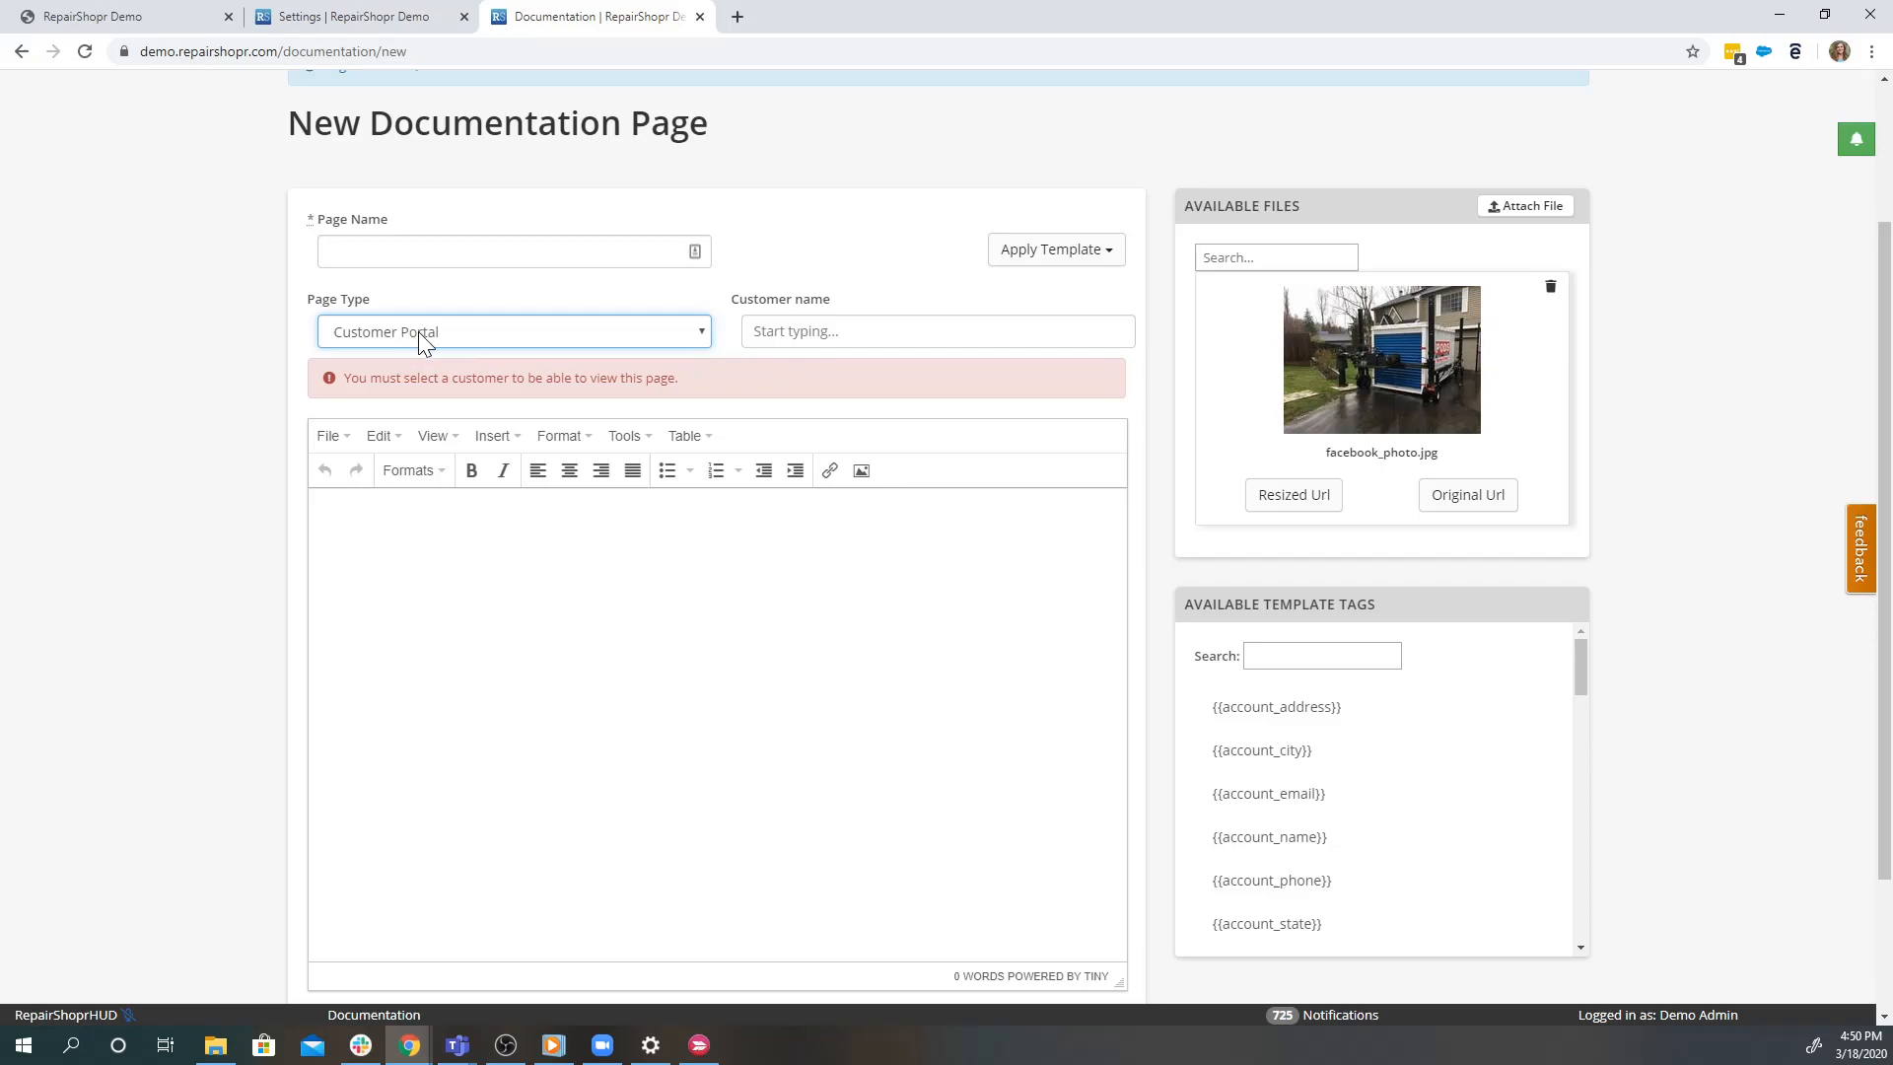
left_click(513, 331)
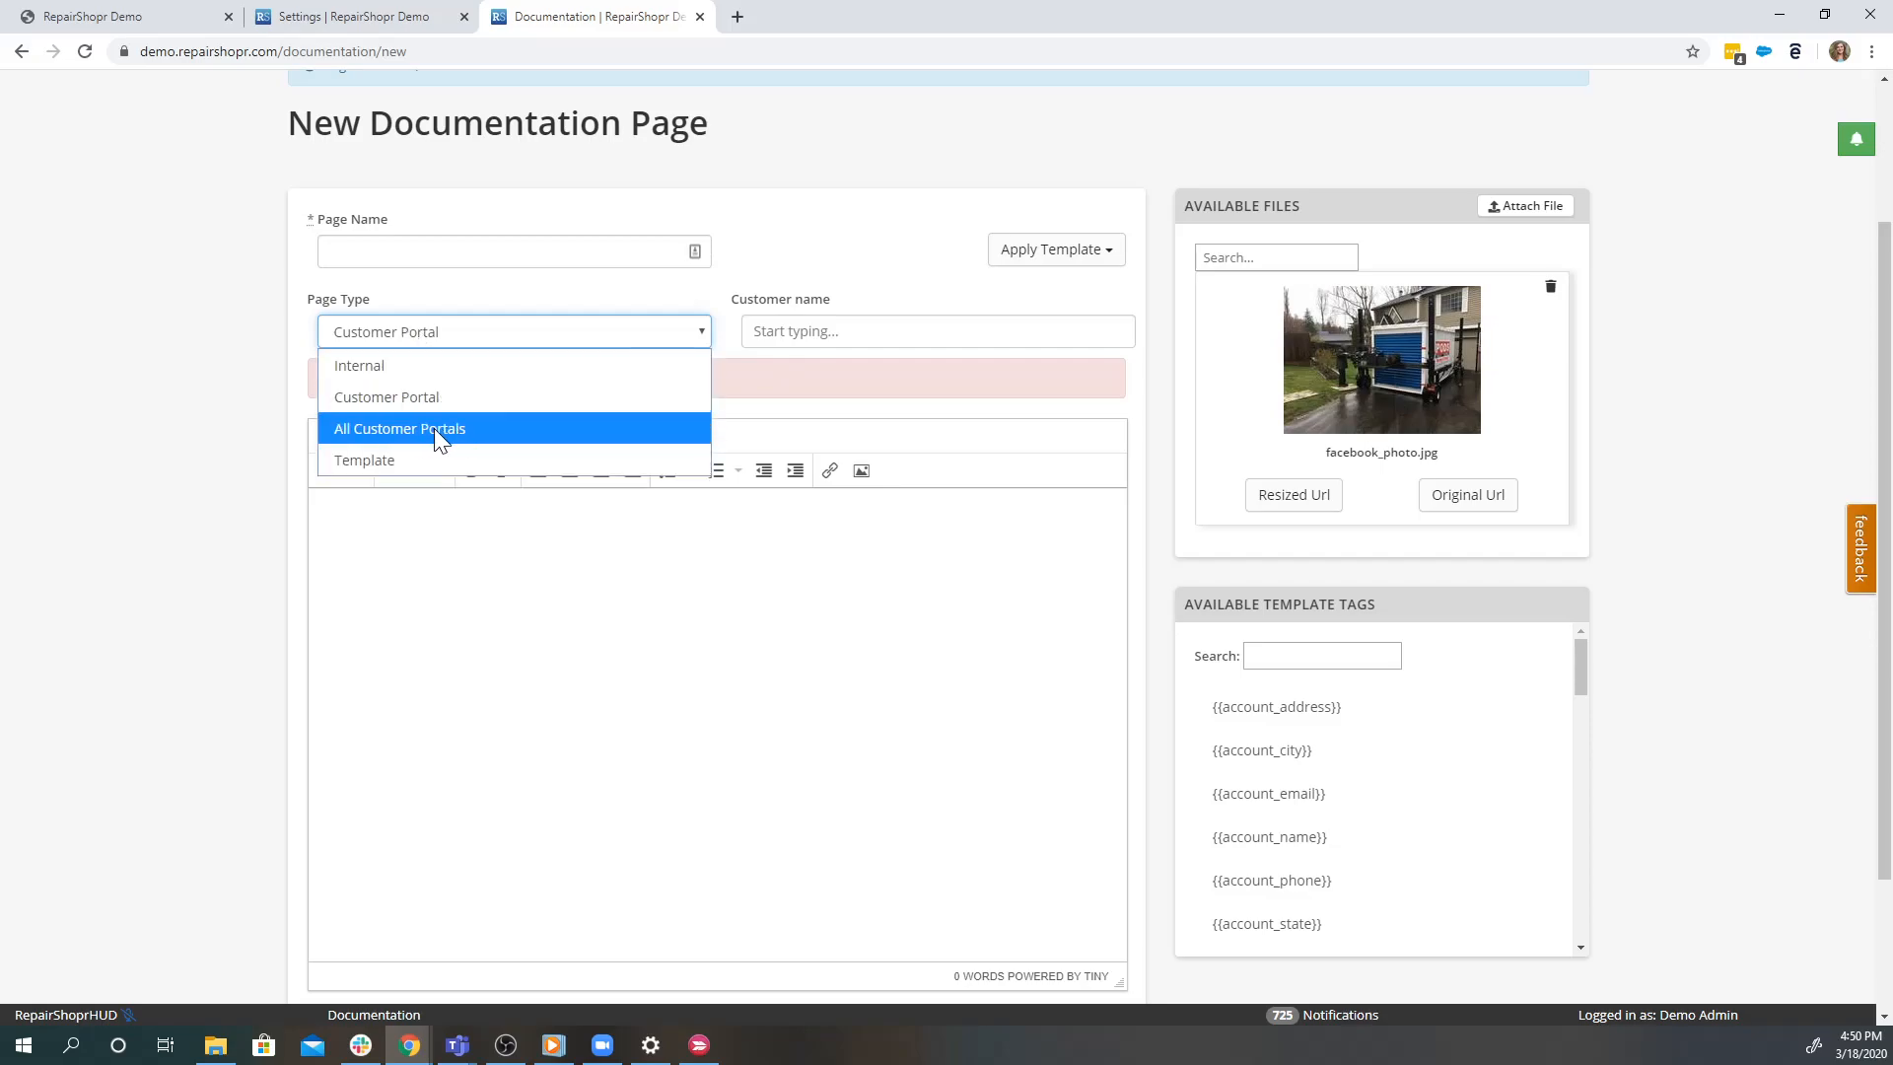
left_click(398, 428)
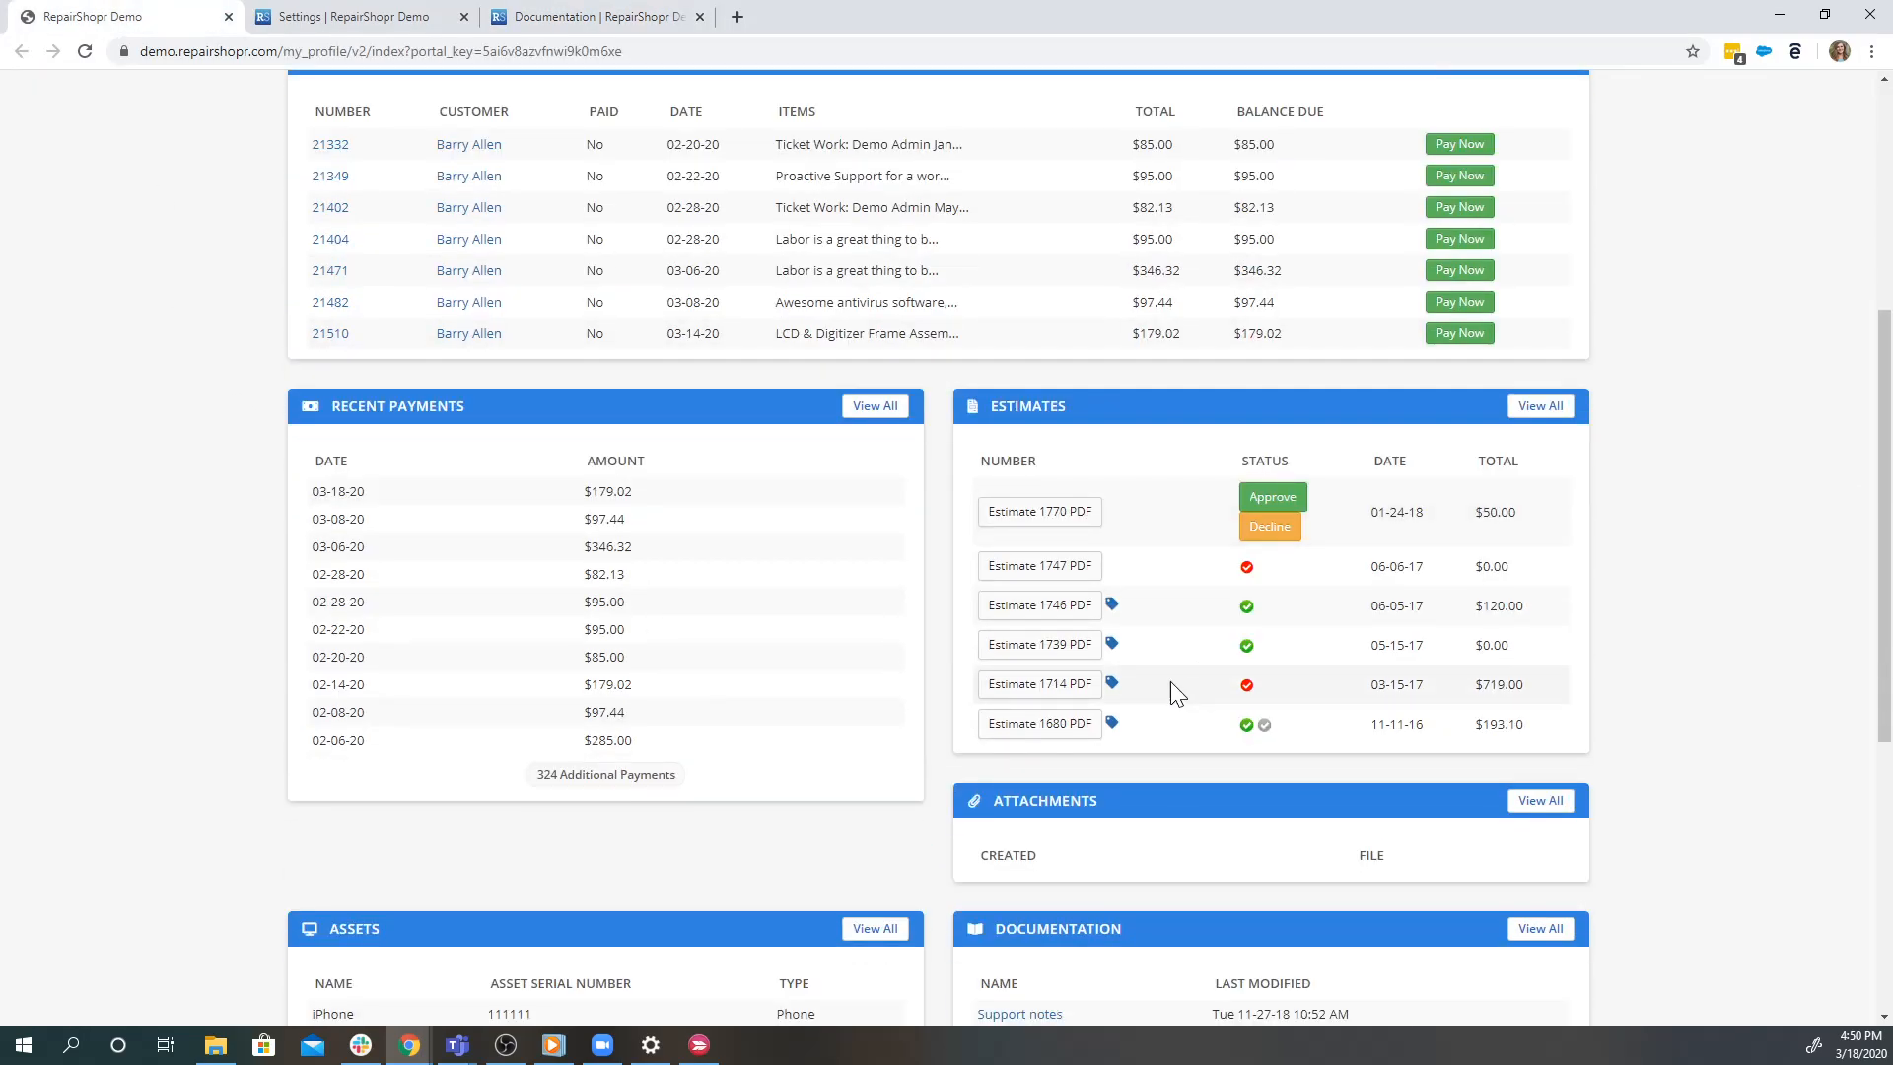
Look over Barry Allen's portal dashboard with balances, open tickets and invoices
scroll("down", 3)
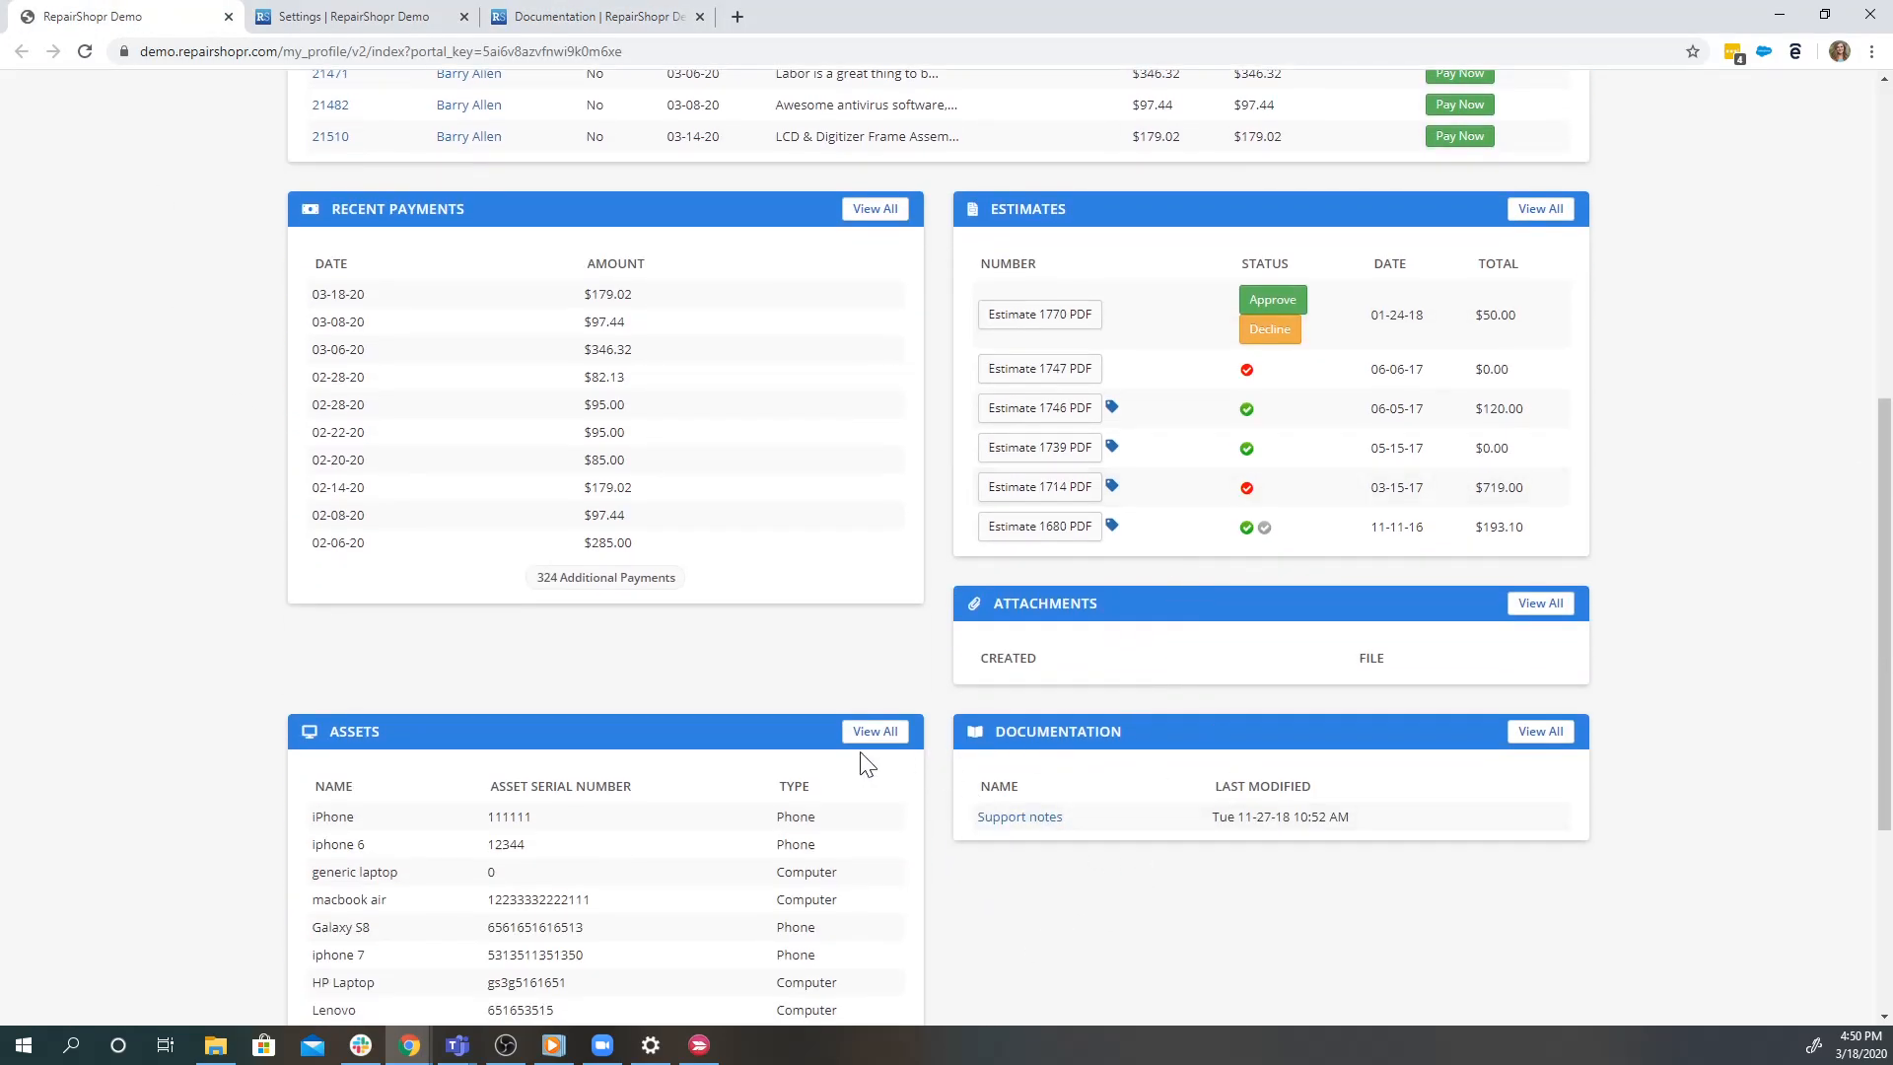
scroll("up", 3)
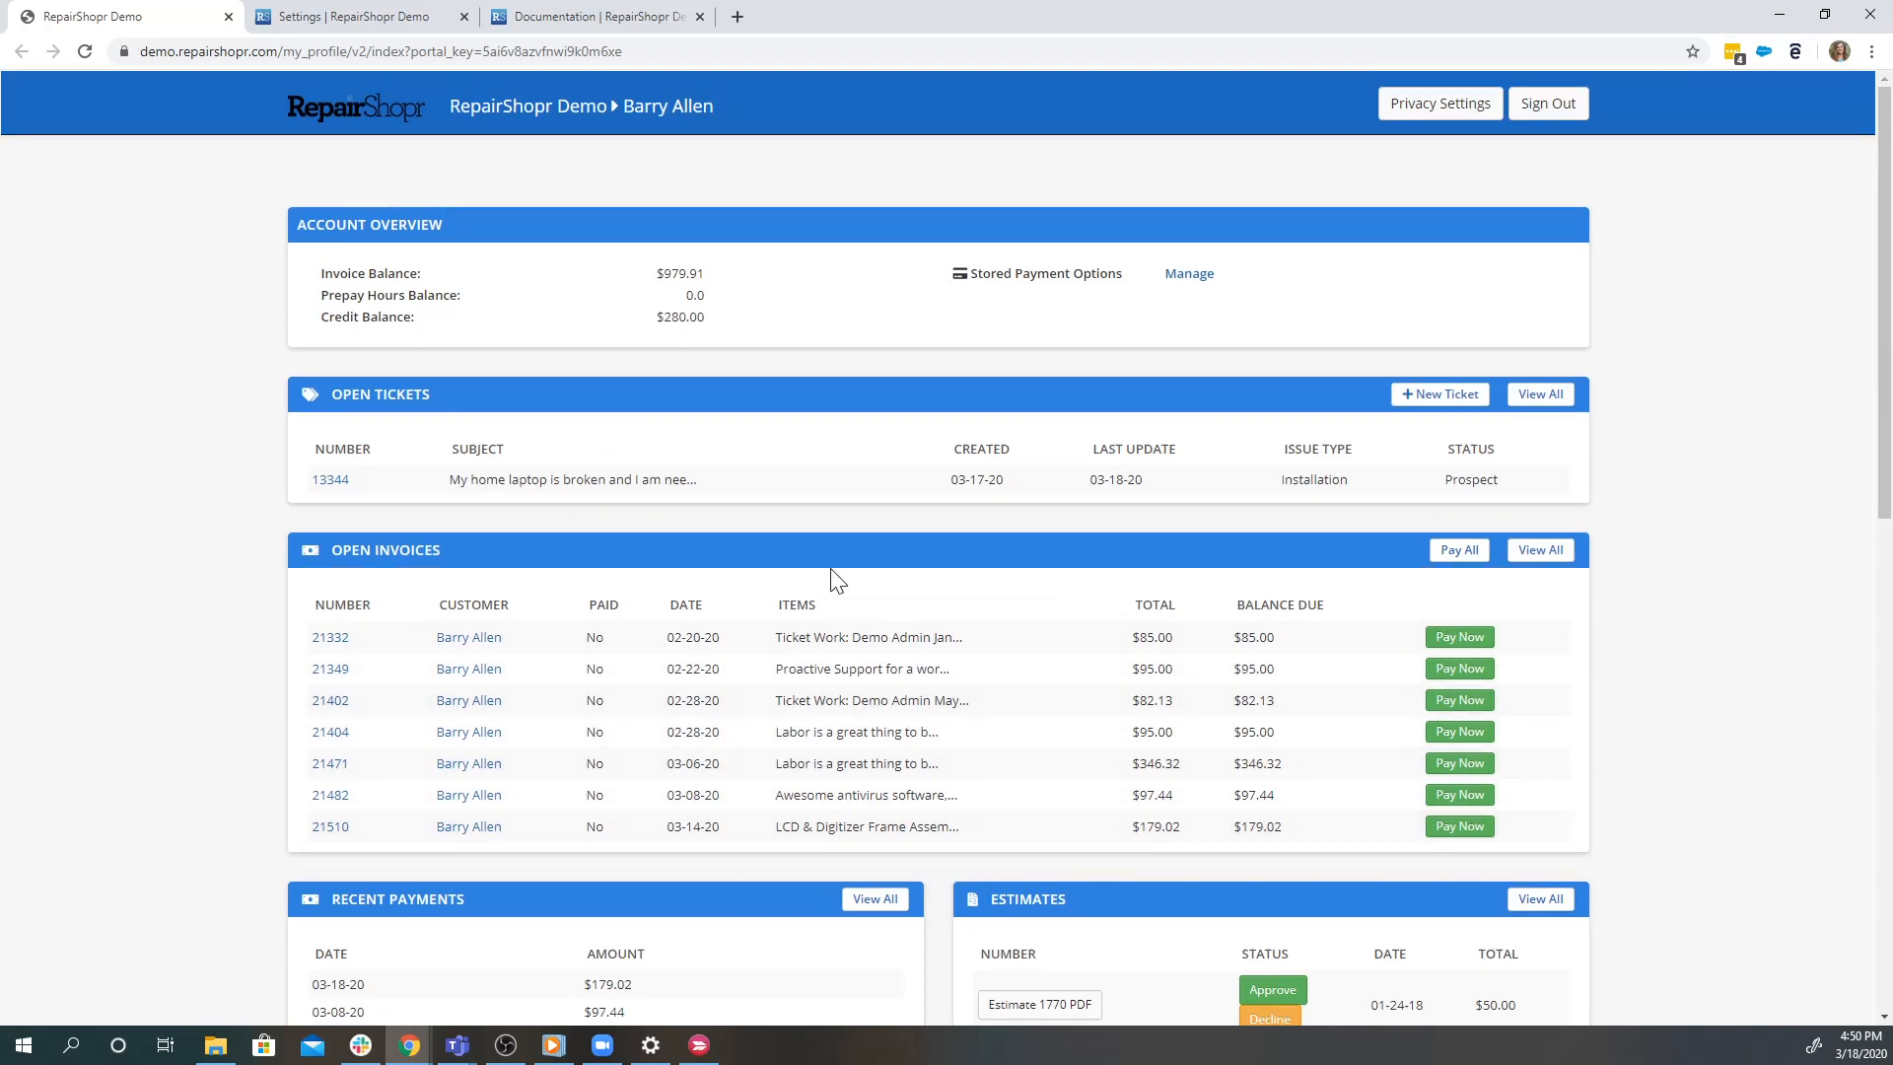
mouse_move(627, 676)
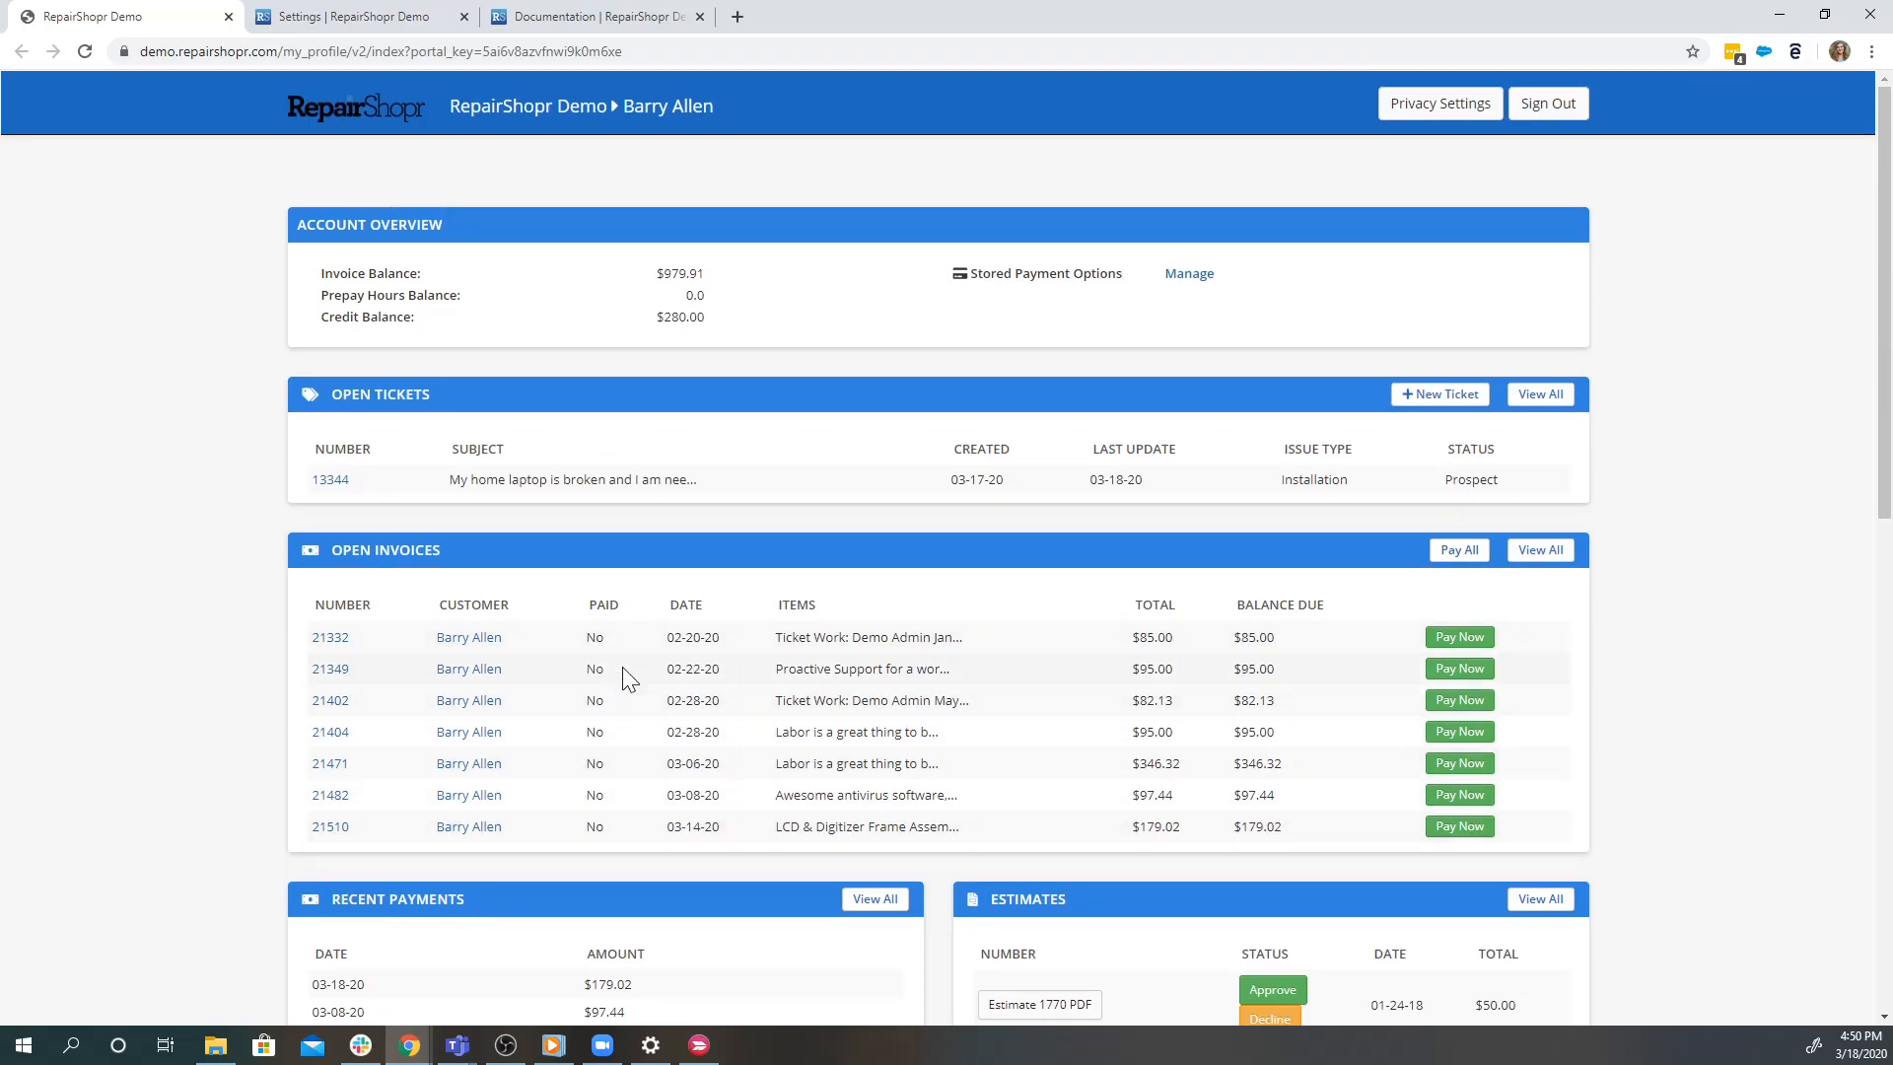